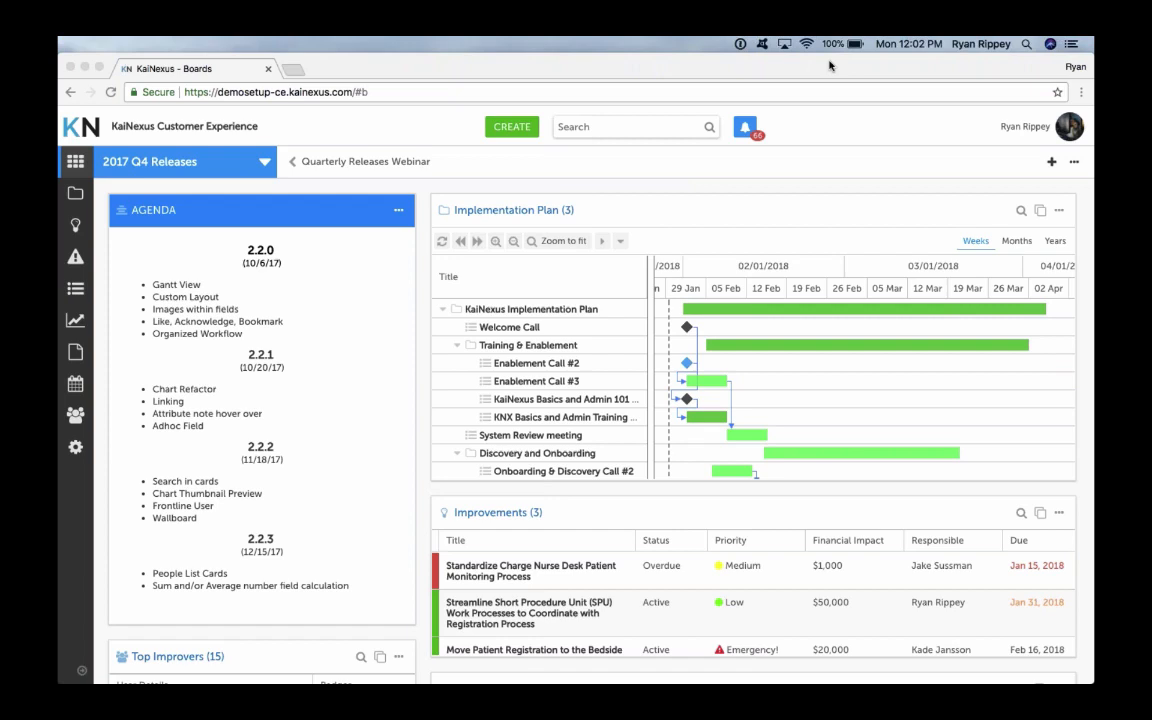
mouse_move(848, 180)
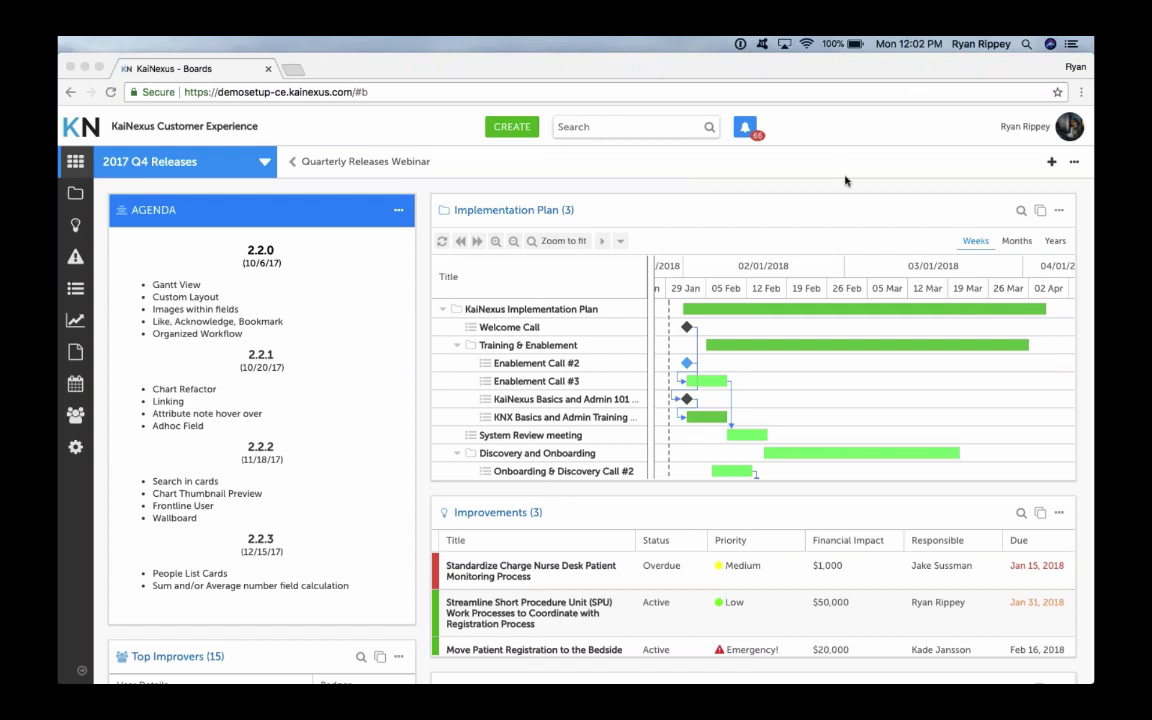
mouse_move(616, 400)
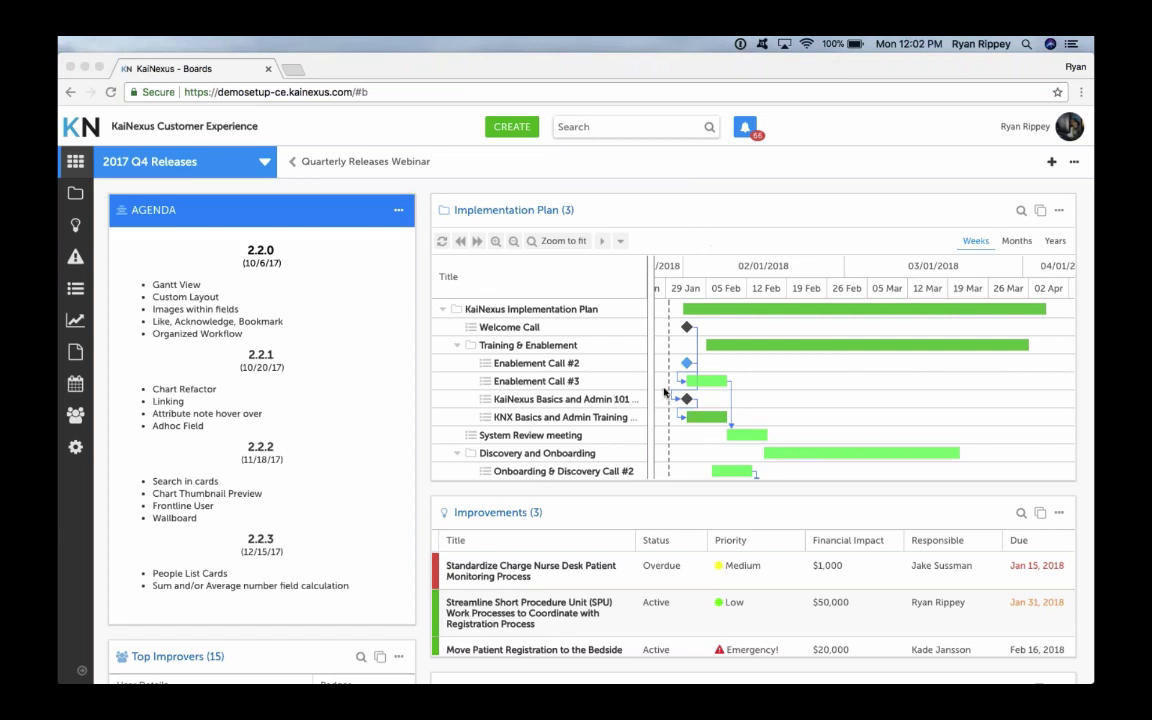
mouse_move(584, 376)
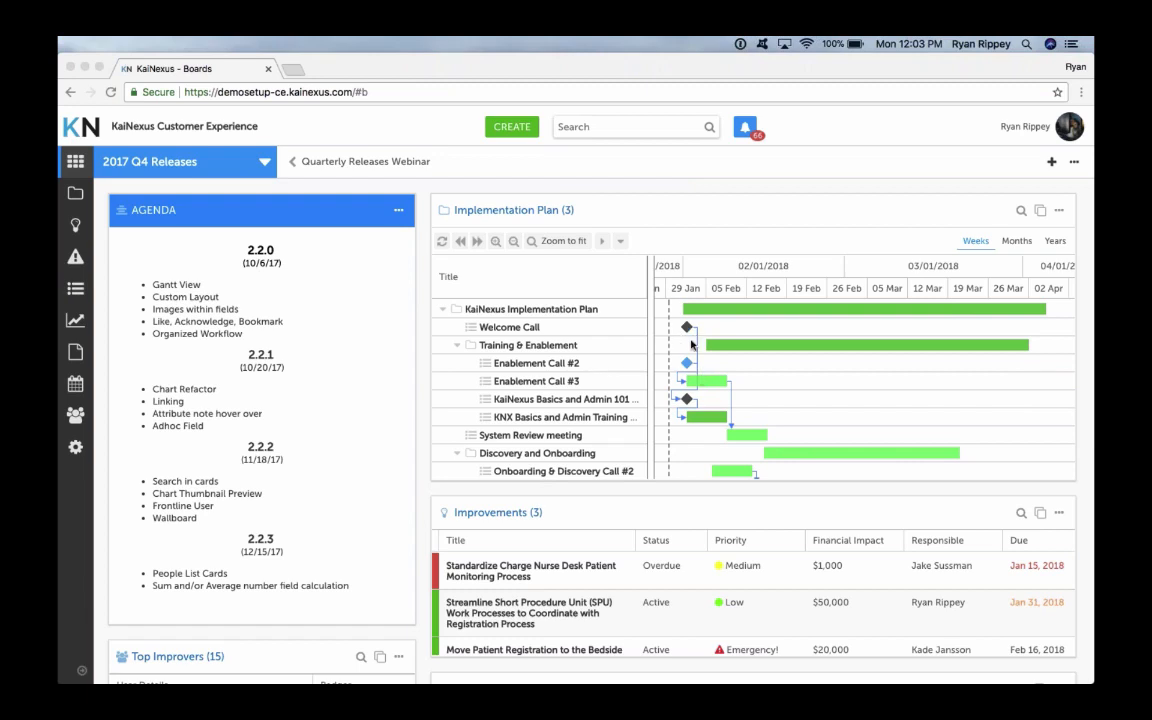
mouse_move(704, 368)
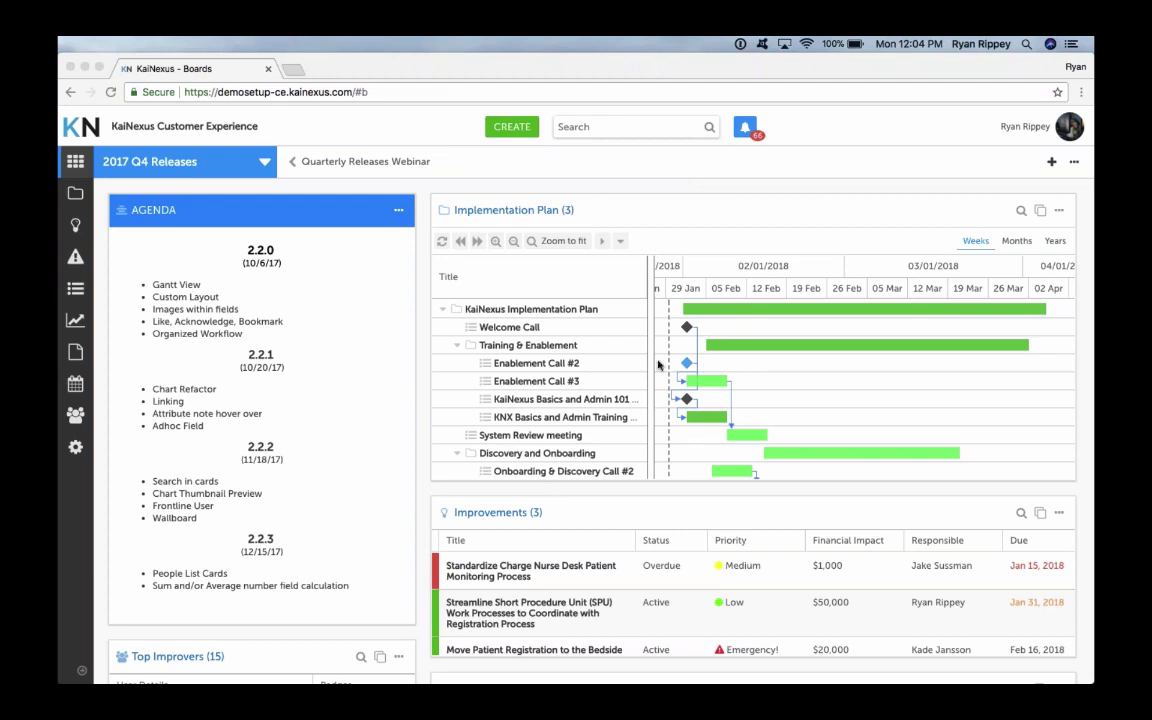
mouse_move(258, 332)
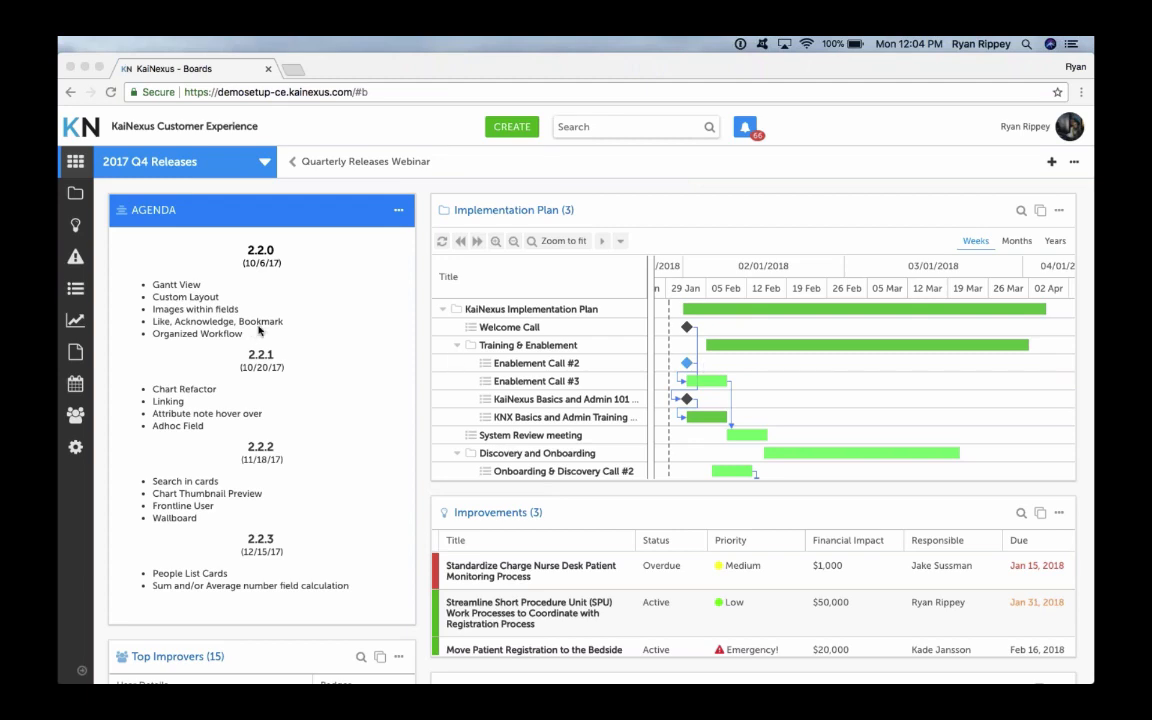
mouse_move(1012, 218)
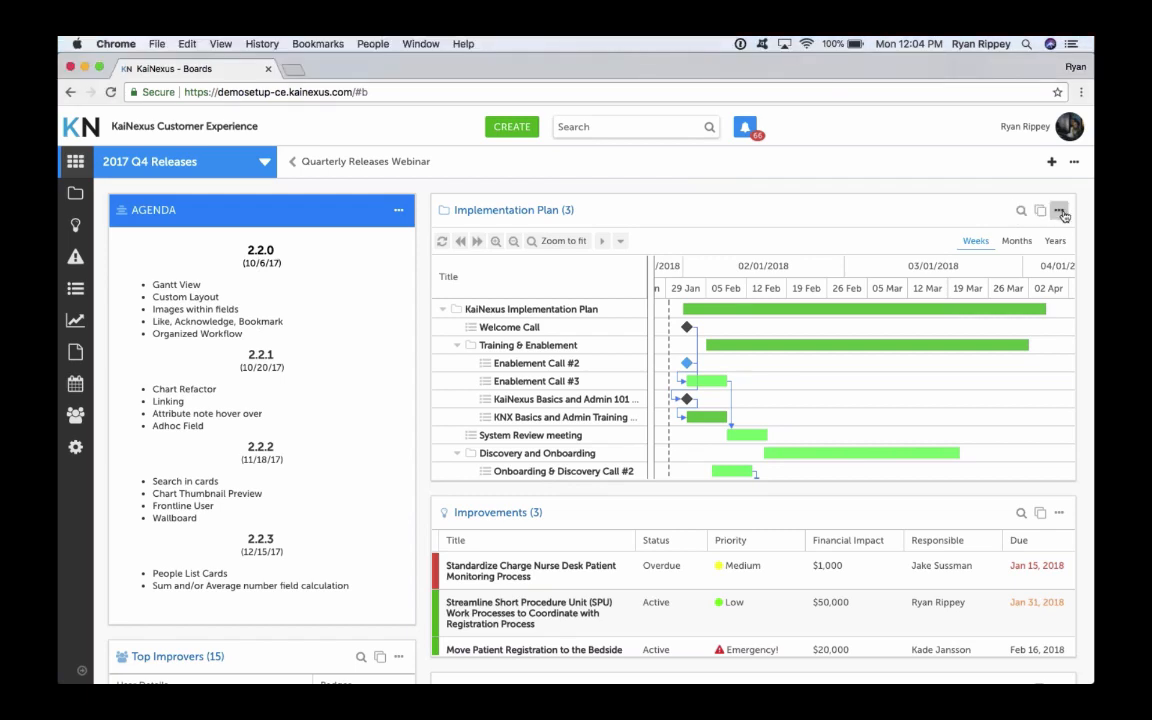
Expand the Implementation Plan Gantt card into its own full window from its options menu
left_click(1060, 210)
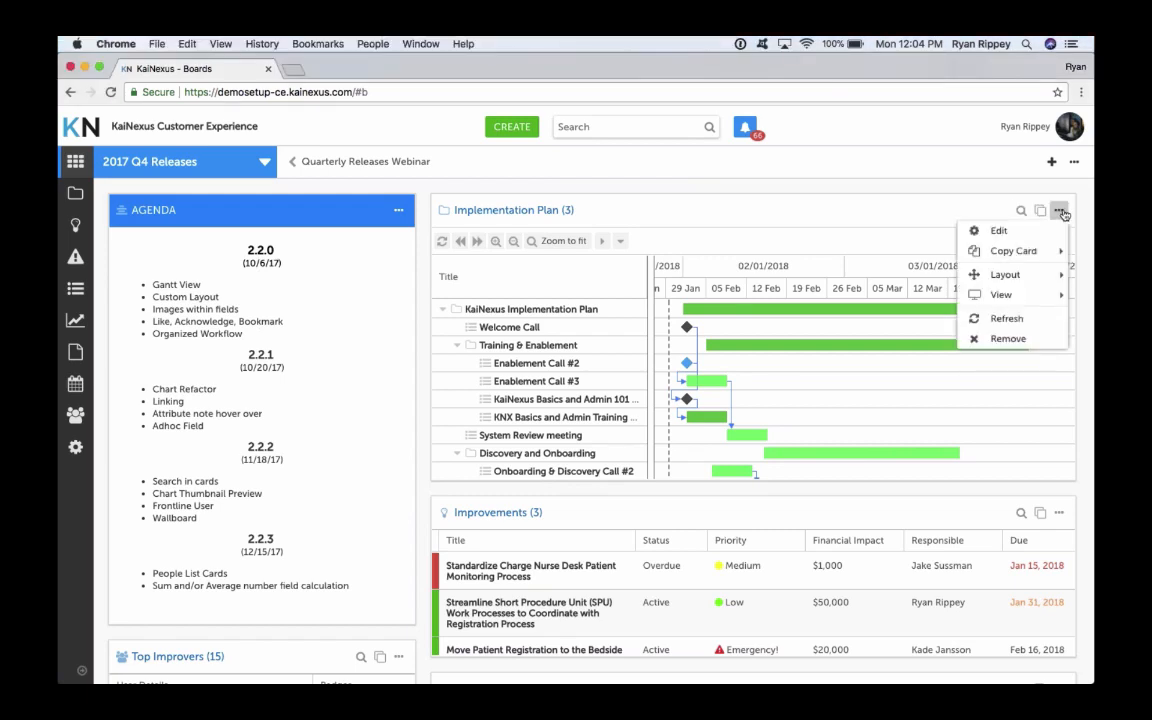
mouse_move(1002, 294)
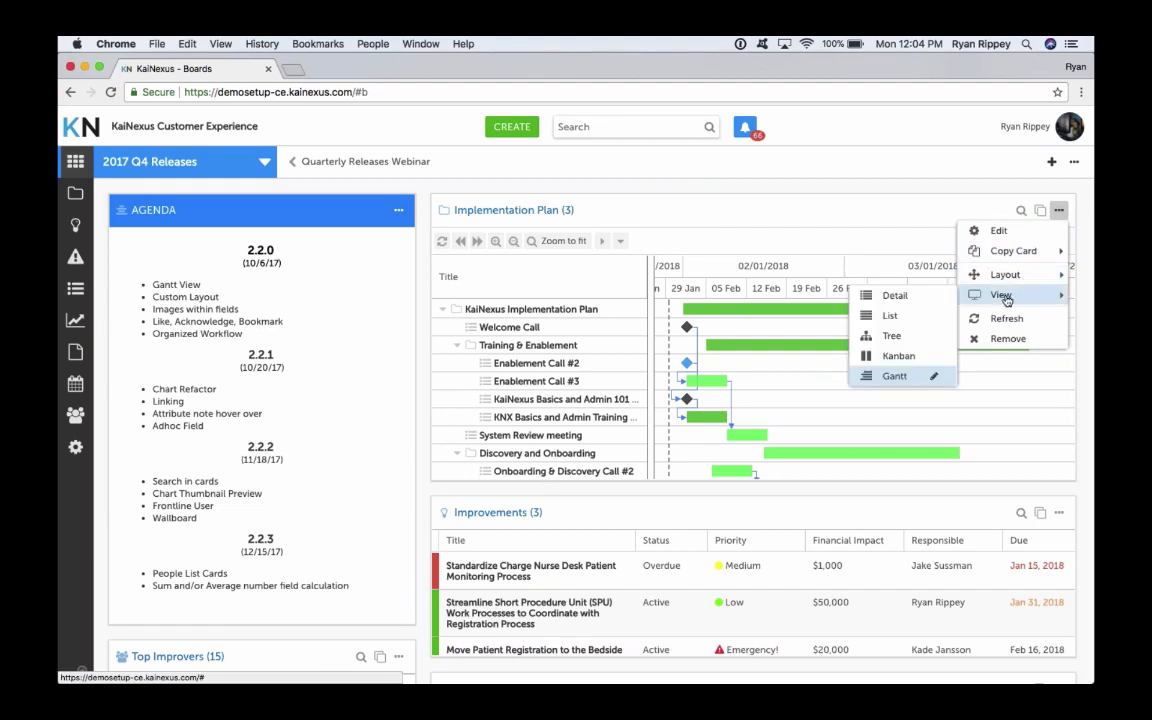
mouse_move(888, 316)
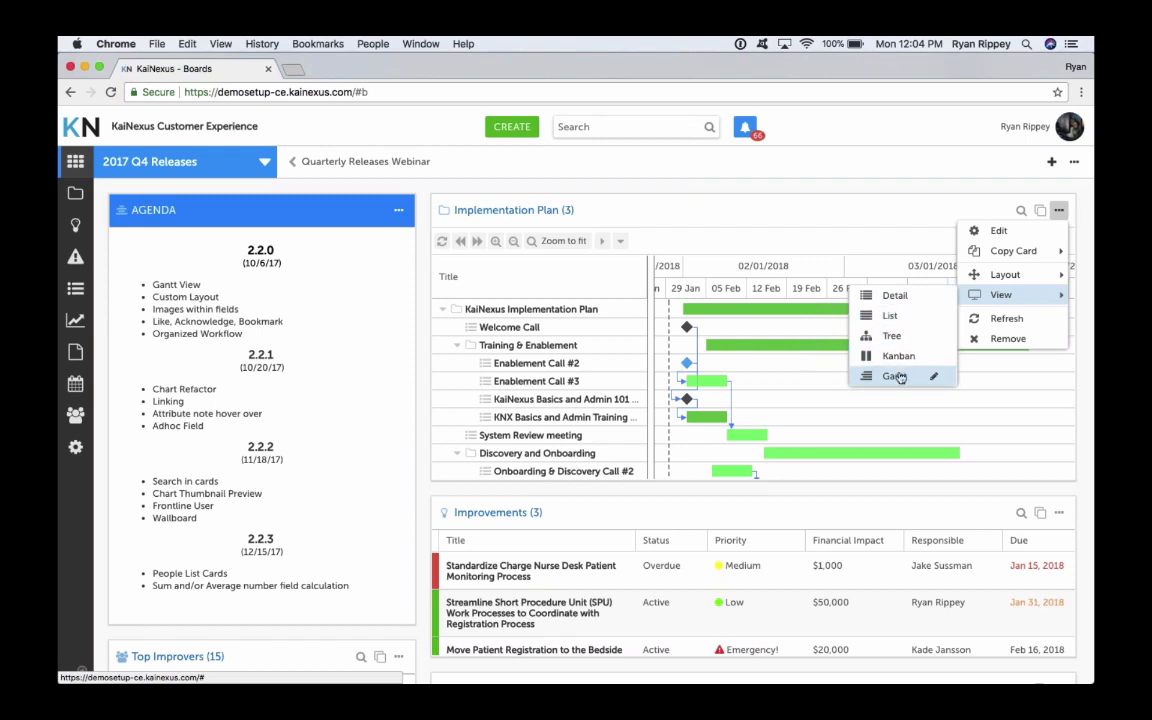
mouse_move(936, 380)
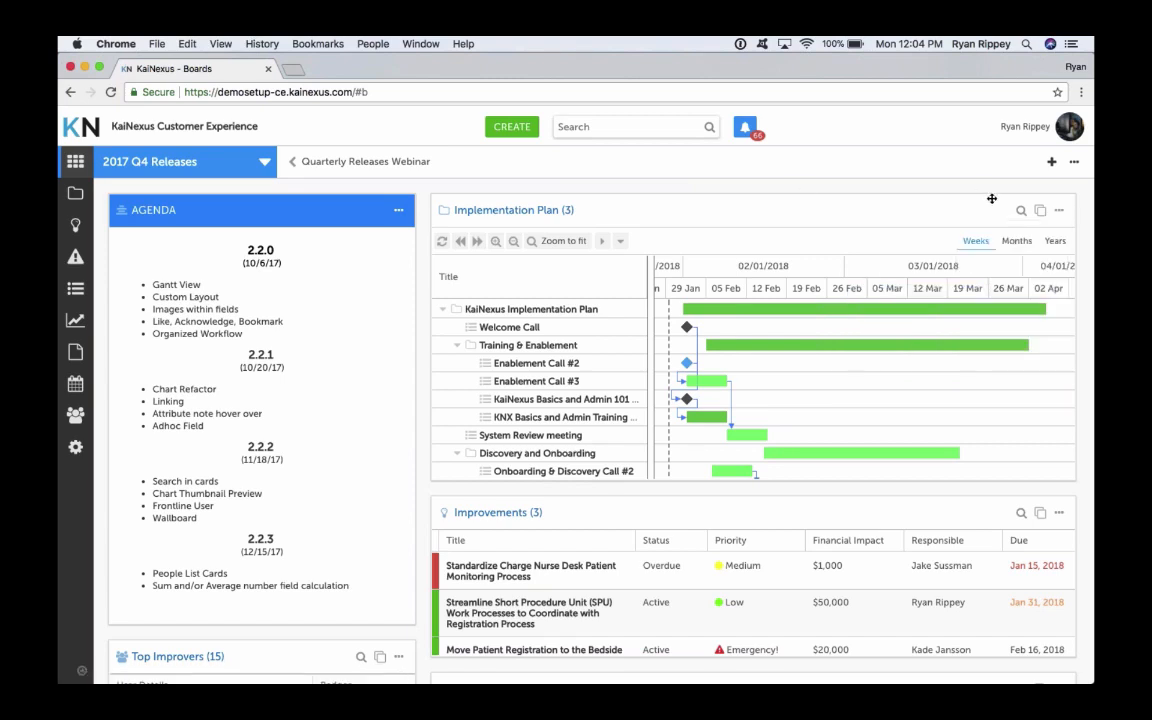
left_click(1040, 210)
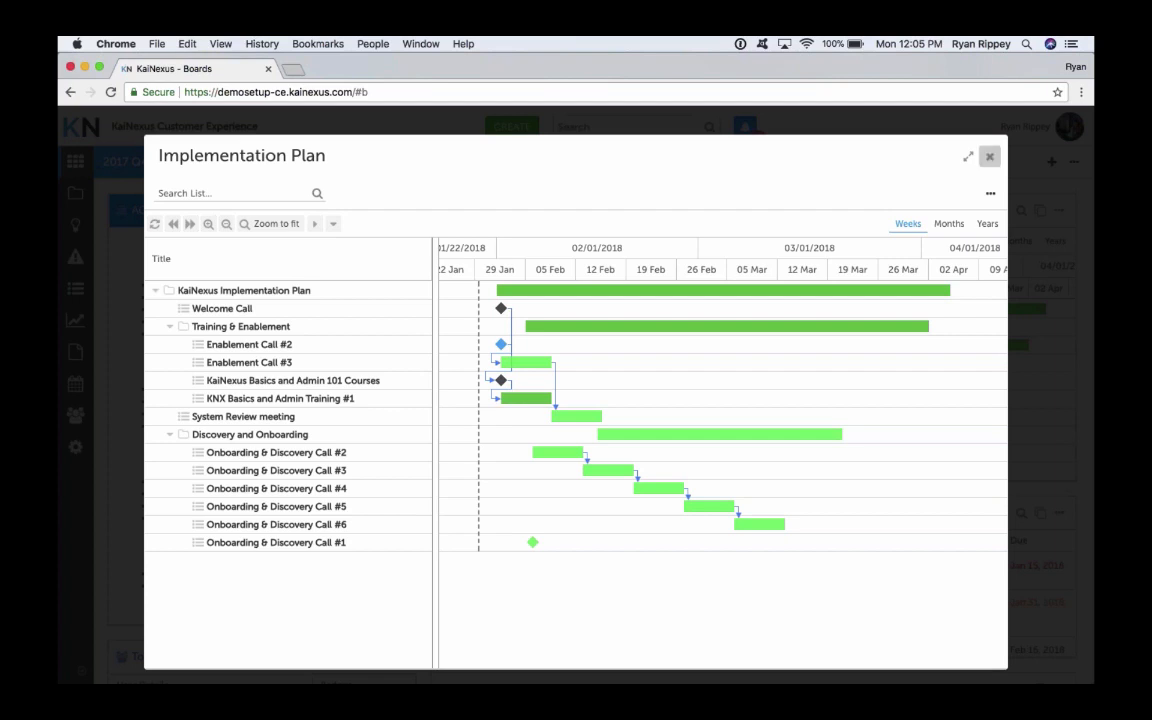
Close the expanded Implementation Plan window to return to the 2017 Q4 Releases board
left_click(988, 156)
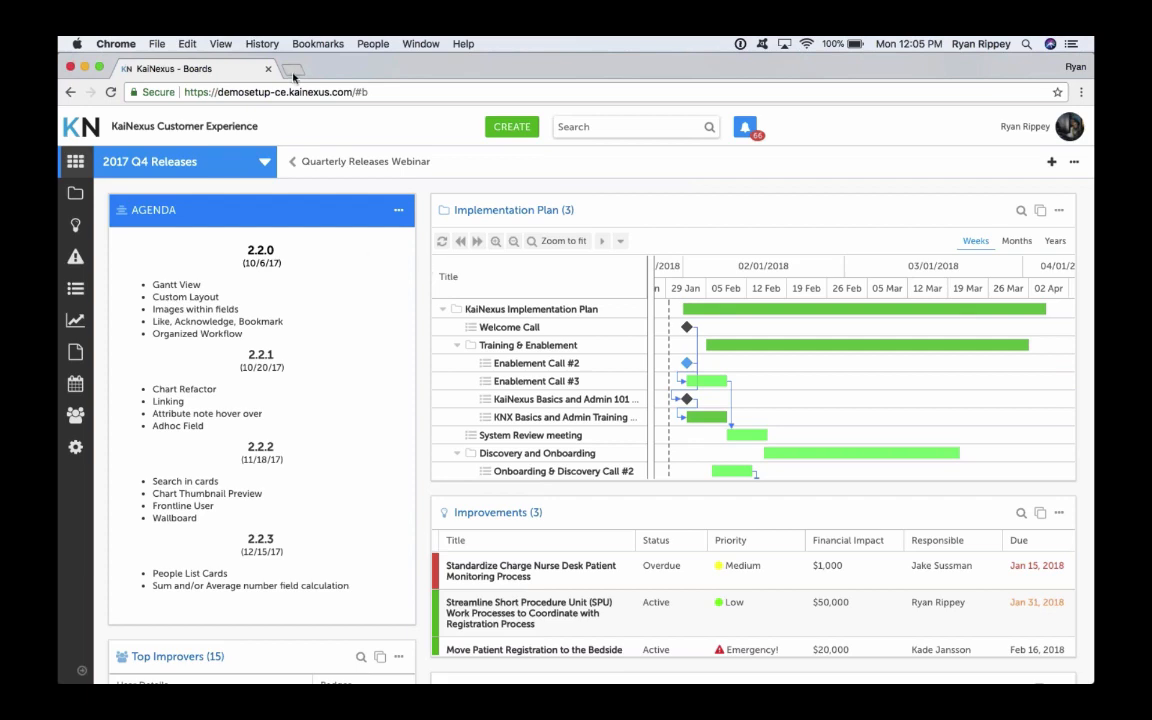
In a new tab, go to demosetup.kainexus.com and sign in to the My Improvements dashboard
left_click(290, 68)
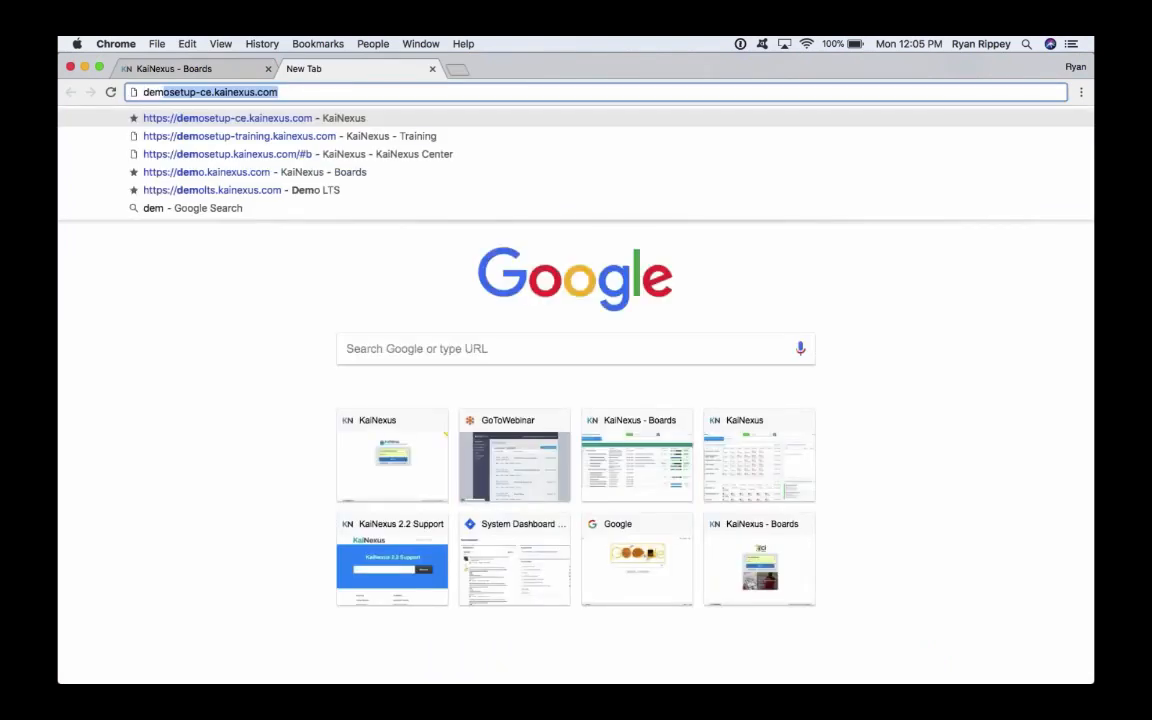
left_click(228, 154)
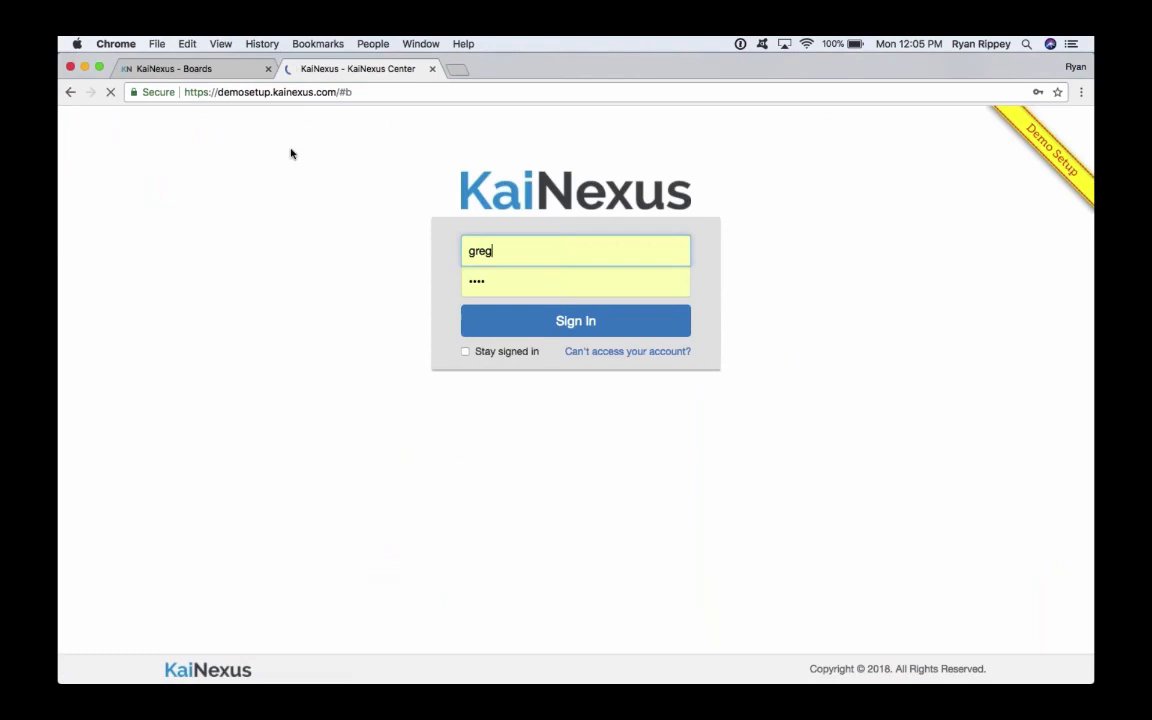
left_click(576, 320)
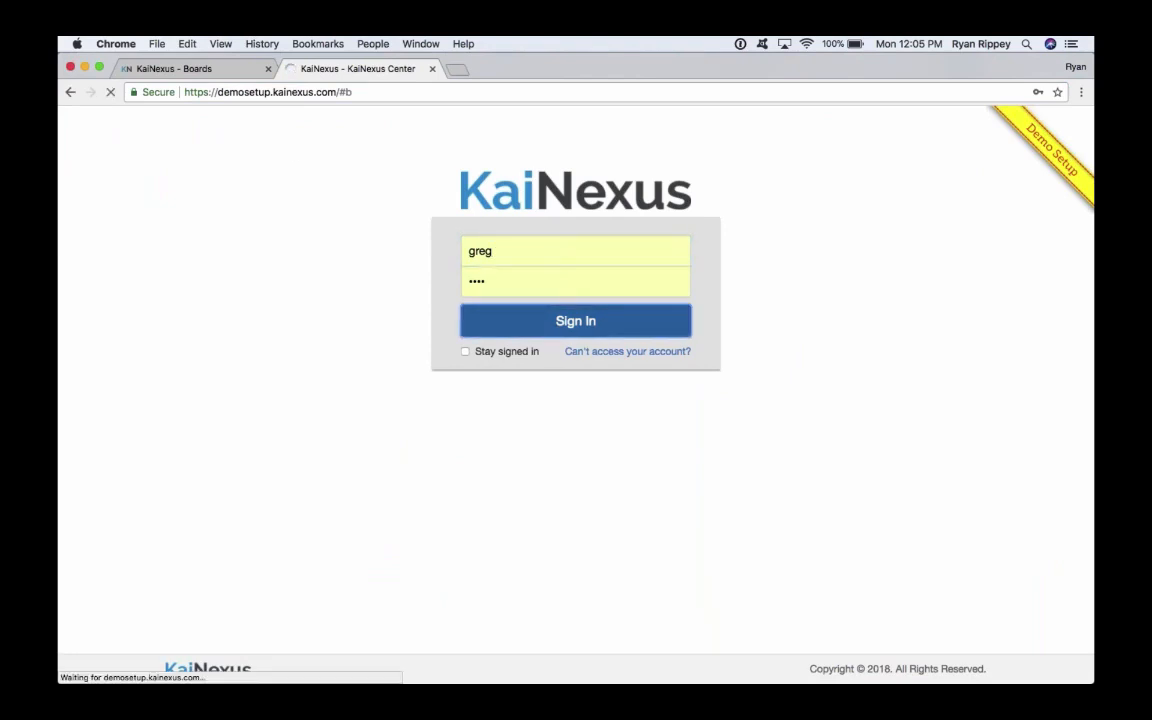
left_click(576, 320)
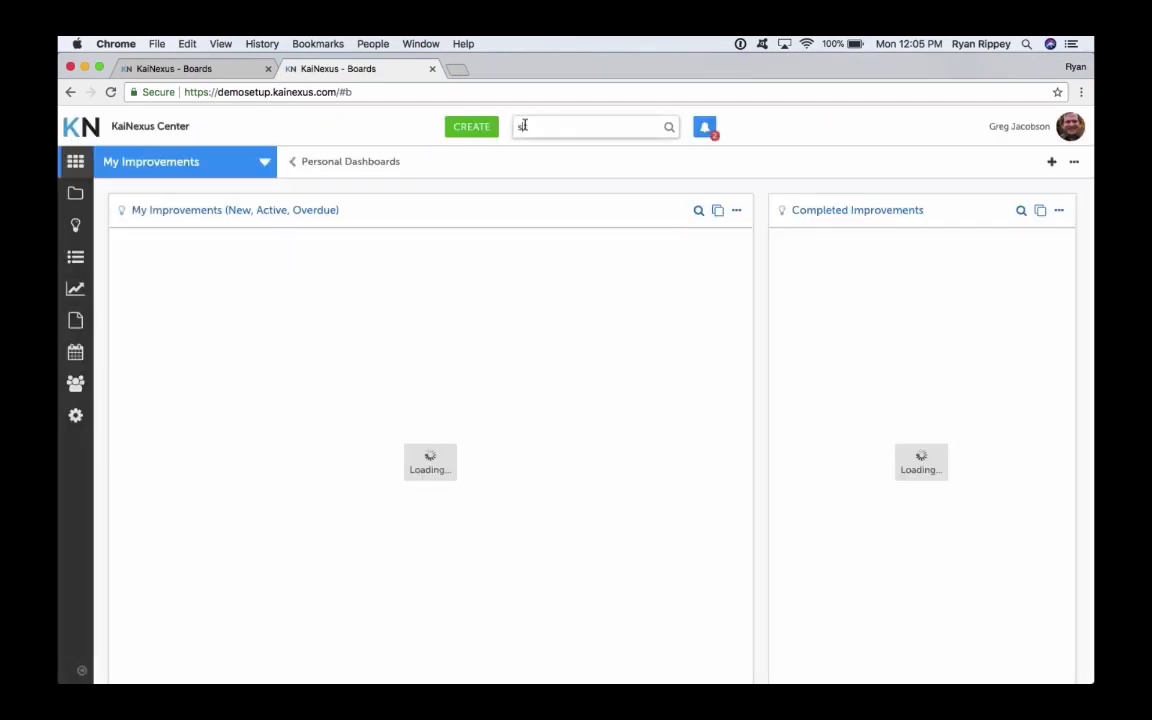
Search for 'storage' and open the Storage Organization #235 improvement's A3 page
type("storage")
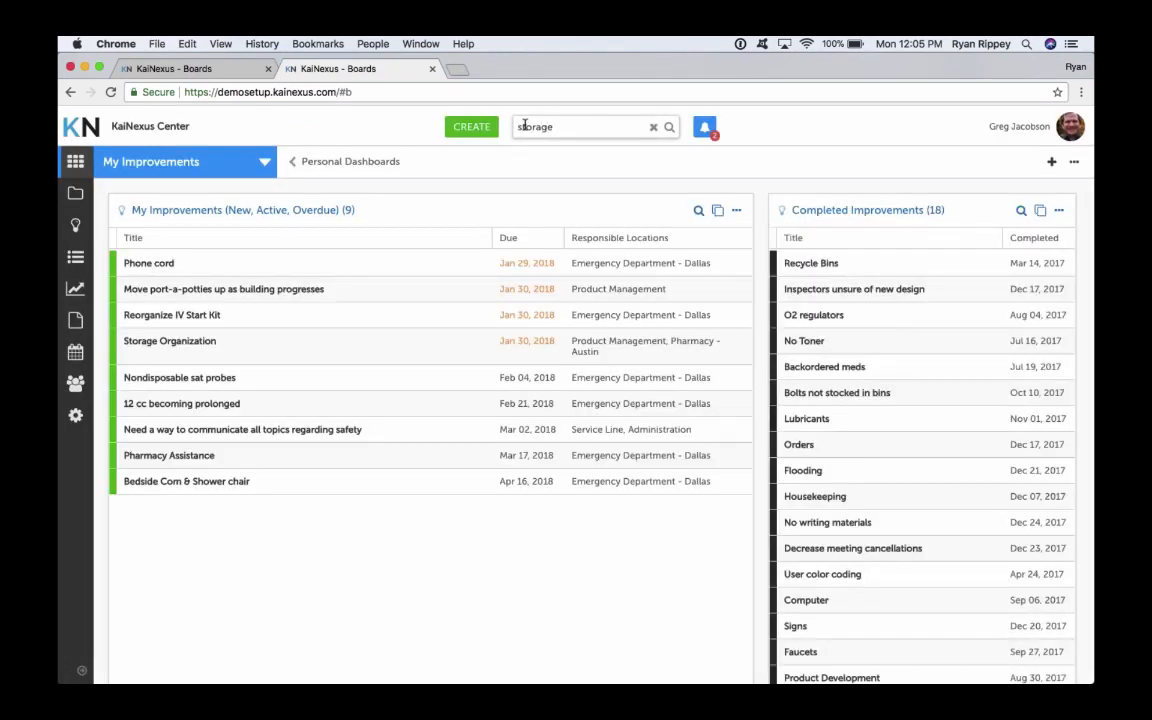
left_click(668, 126)
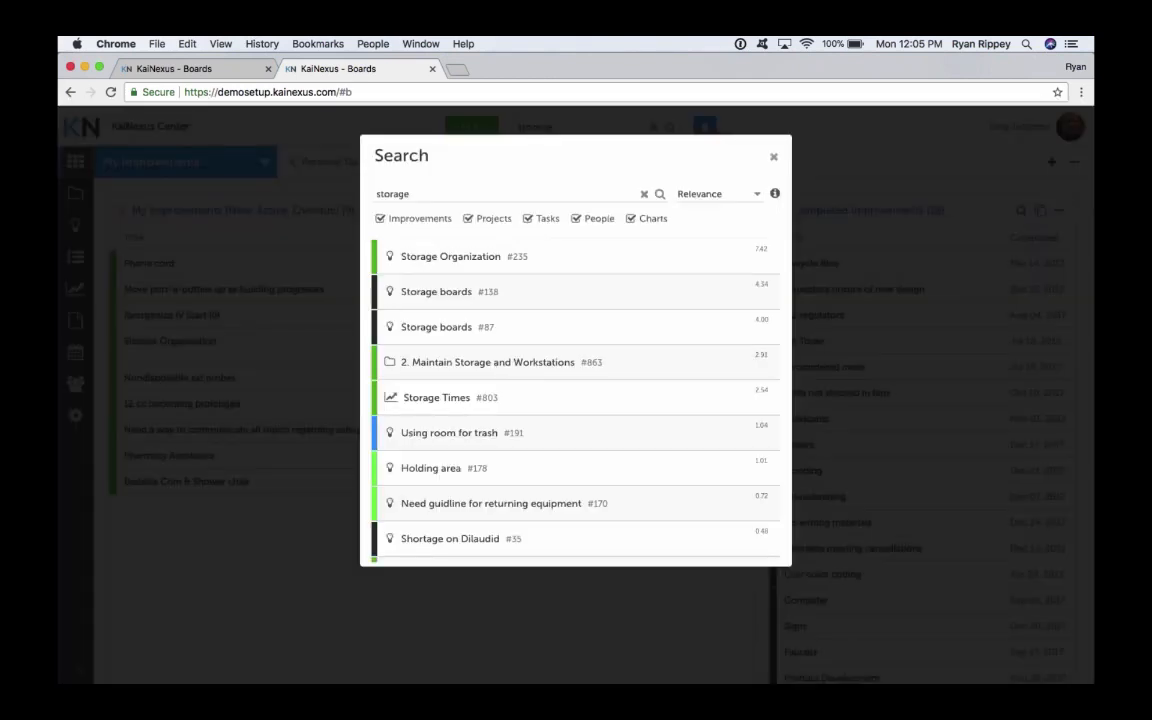
left_click(450, 256)
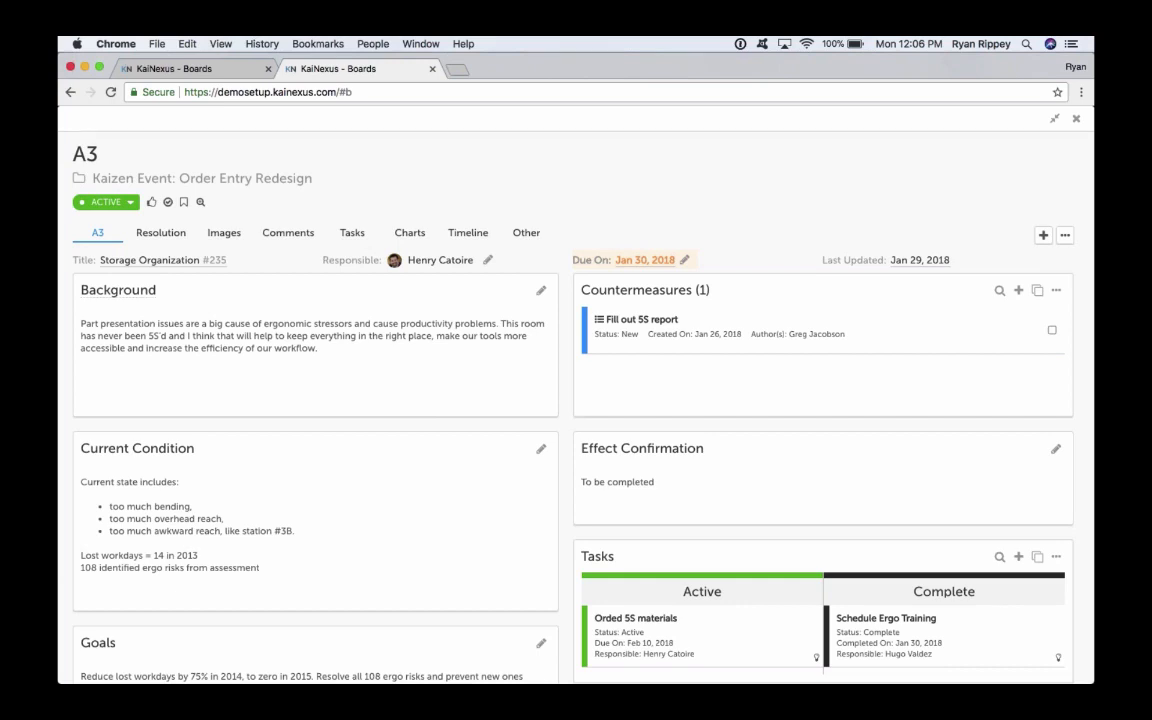
scroll("down", 3)
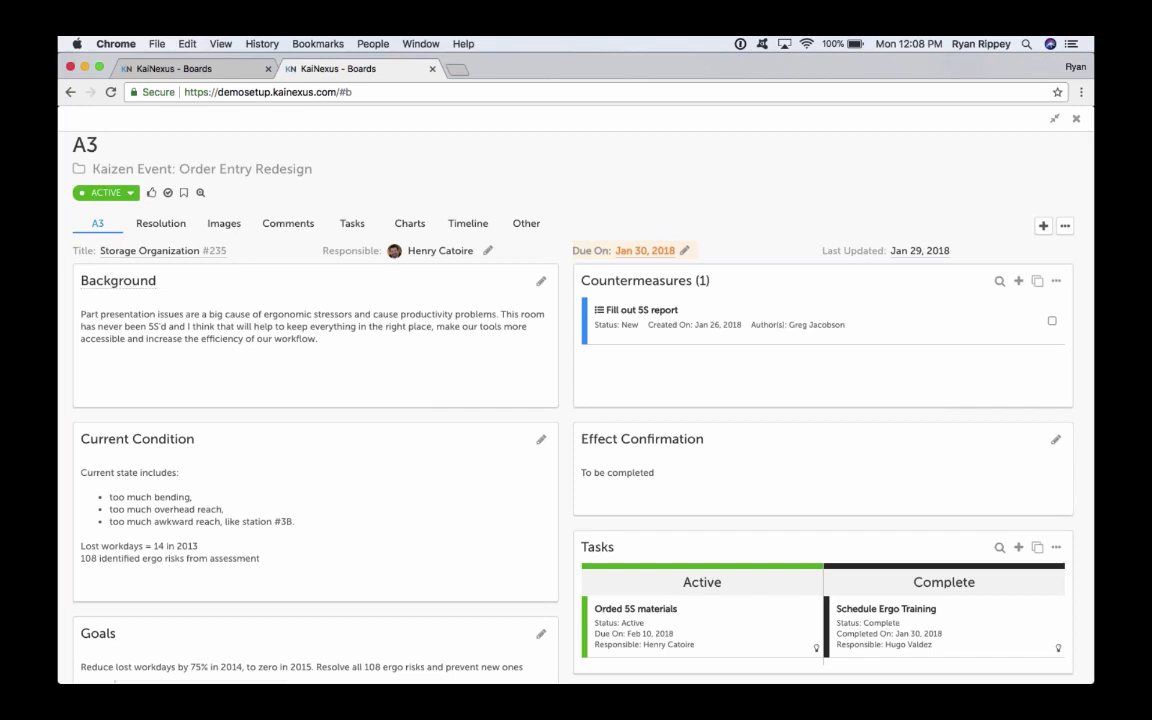
mouse_move(212, 248)
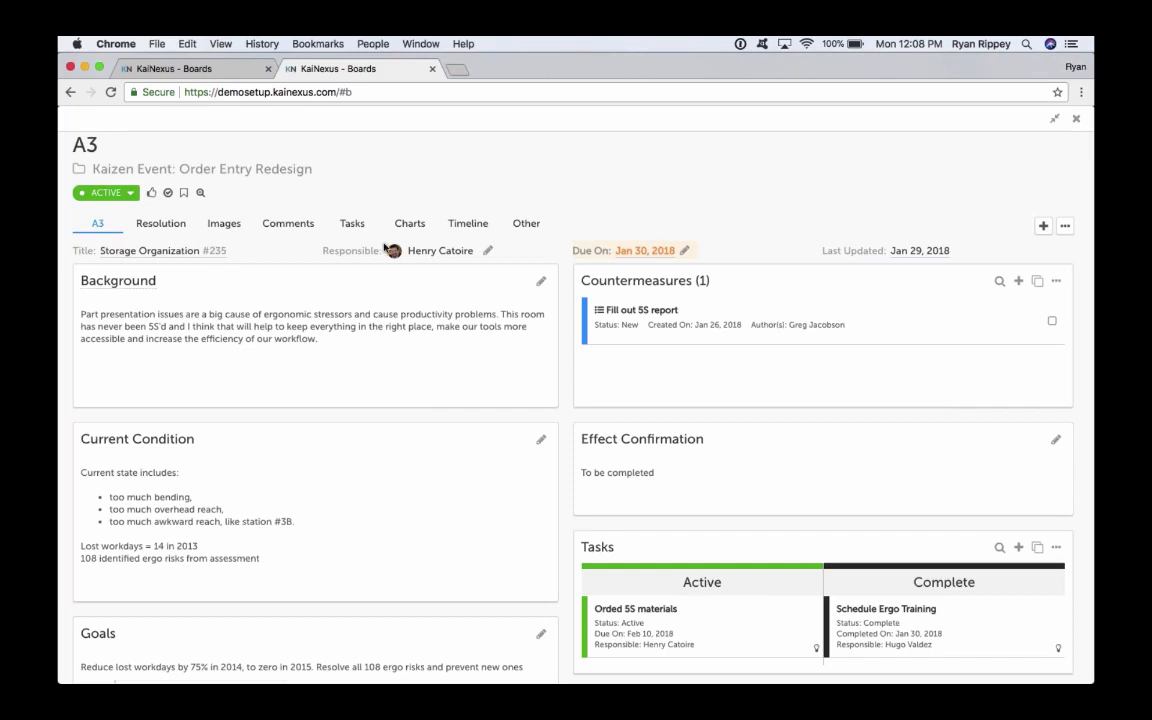
mouse_move(770, 244)
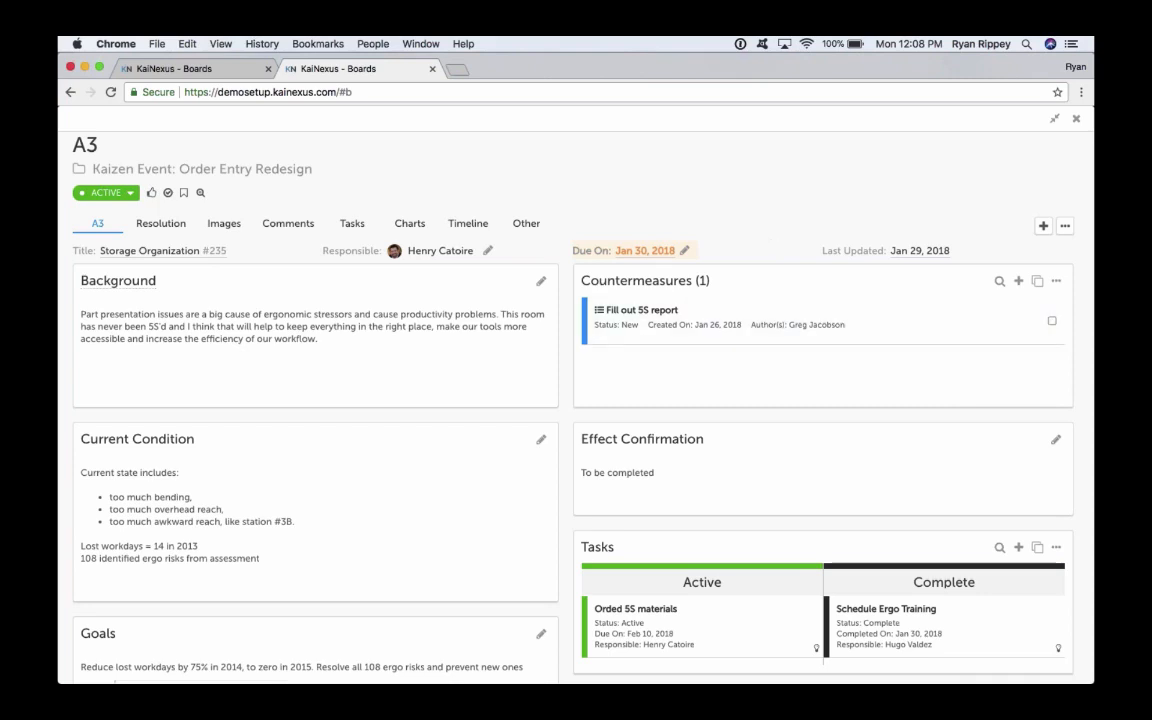
scroll("down", 3)
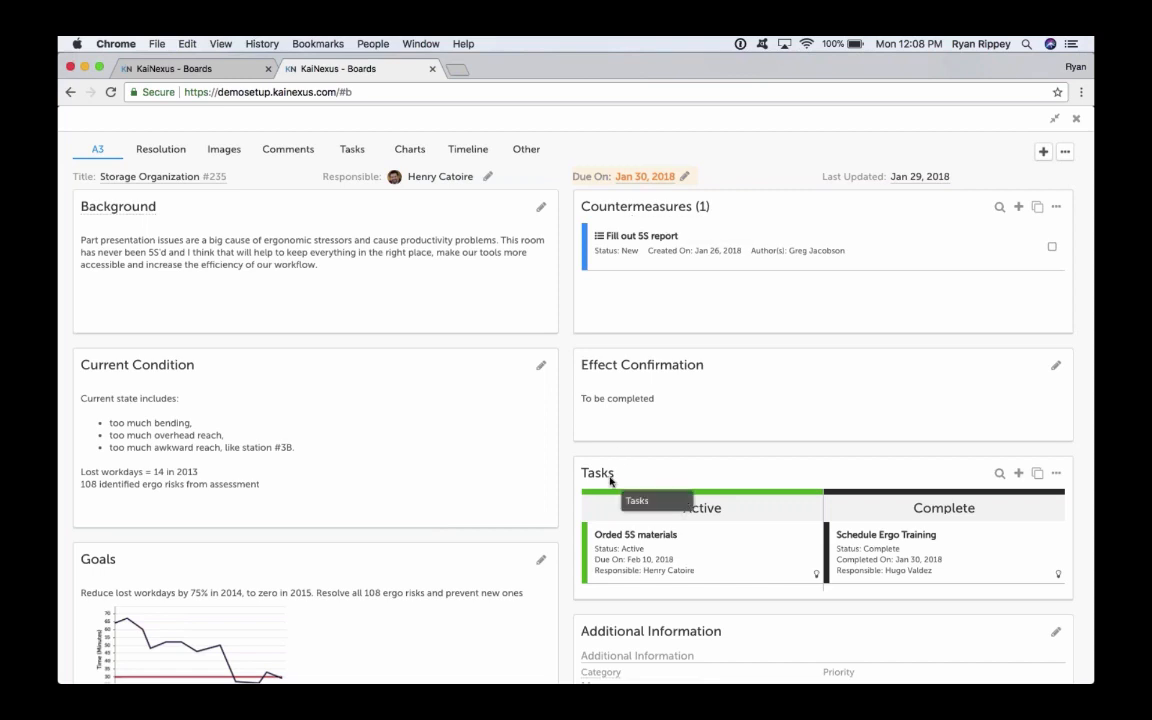
mouse_move(570, 468)
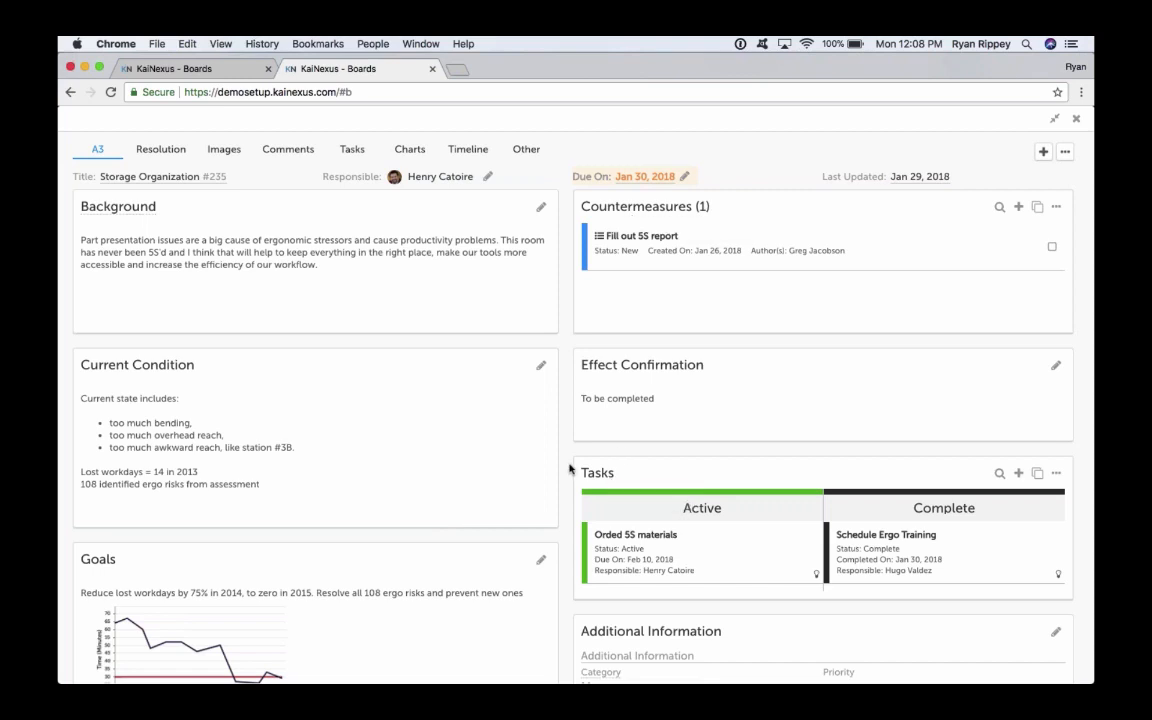
scroll("down", 3)
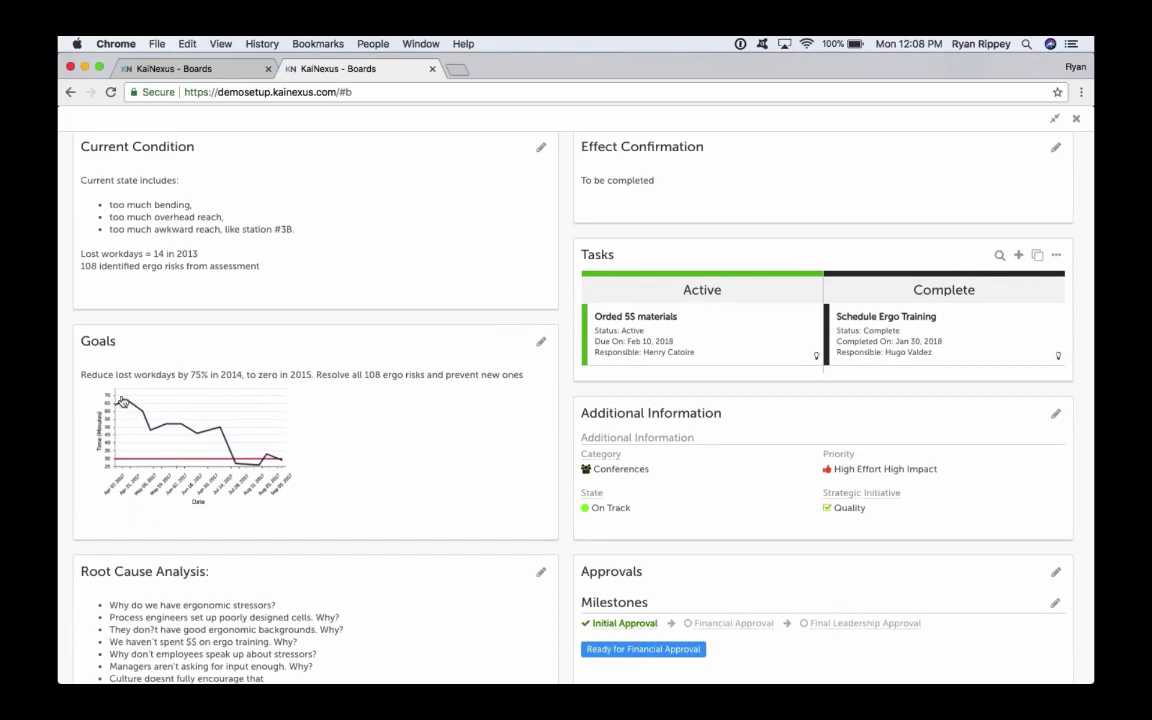
mouse_move(252, 404)
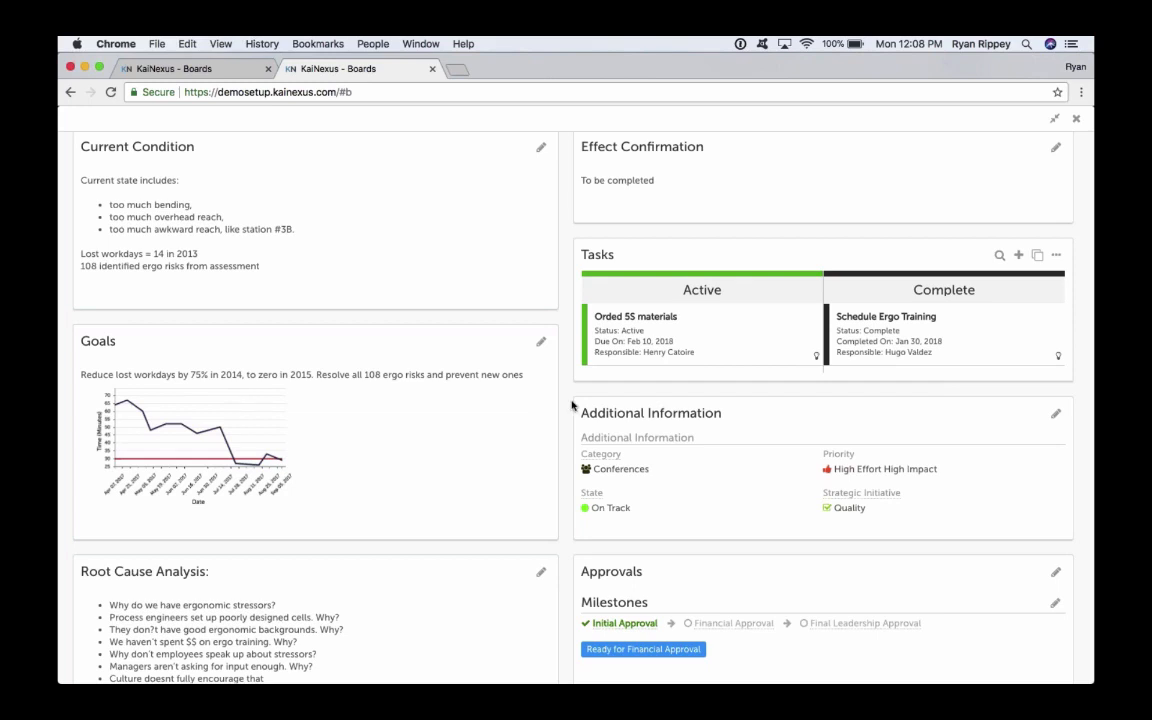
scroll("down", 3)
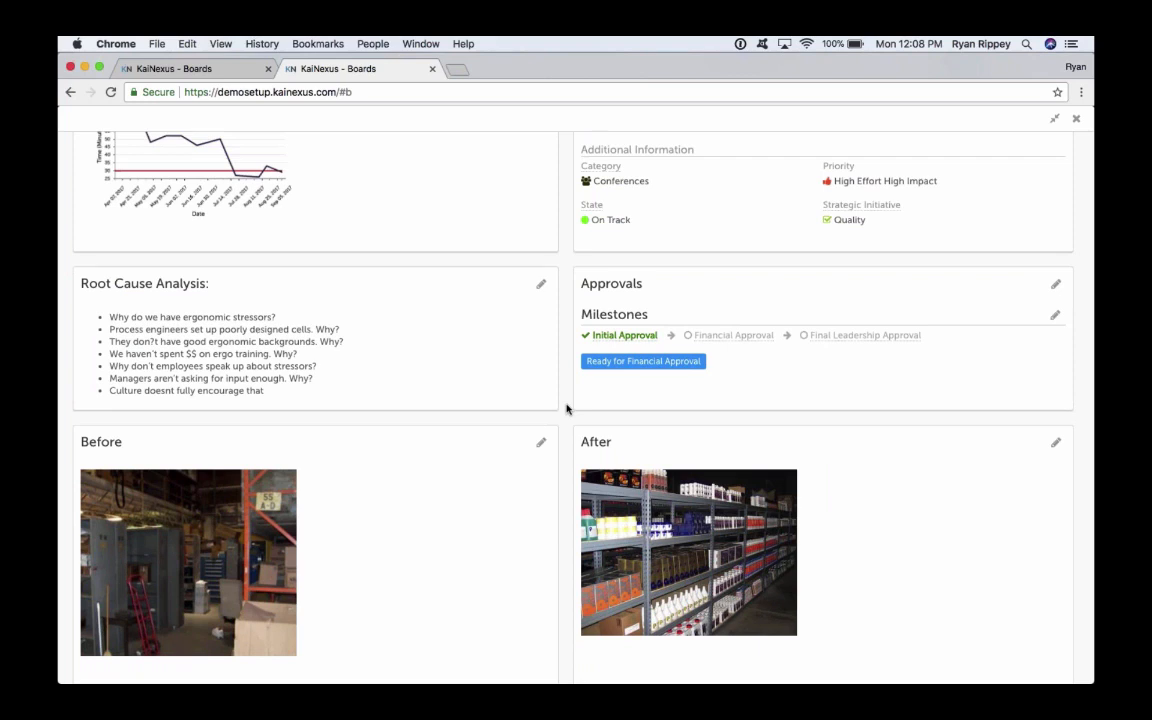
scroll("down", 3)
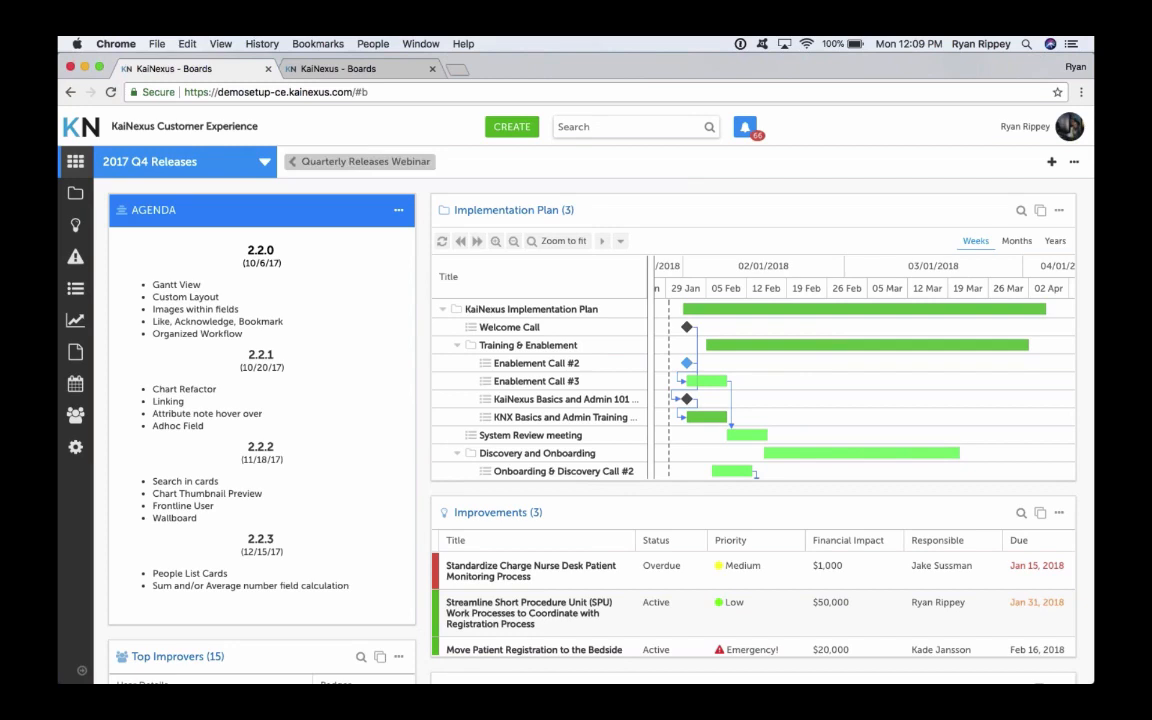
mouse_move(428, 264)
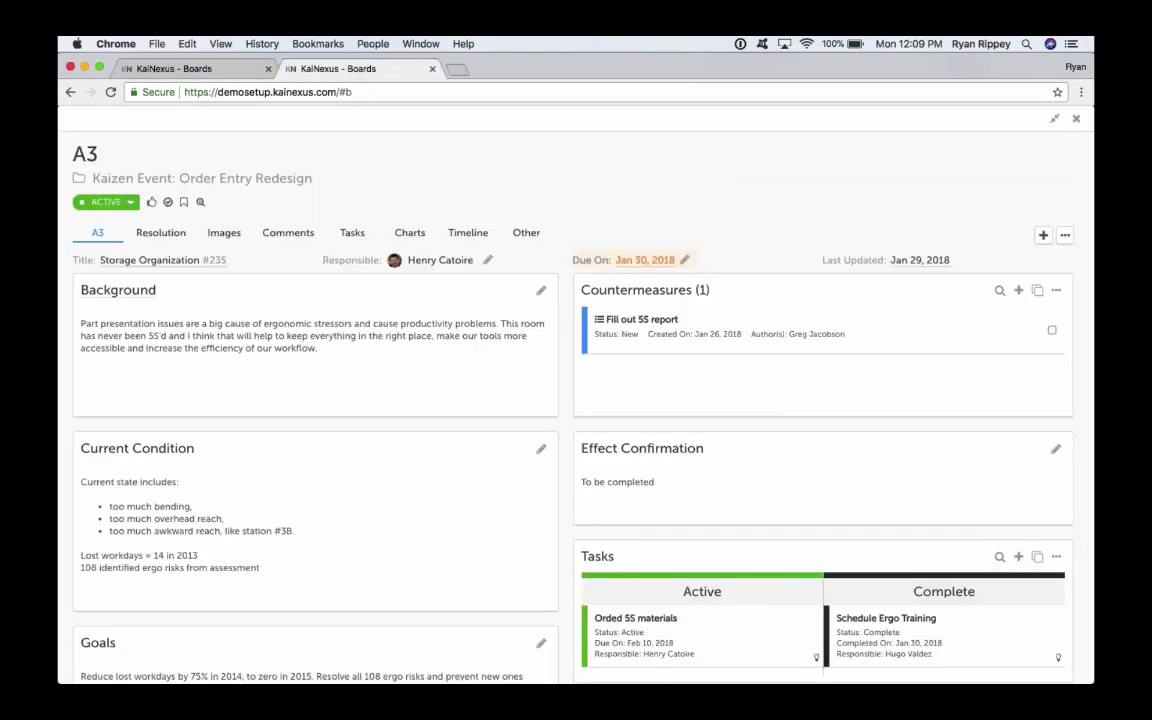
Scroll to the A3's Before card and start editing its Before.png photo field
scroll("down", 3)
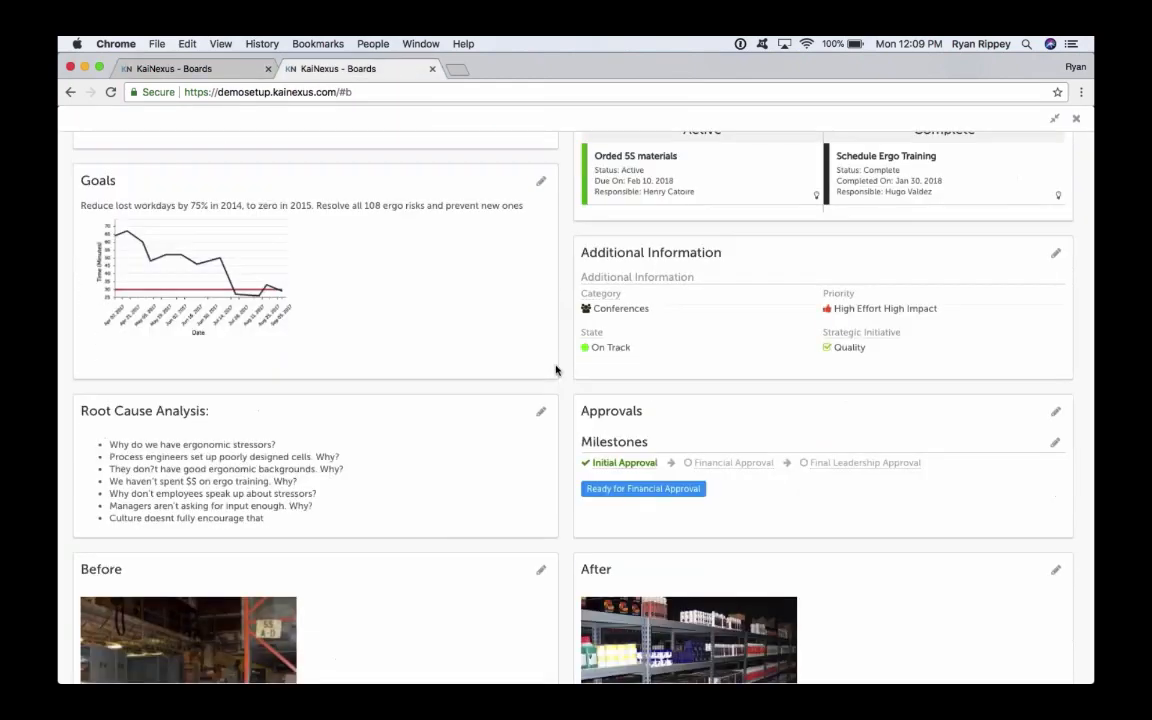
scroll("down", 3)
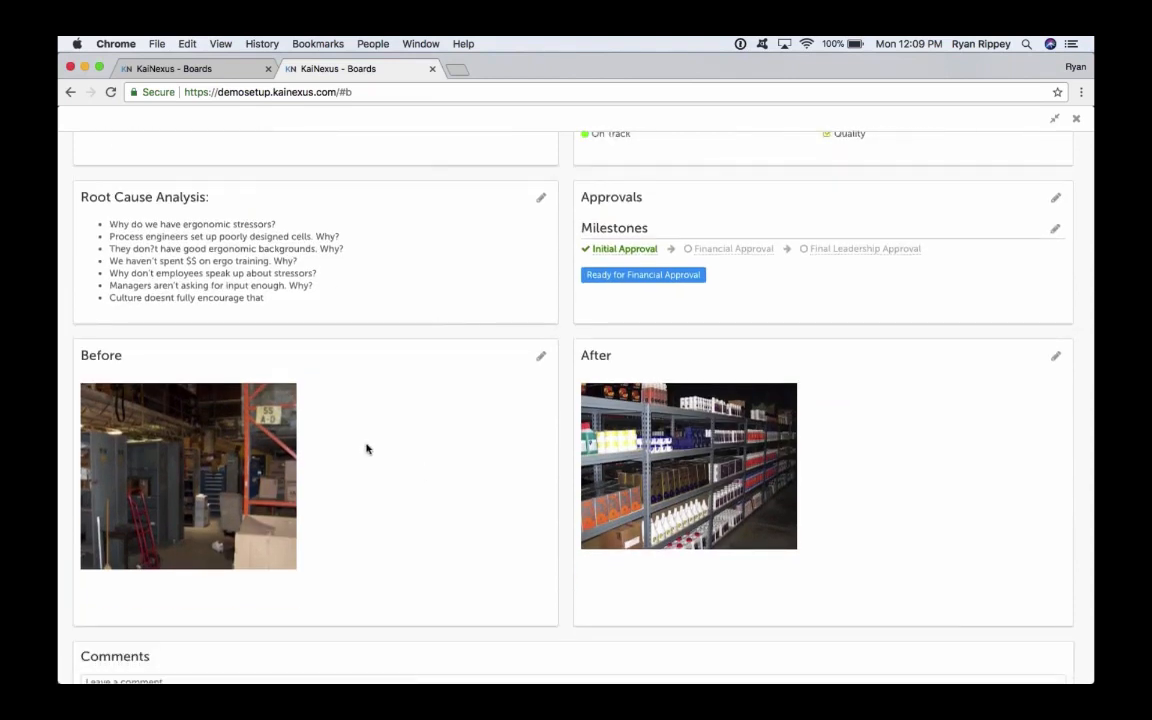
left_click(540, 356)
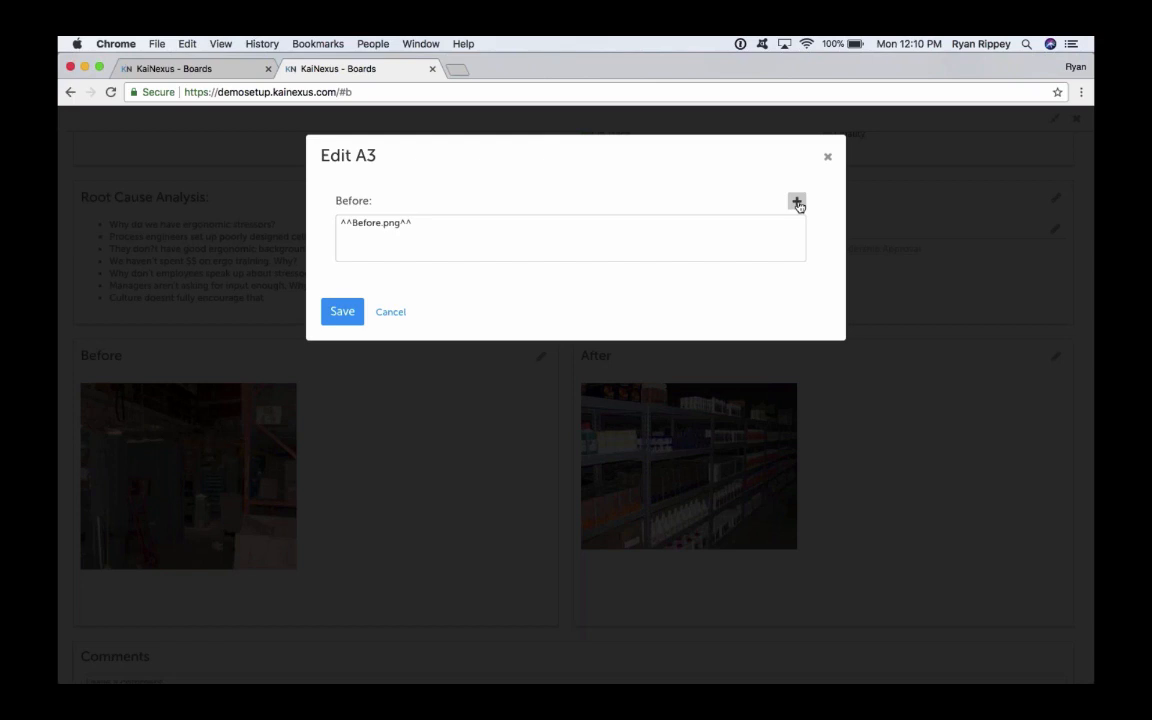
Show the Before field's insert options, cancel the Add Chart Thumbnail picker, and close Edit A3 unsaved
left_click(796, 202)
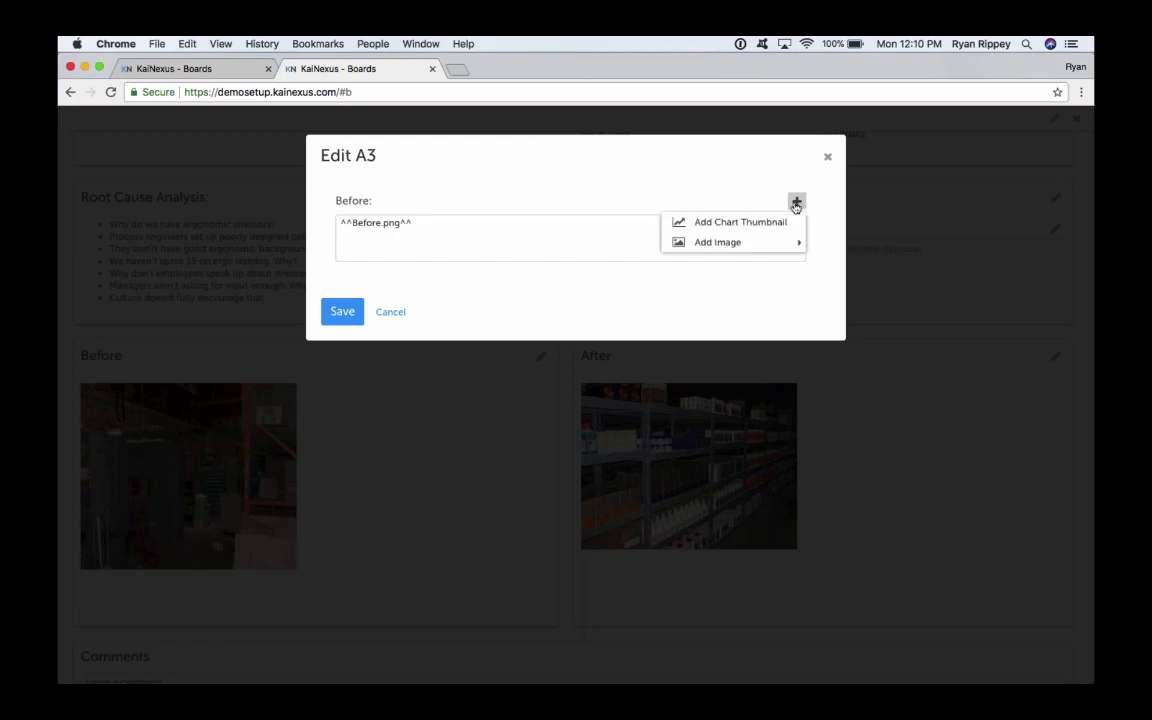
mouse_move(716, 242)
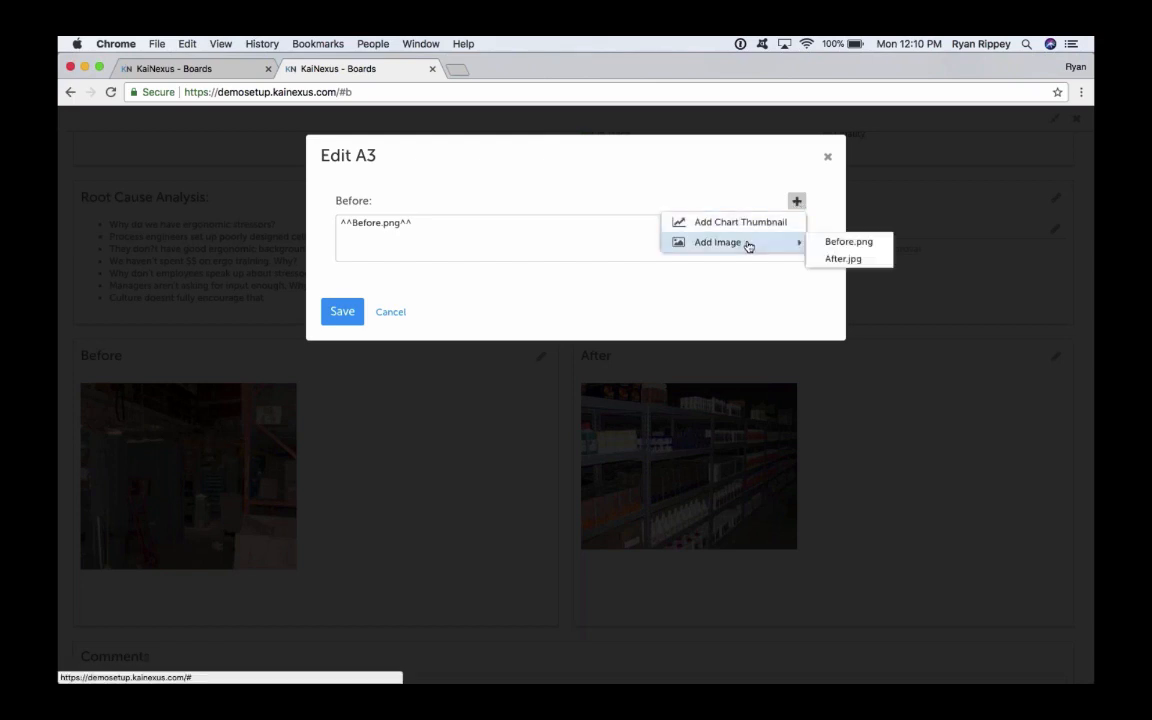
mouse_move(740, 220)
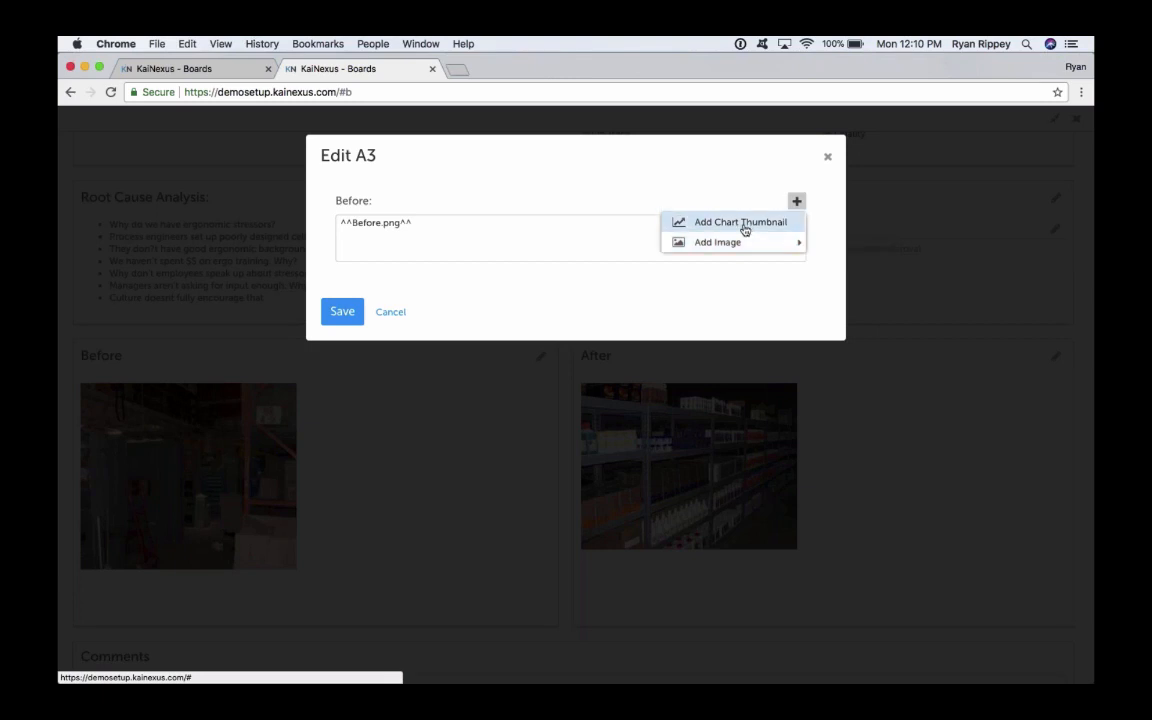
left_click(740, 220)
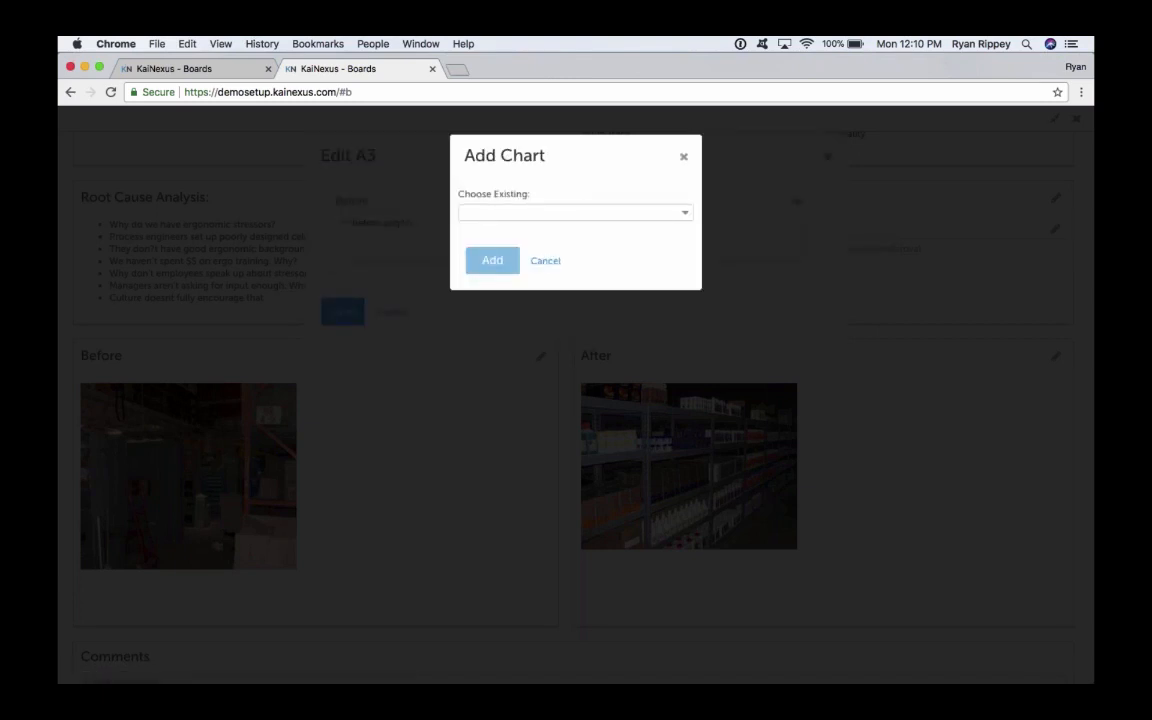
left_click(544, 260)
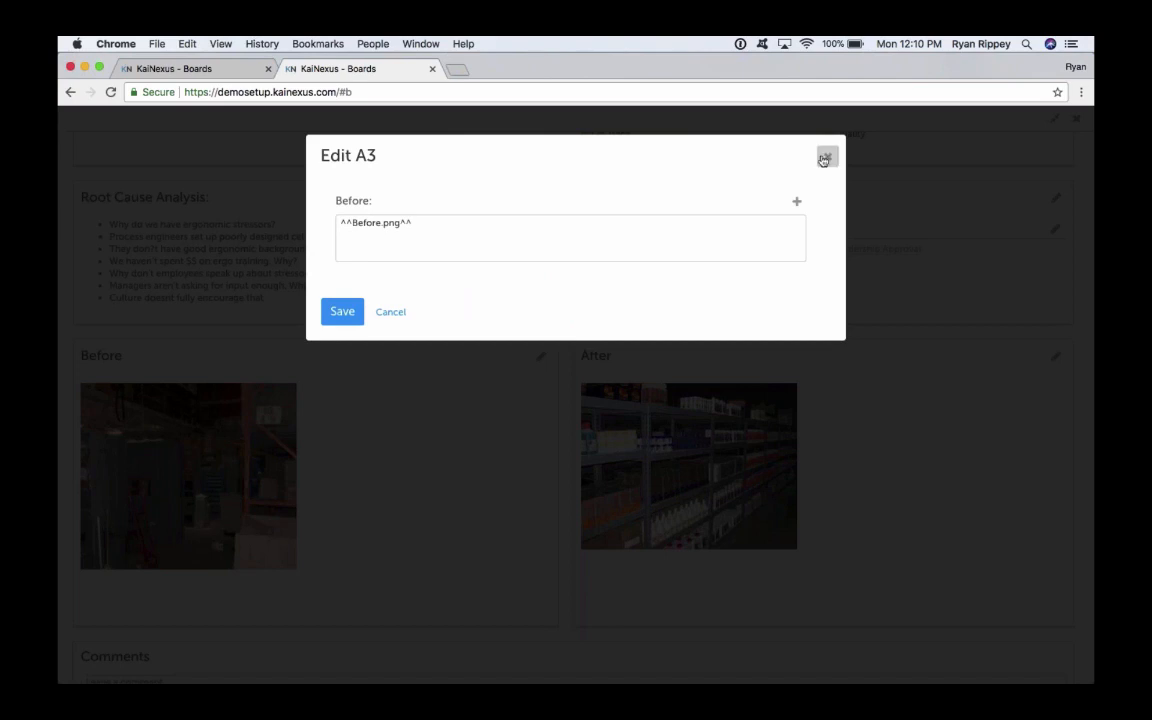
left_click(824, 158)
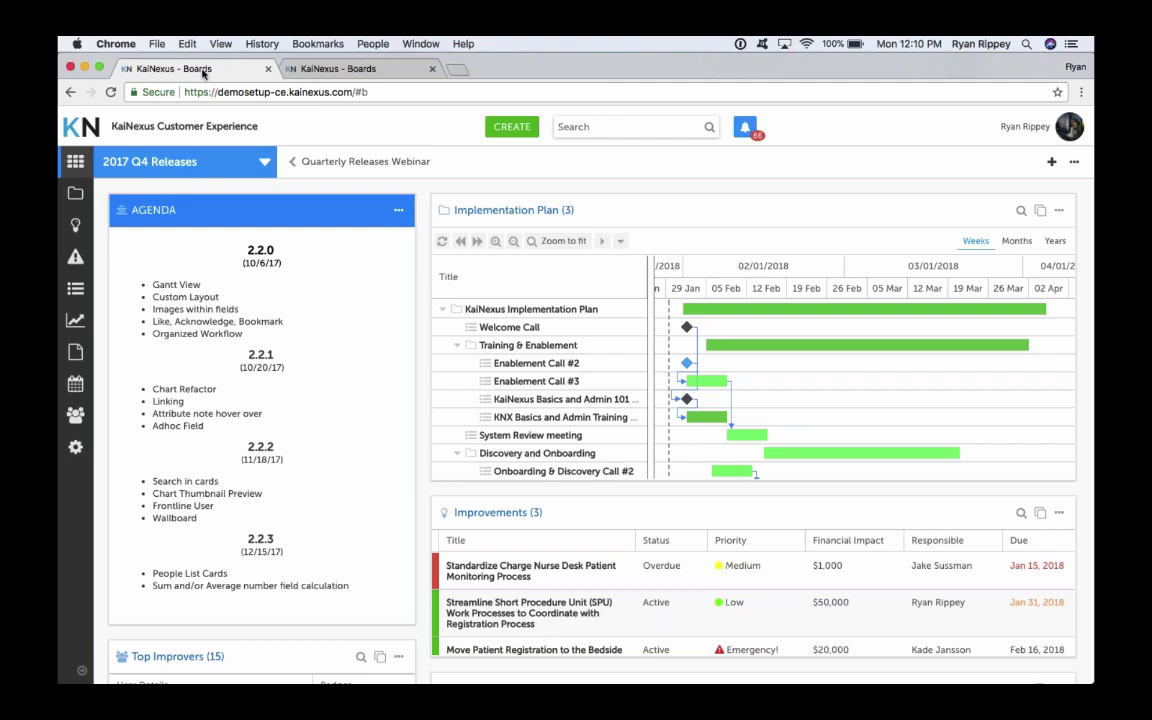
mouse_move(204, 74)
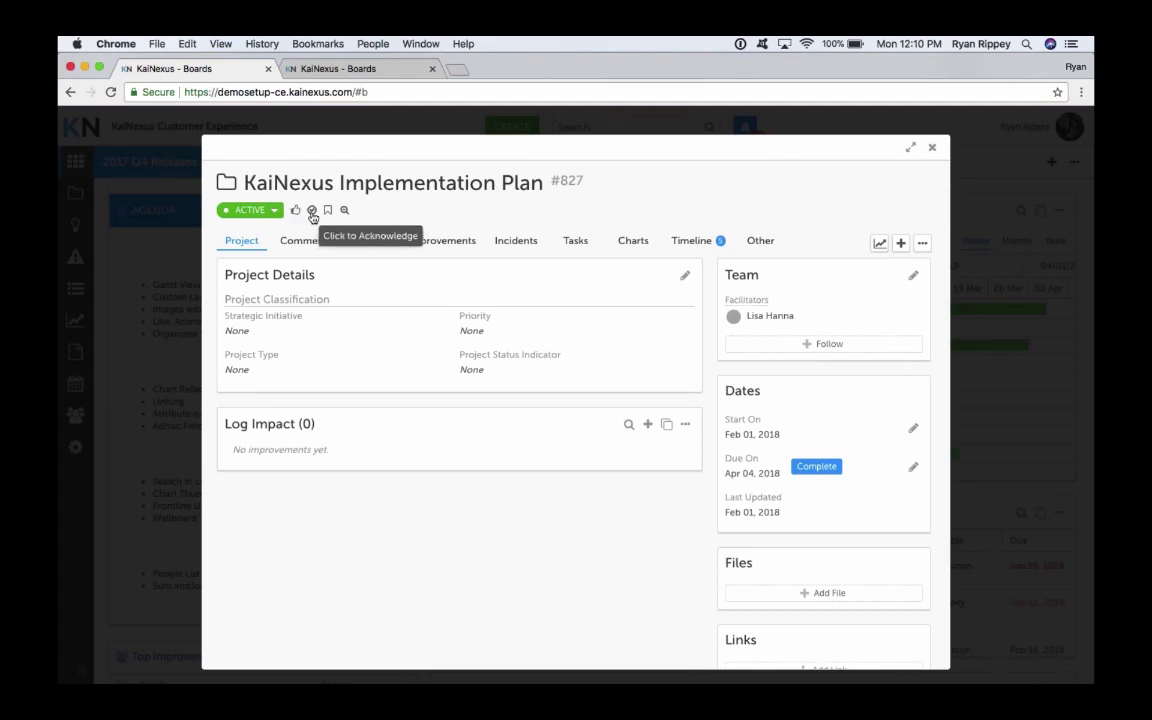
mouse_move(364, 210)
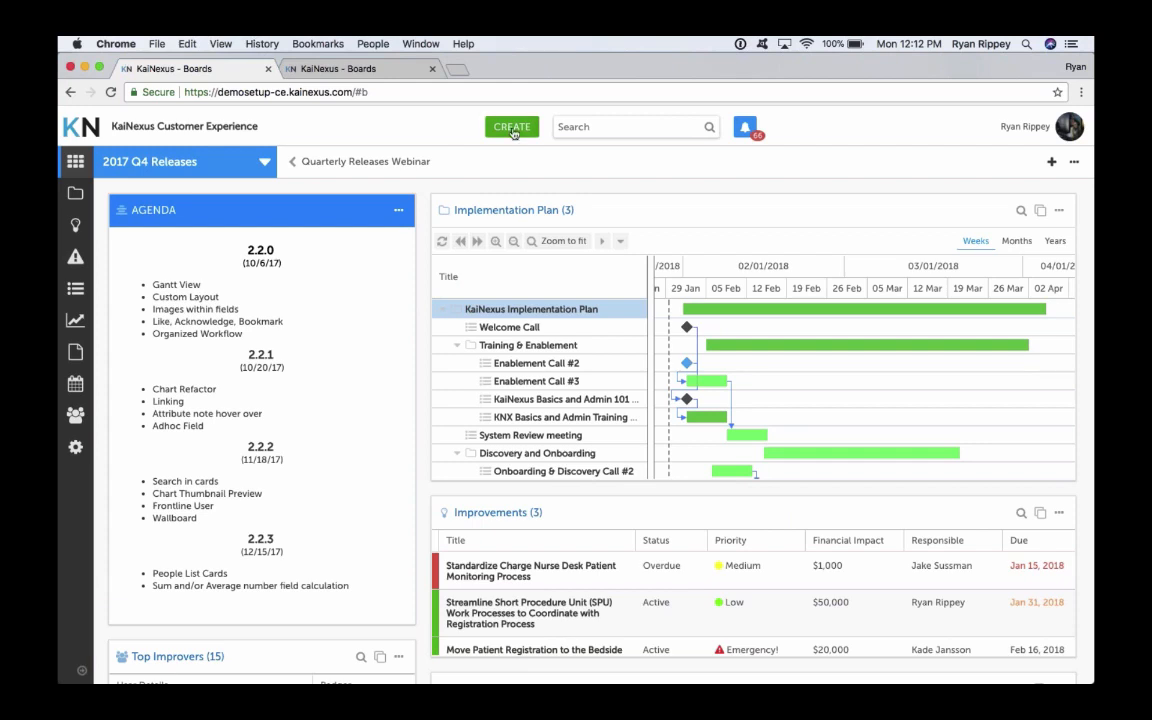
left_click(512, 126)
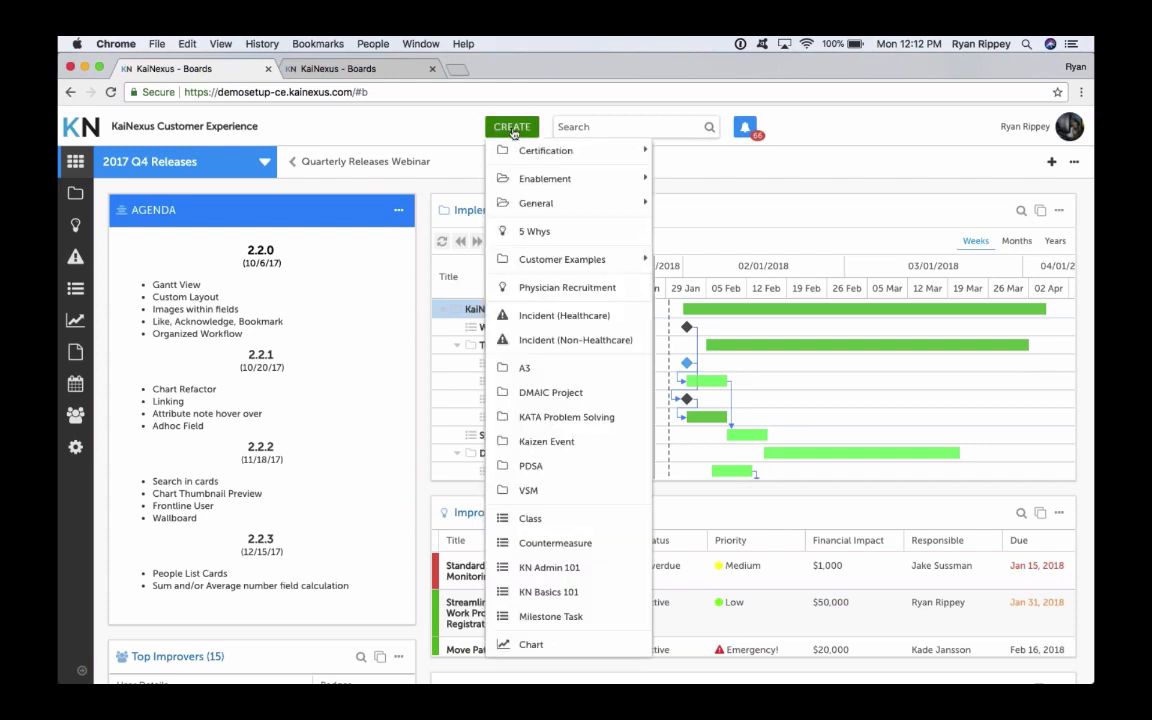
mouse_move(544, 178)
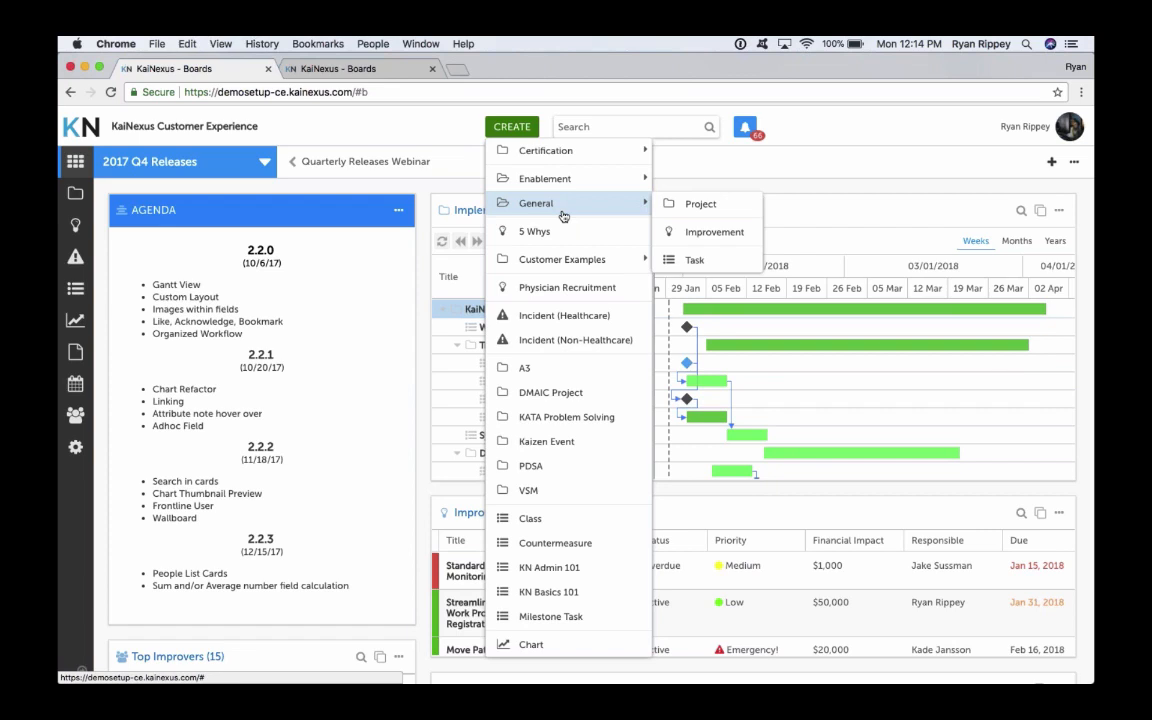
mouse_move(548, 222)
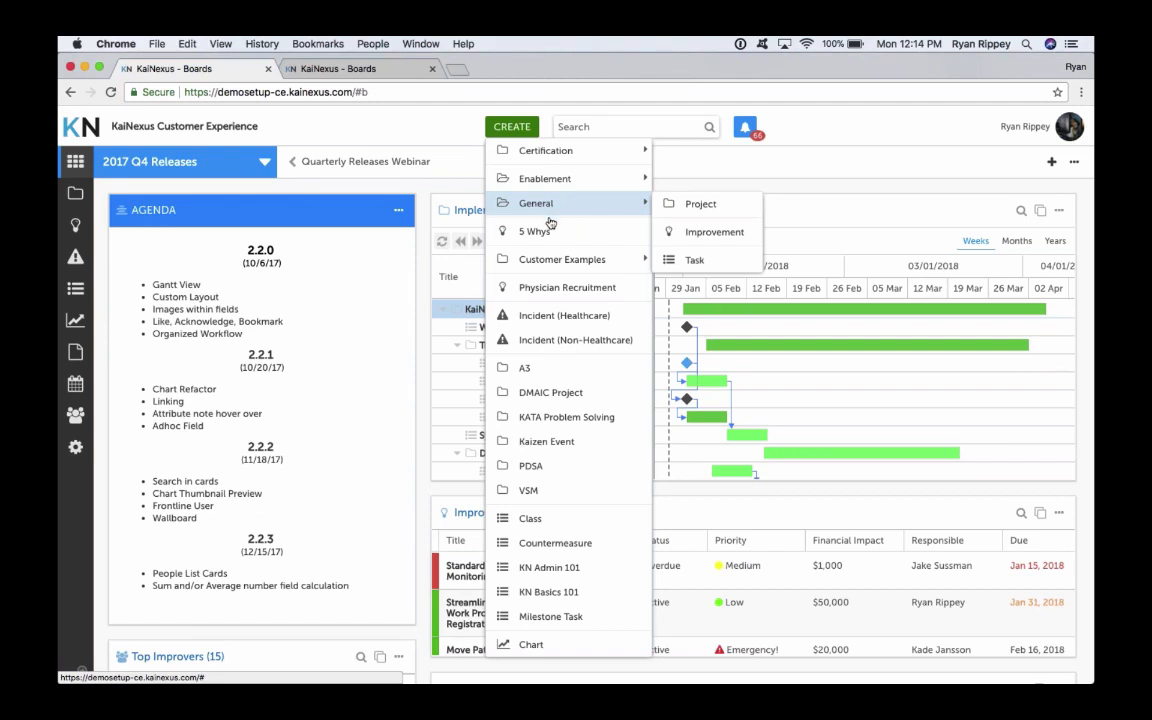
left_click(340, 352)
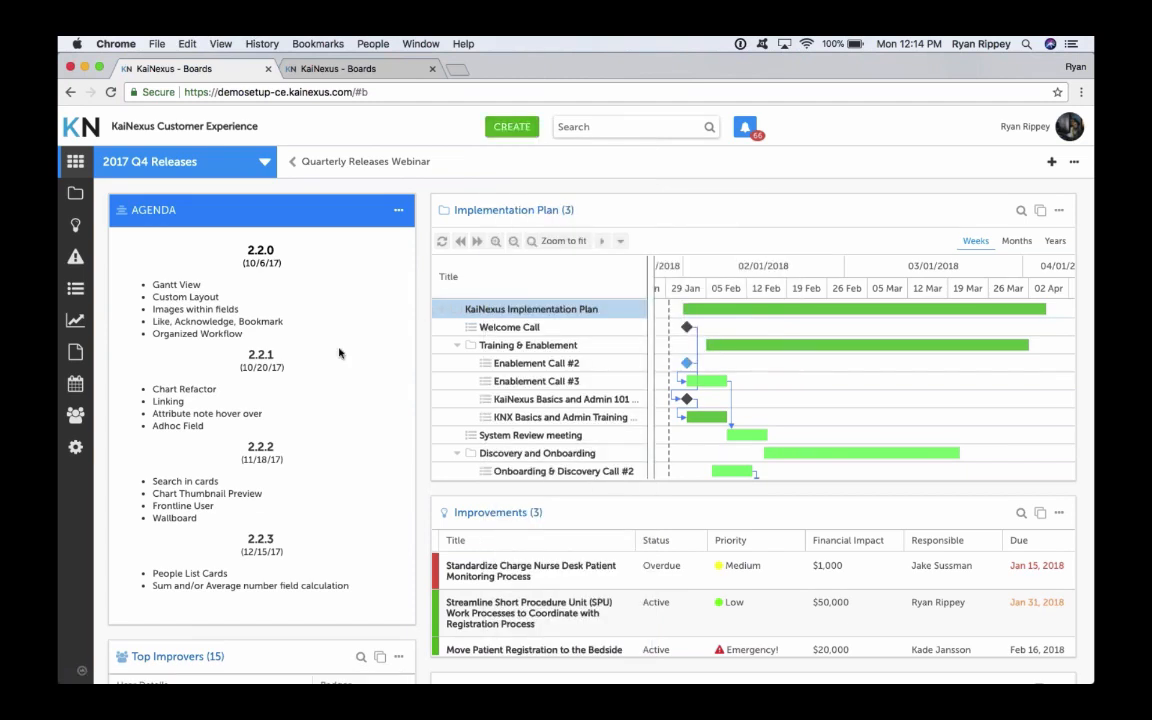
mouse_move(290, 366)
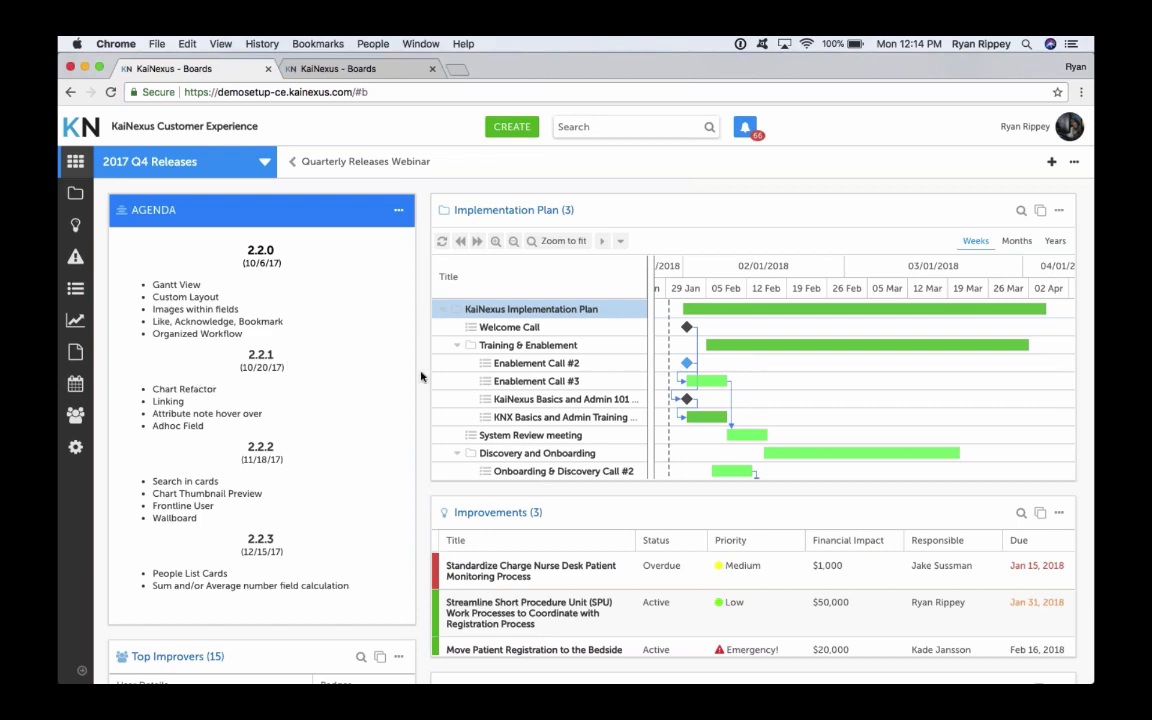
Scroll down the board to the Preventative Measures – Unplanned Extubations Neonatal ICU KPI card
scroll("down", 3)
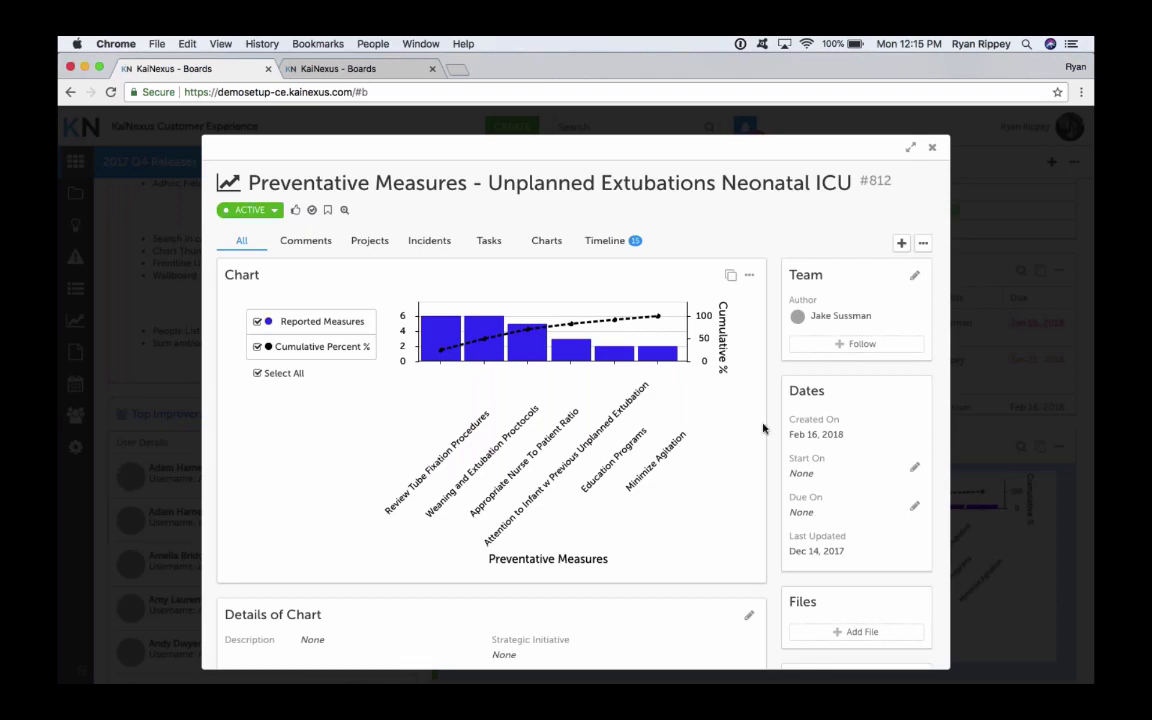
Review the chart #812 details and close them to return to the board's KPIs card
scroll("down", 3)
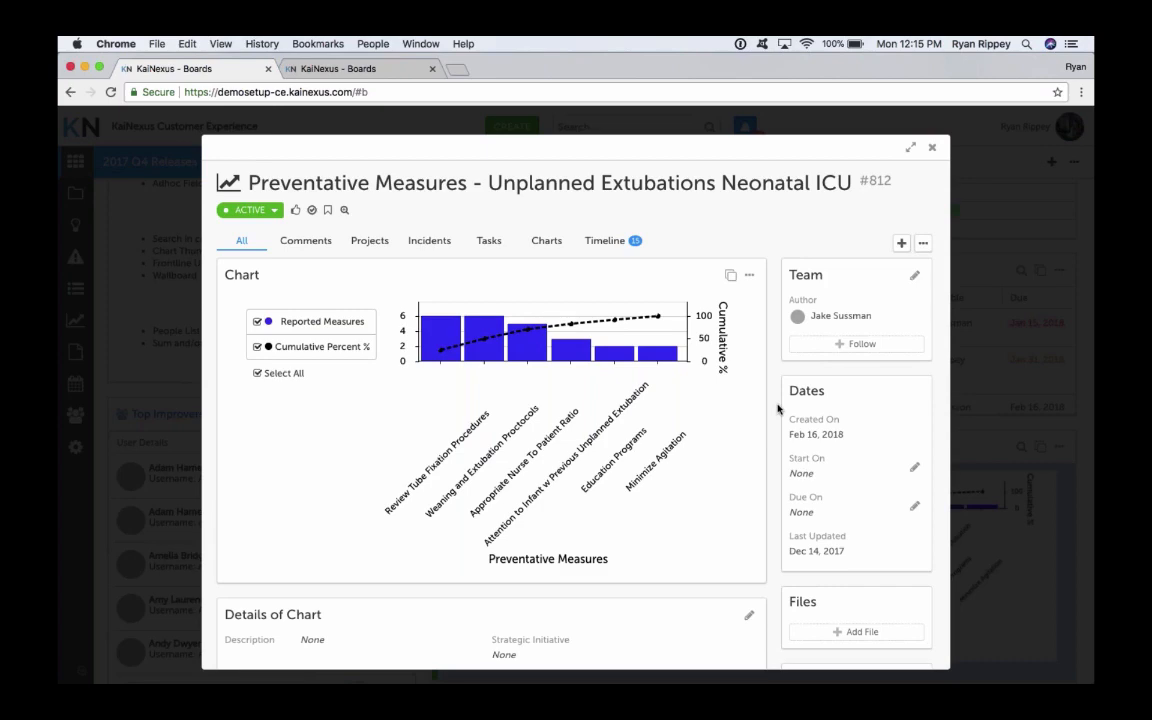
left_click(932, 148)
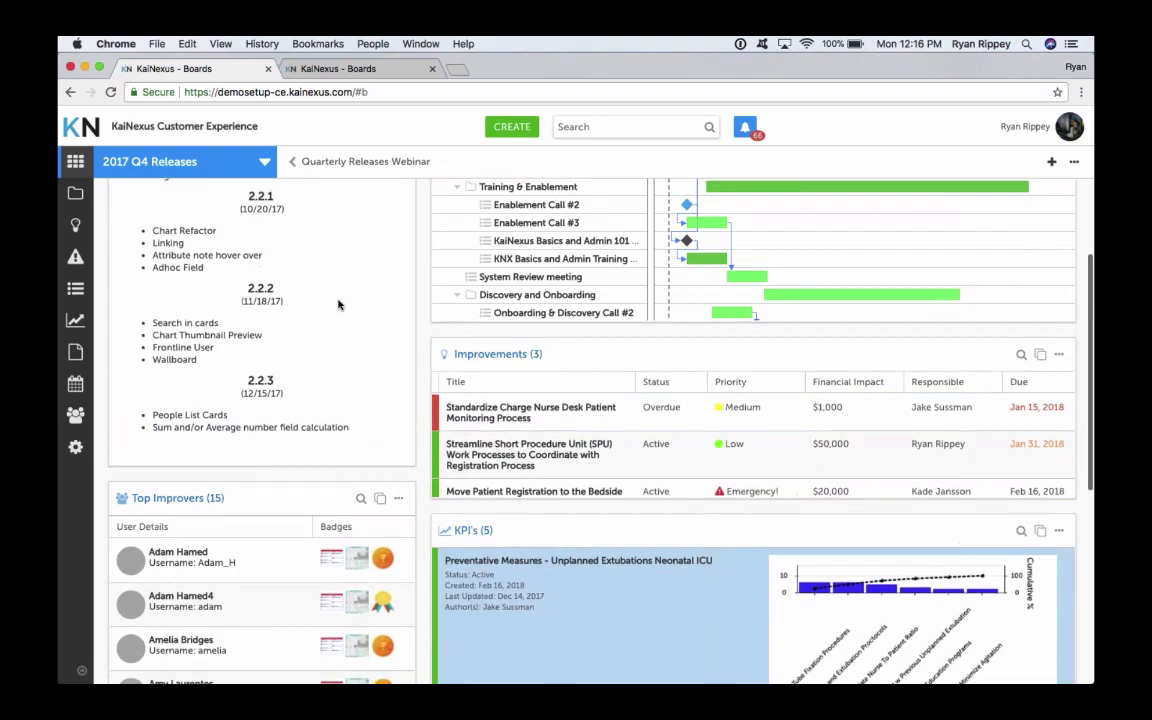
scroll("down", 3)
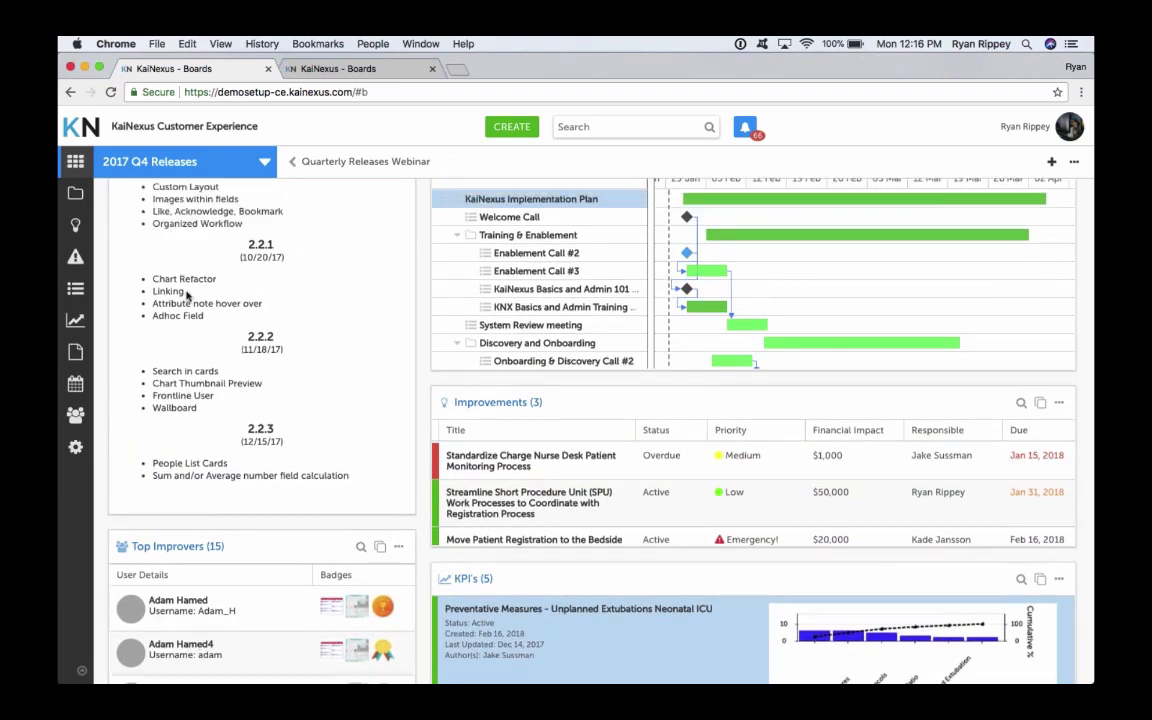
mouse_move(544, 244)
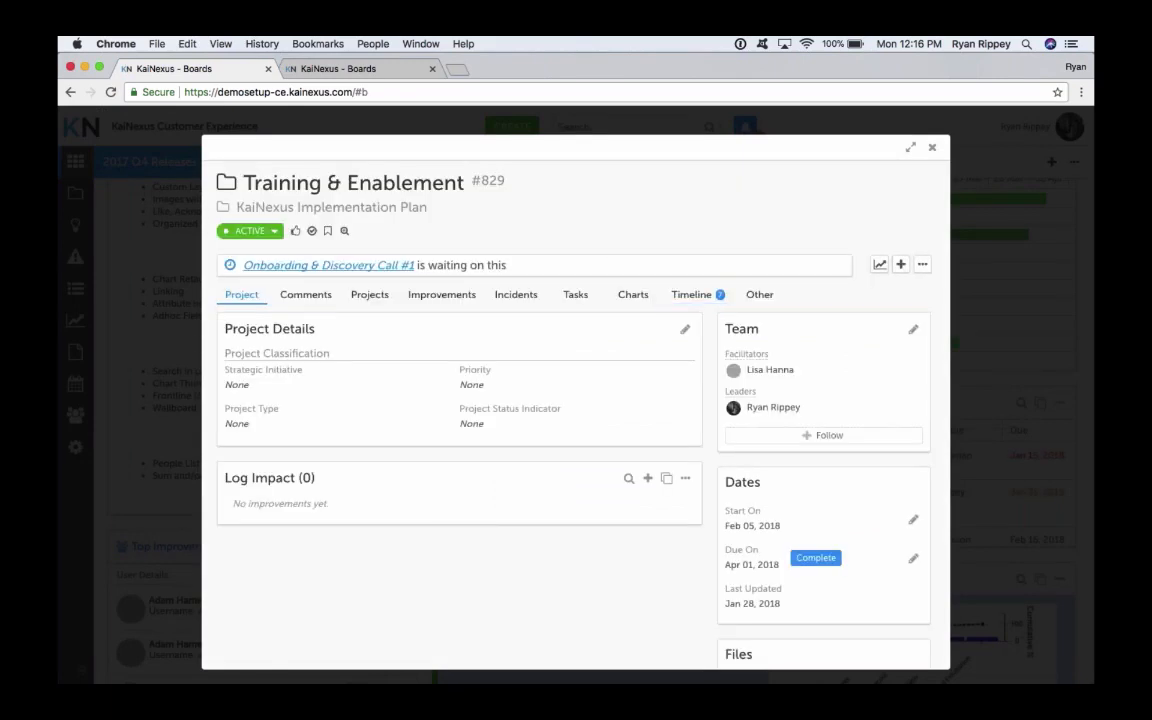
scroll("down", 3)
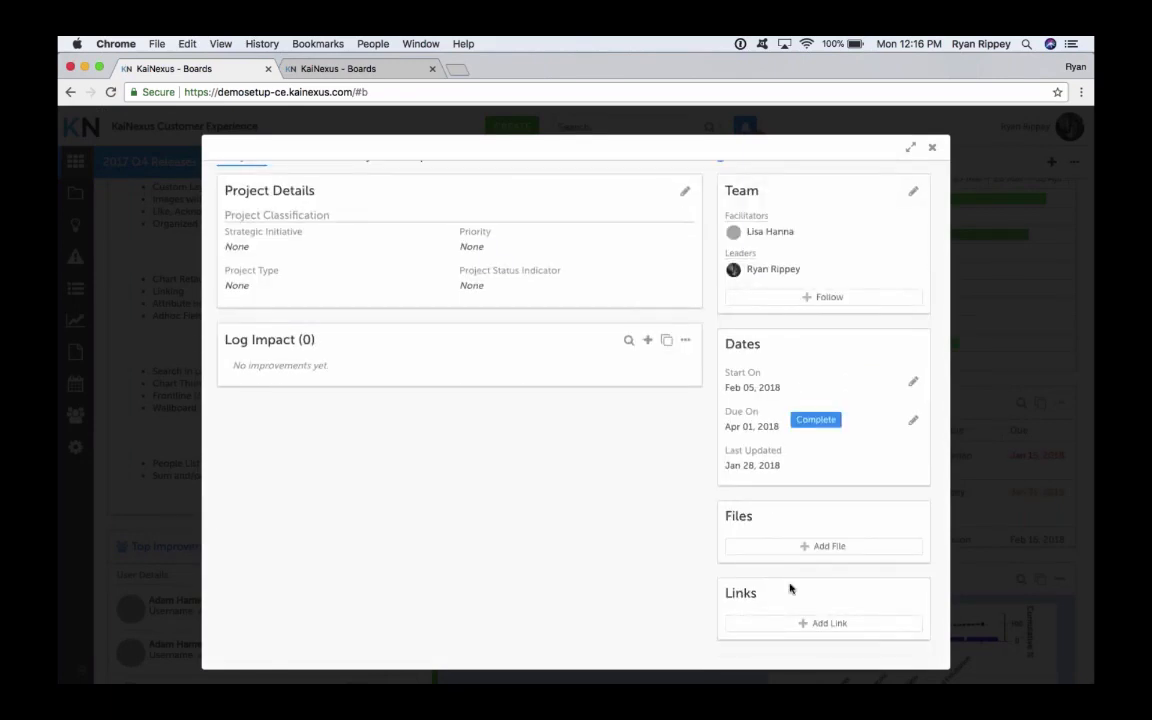
mouse_move(720, 550)
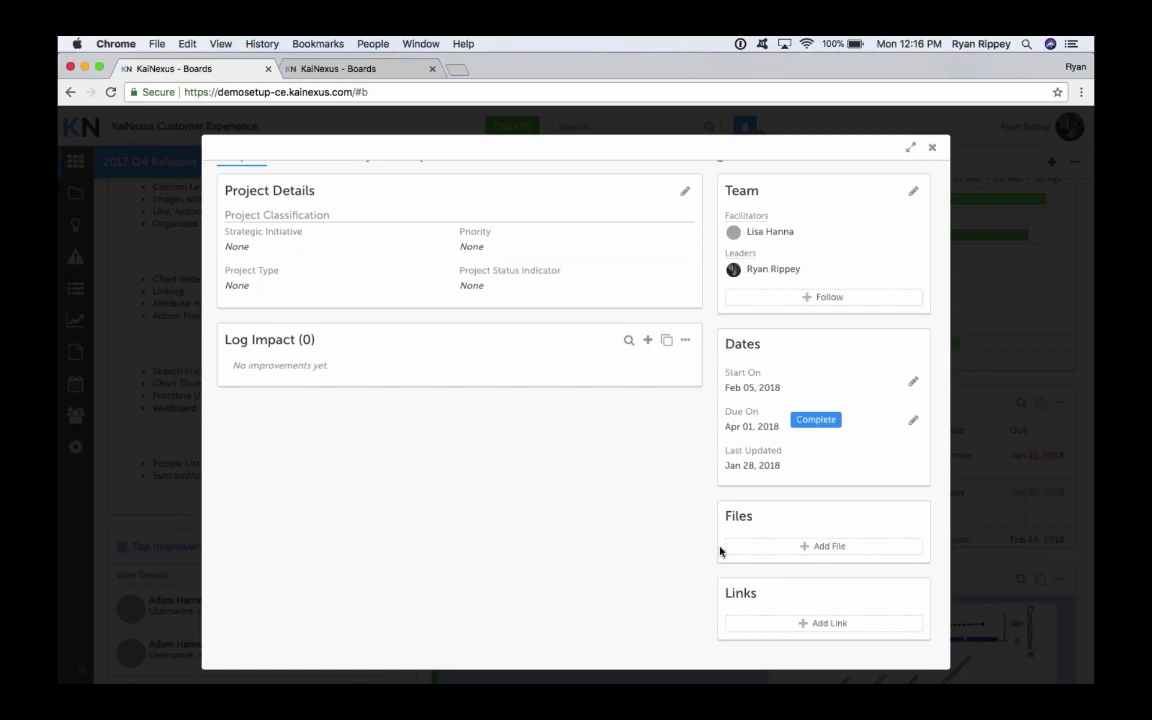
mouse_move(716, 492)
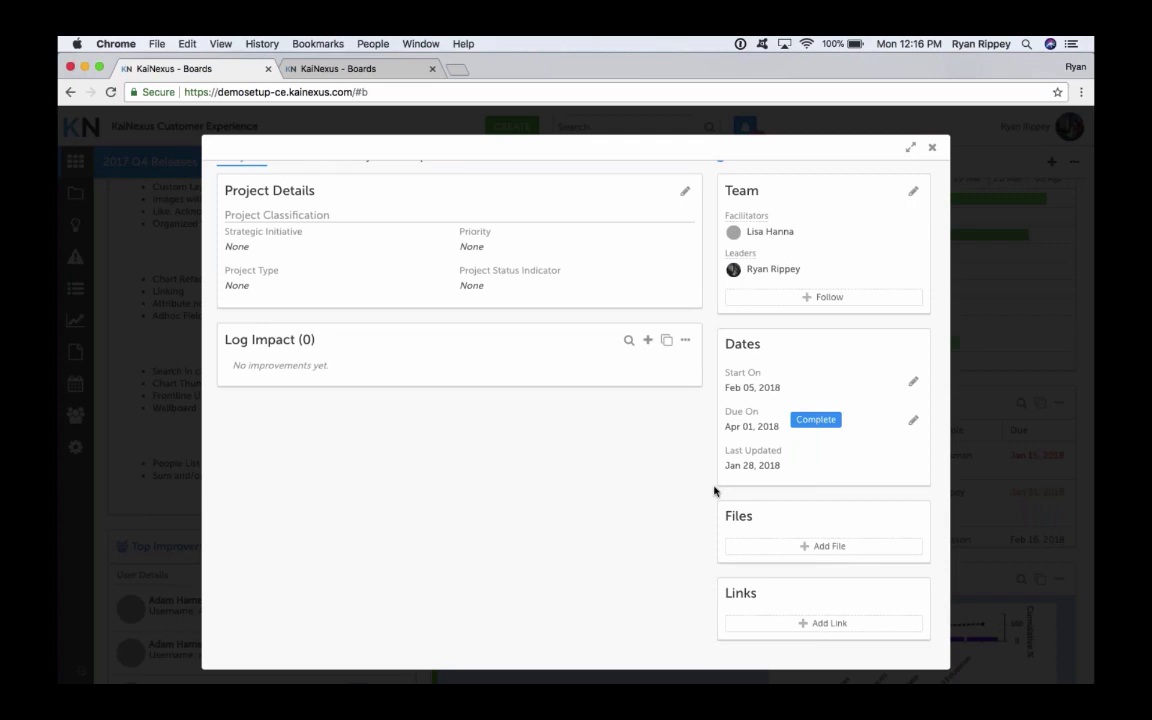
mouse_move(716, 504)
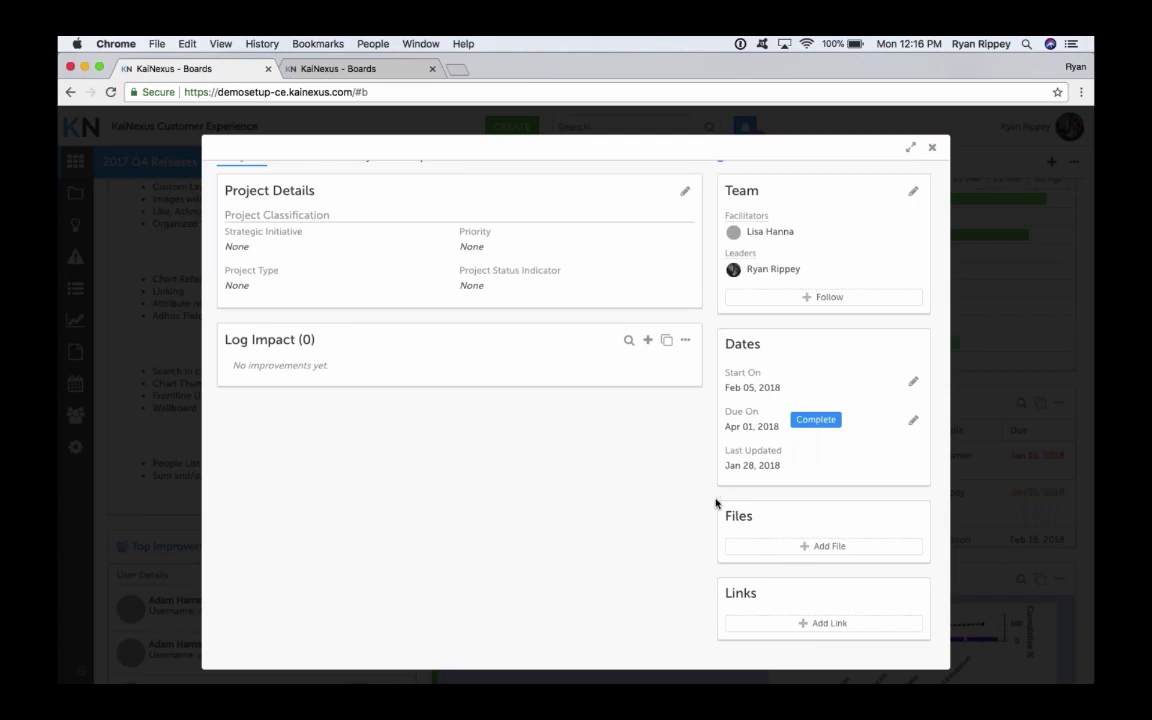
mouse_move(708, 552)
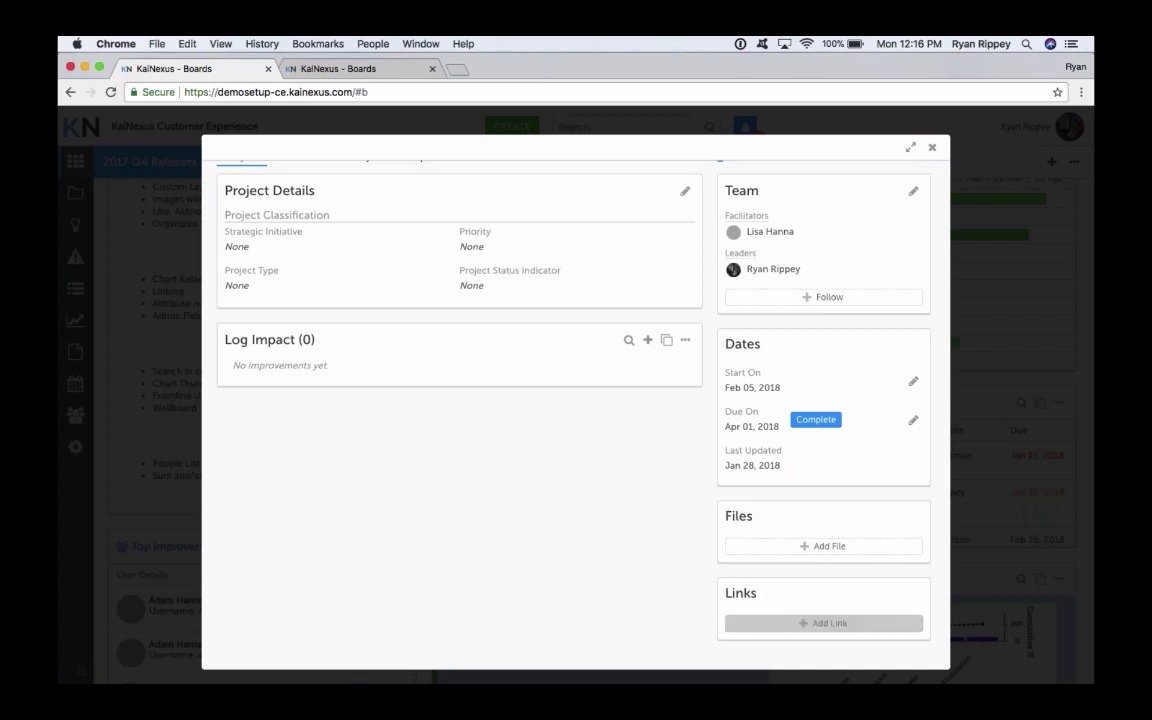
left_click(824, 622)
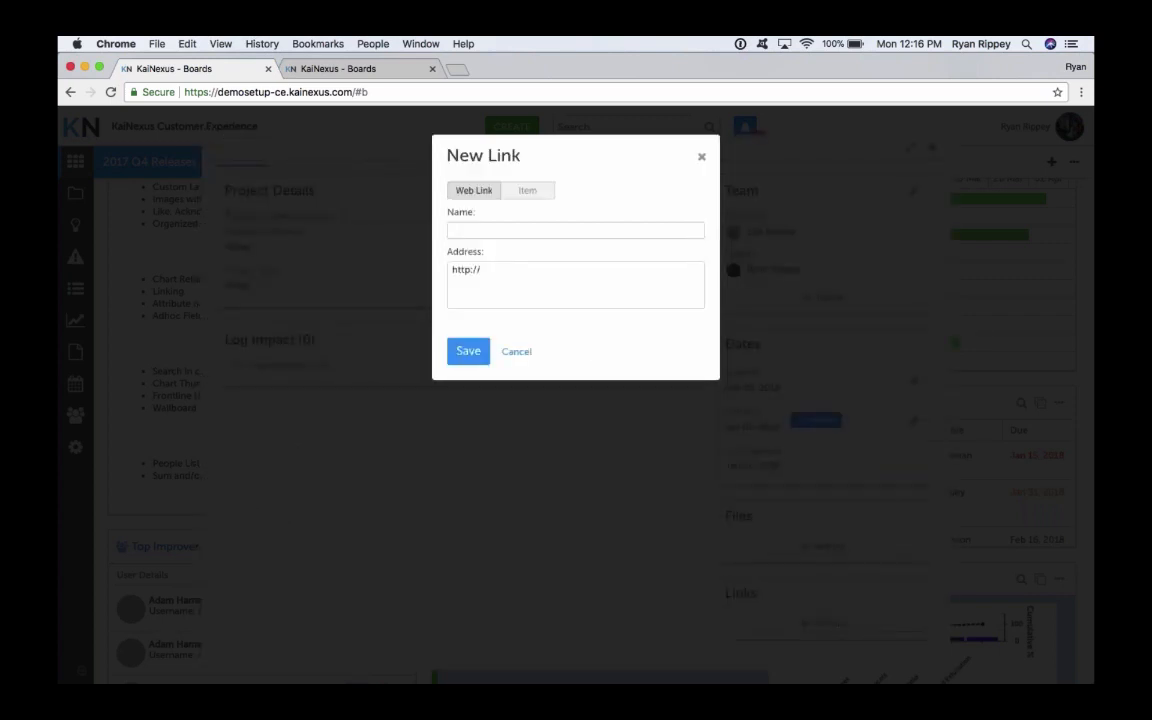
Browse the New Link Item dropdown, cancel without linking, and close the Training & Enablement record
left_click(528, 190)
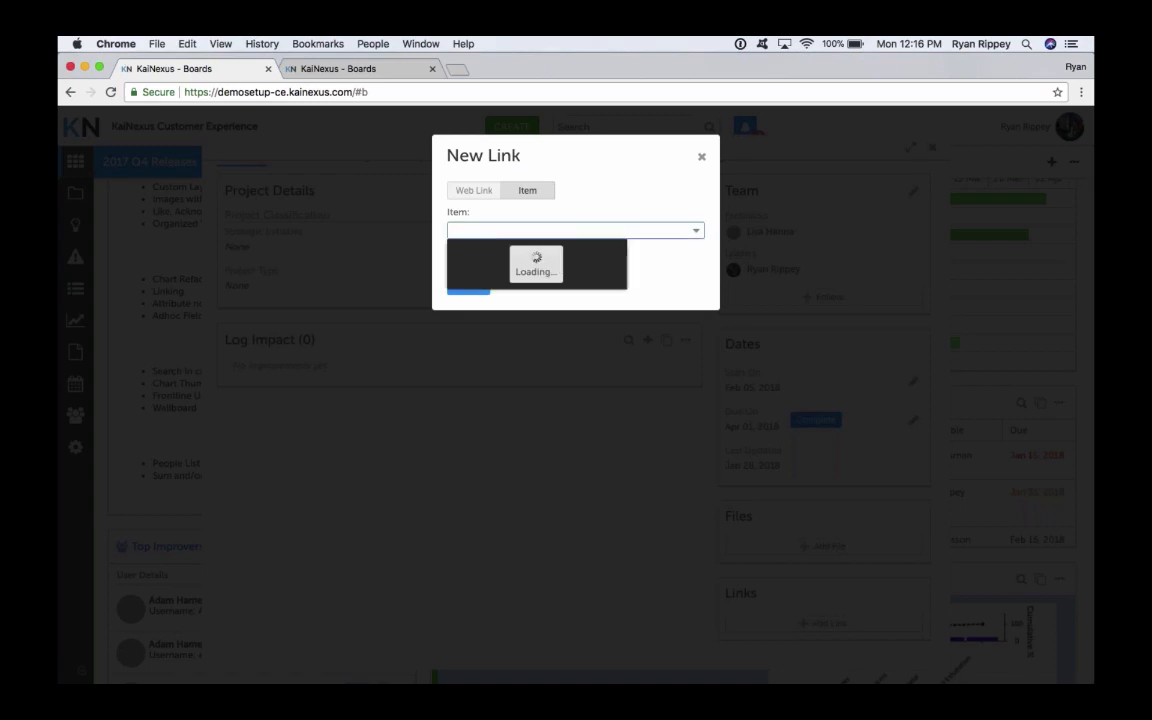
left_click(576, 230)
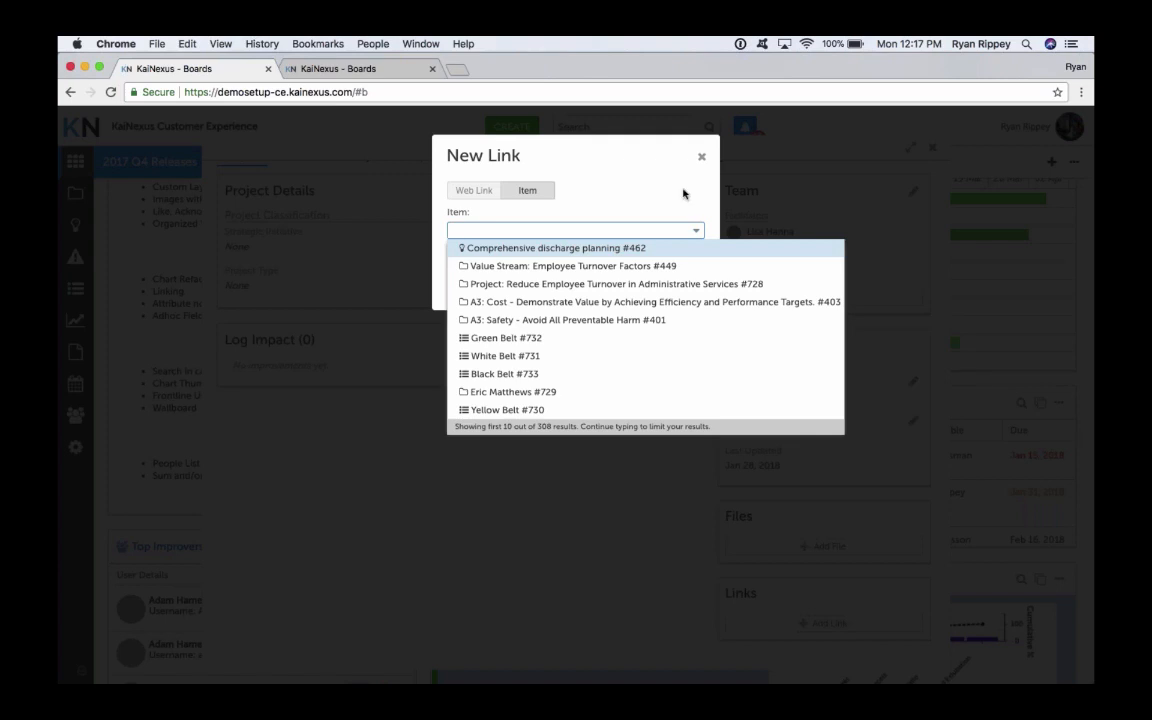
left_click(700, 156)
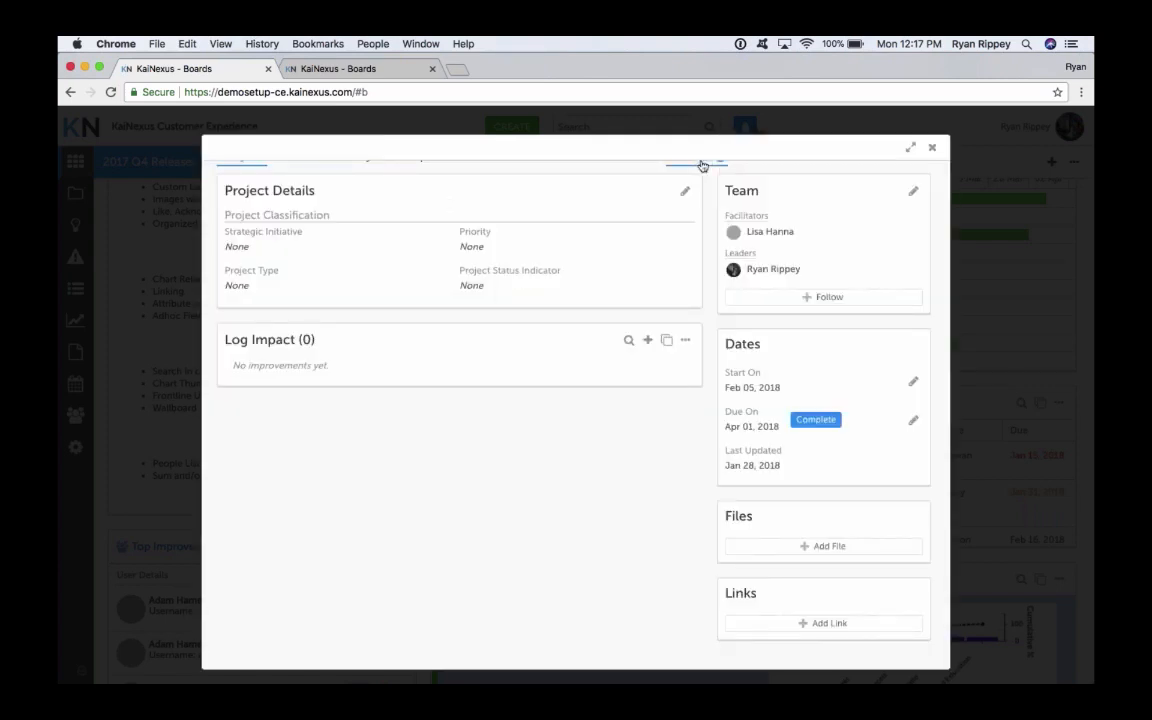
left_click(932, 148)
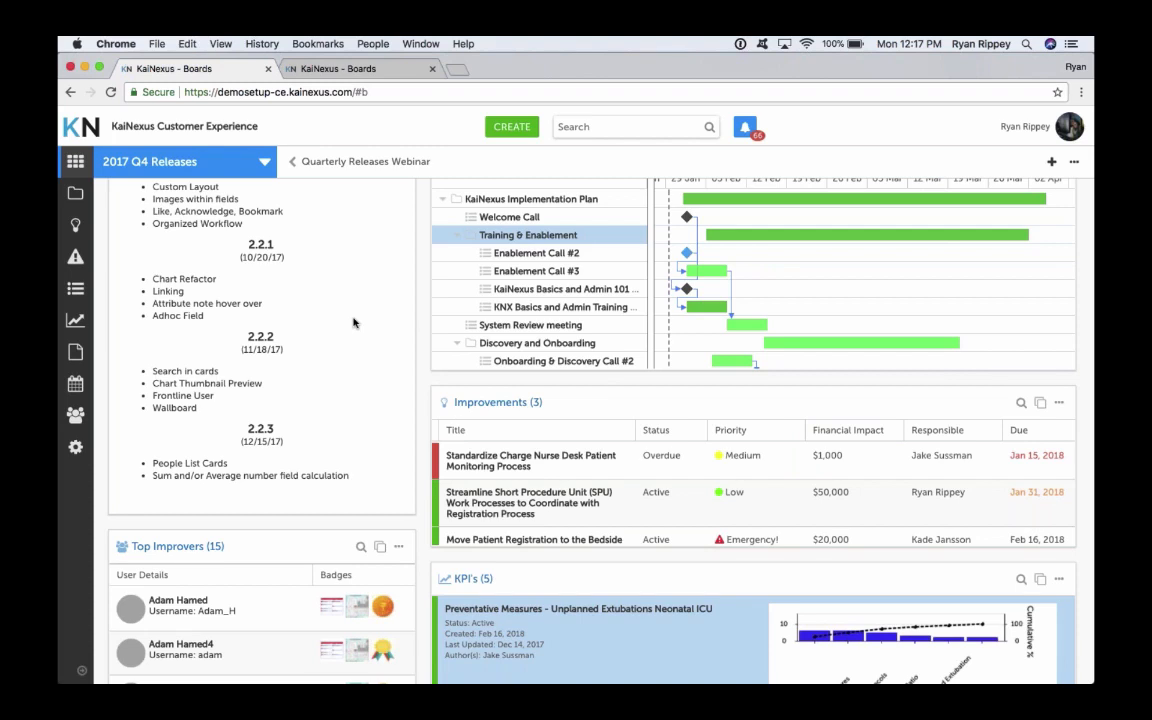
scroll("down", 3)
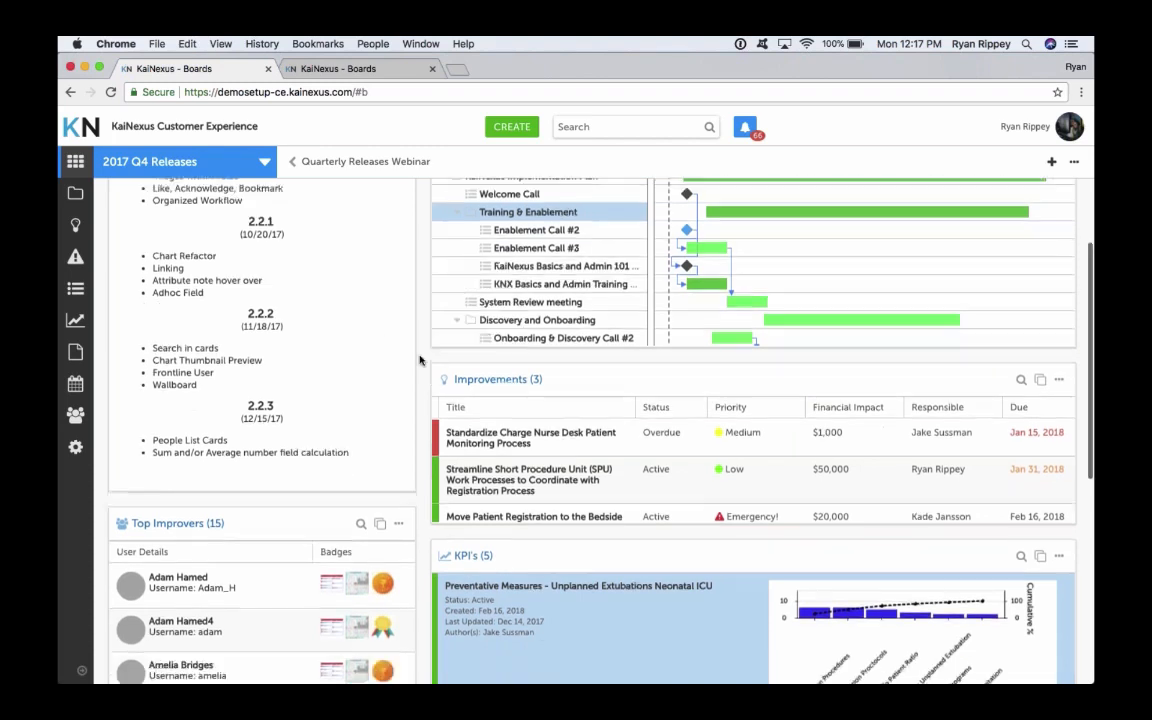
scroll("down", 3)
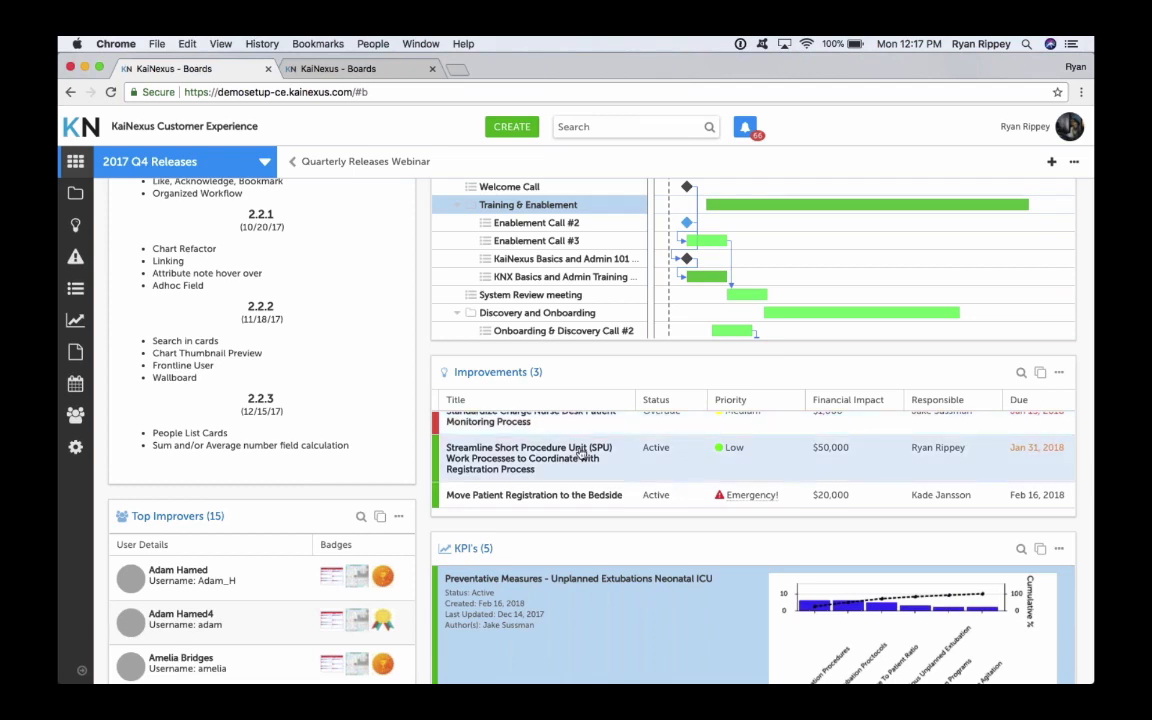
mouse_move(752, 496)
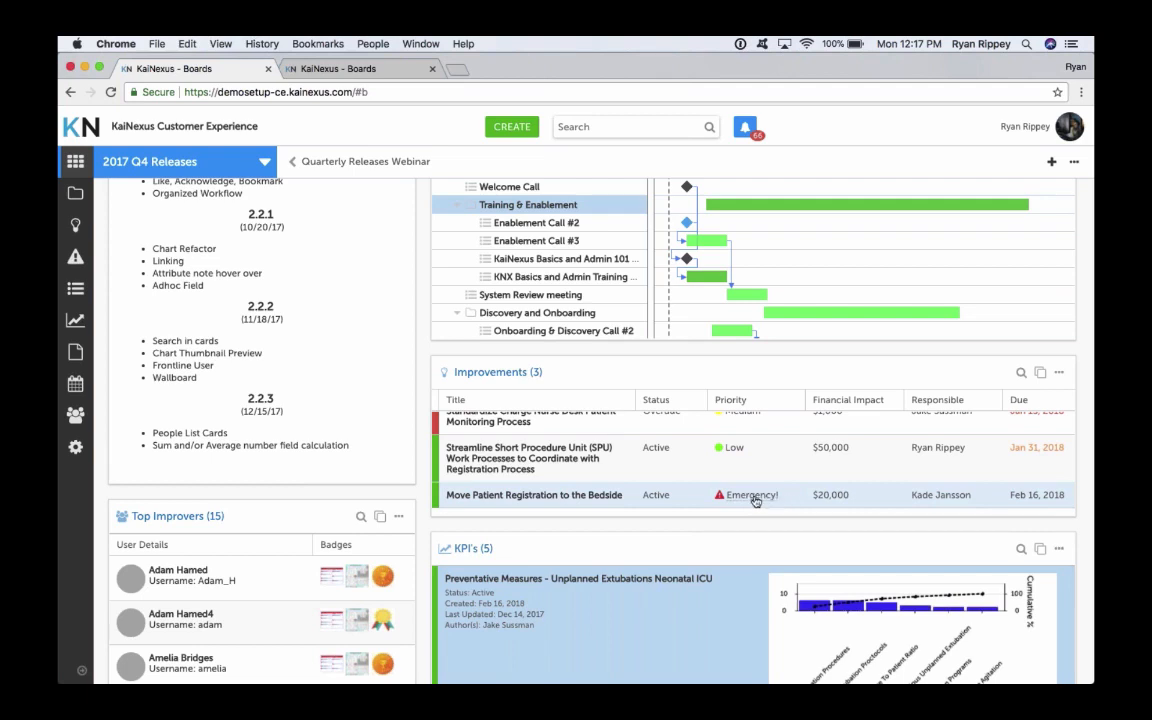
mouse_move(748, 494)
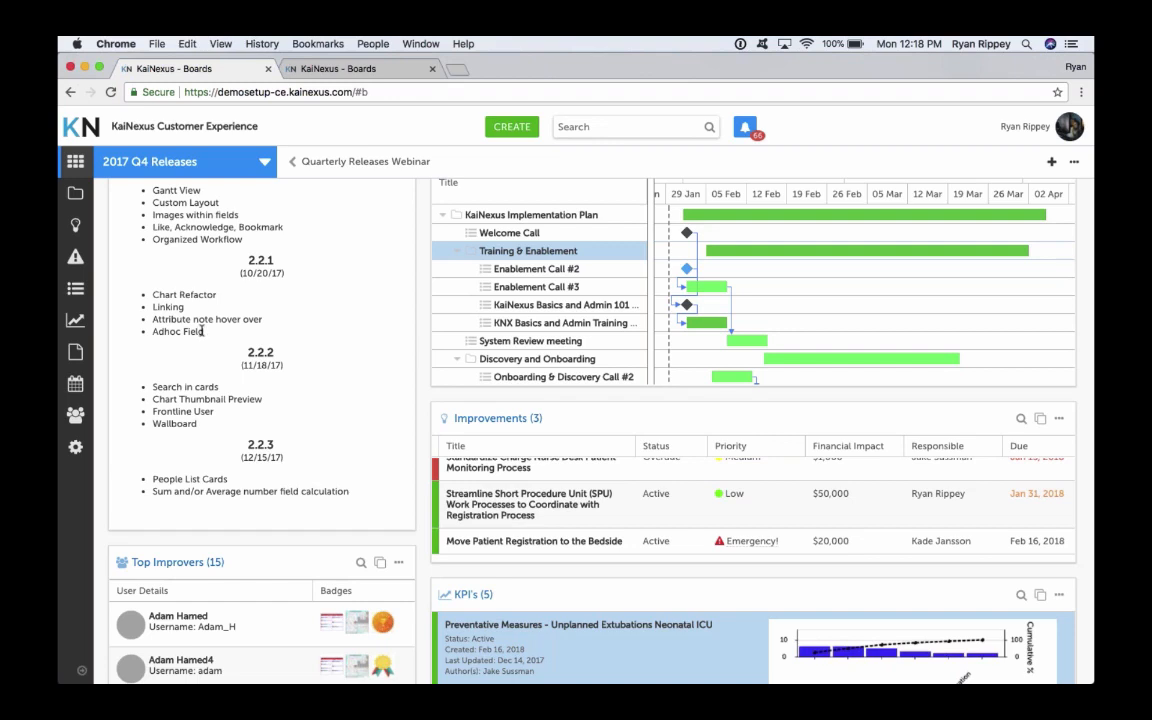
left_click(512, 126)
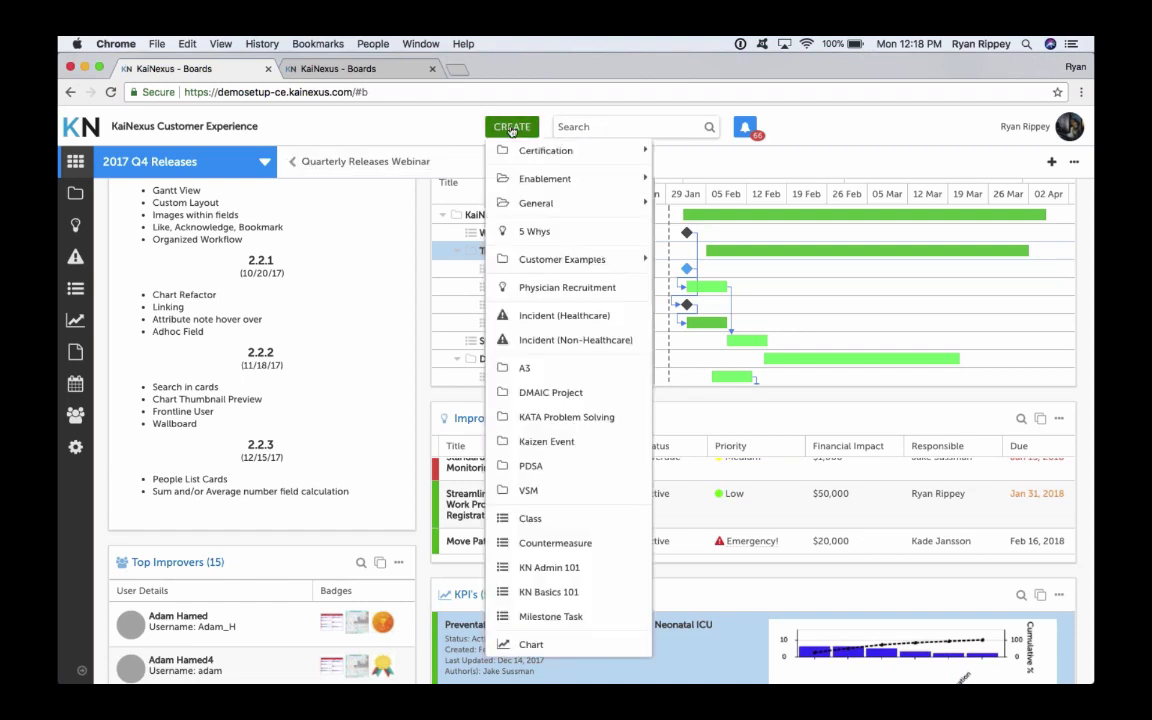
mouse_move(536, 232)
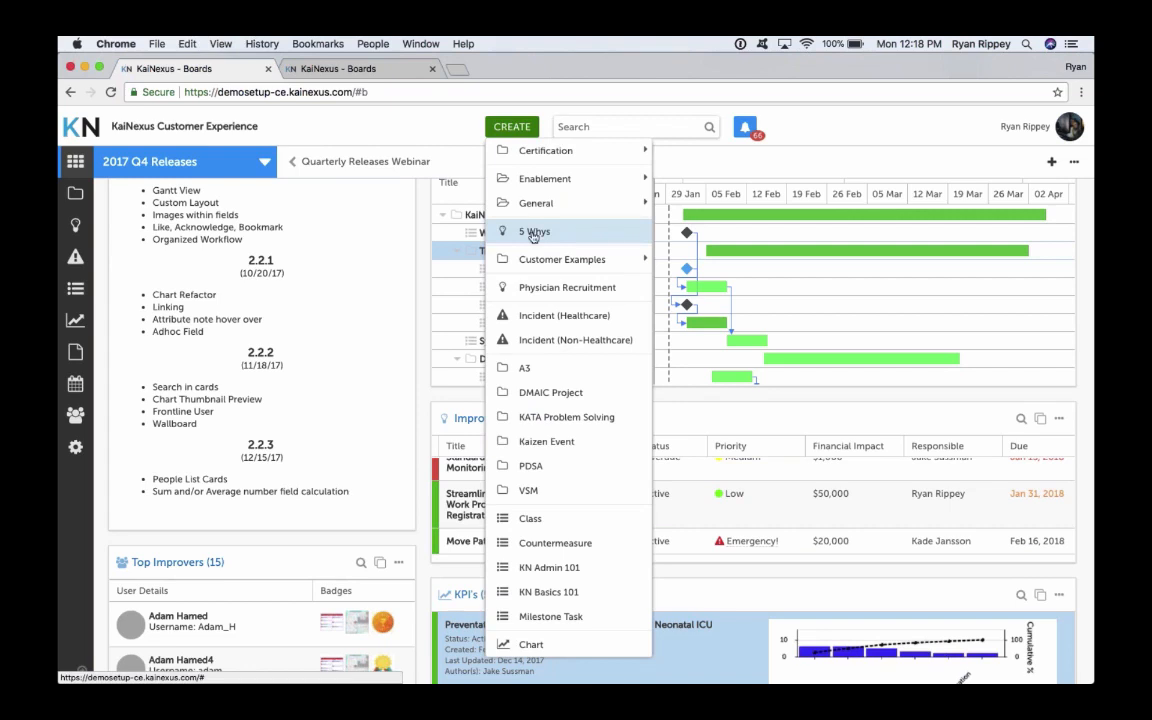
left_click(536, 232)
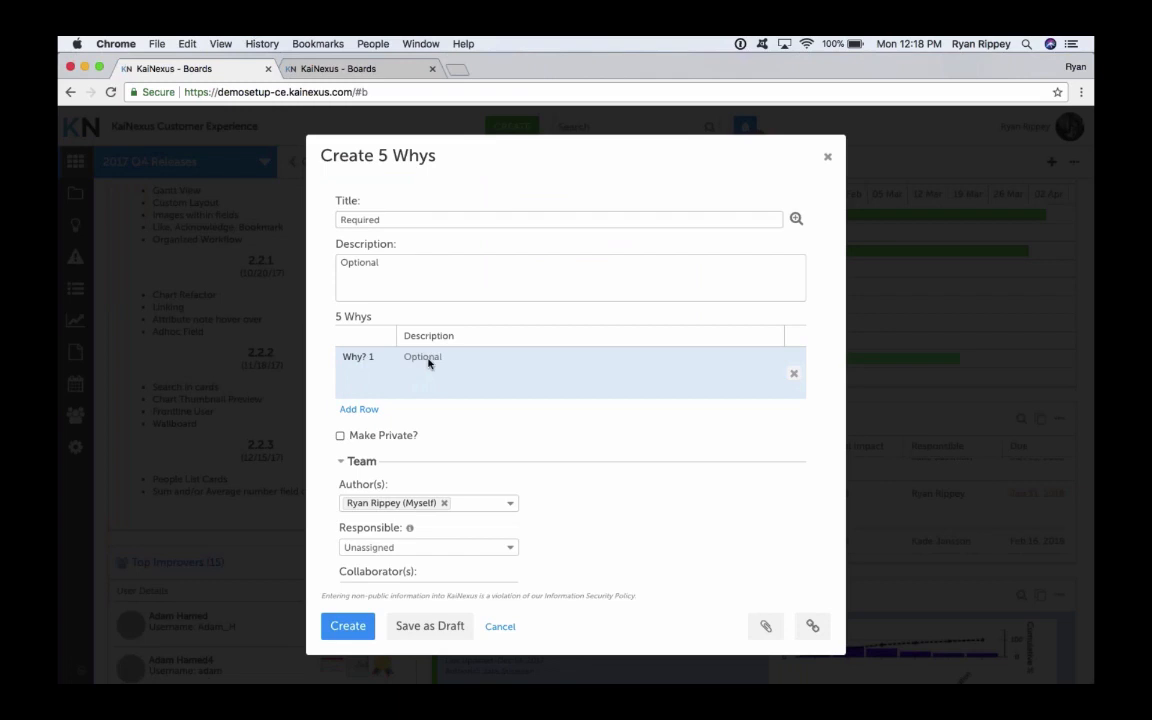
mouse_move(364, 364)
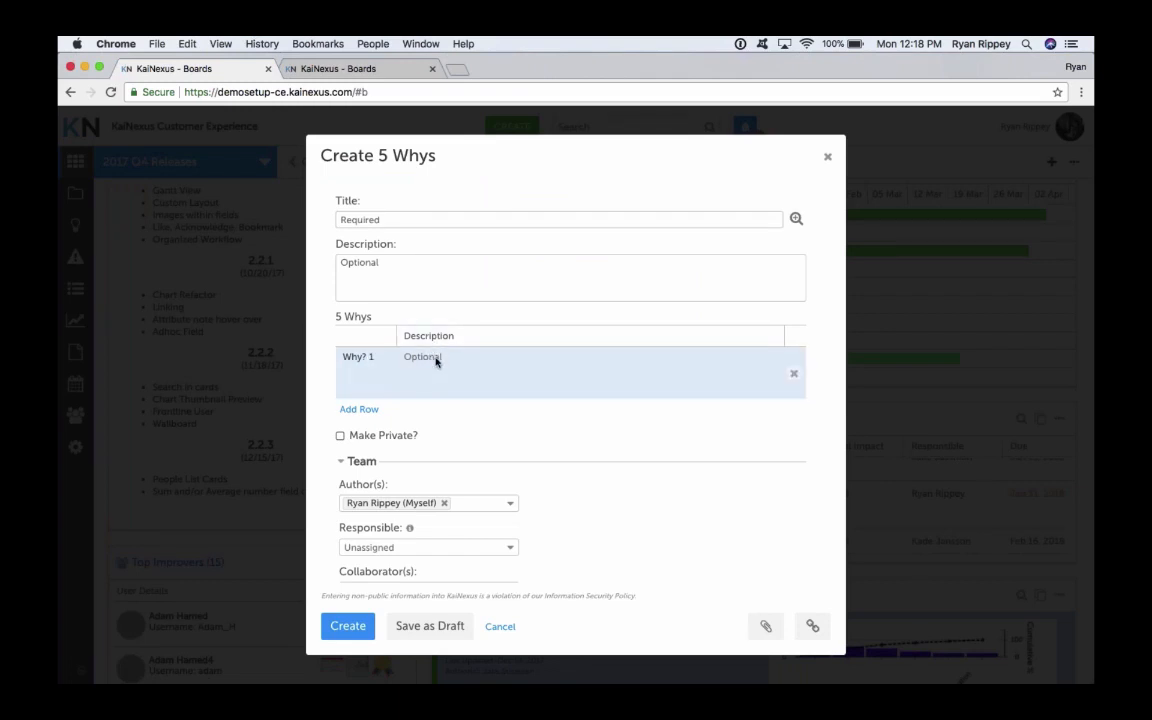
type("w")
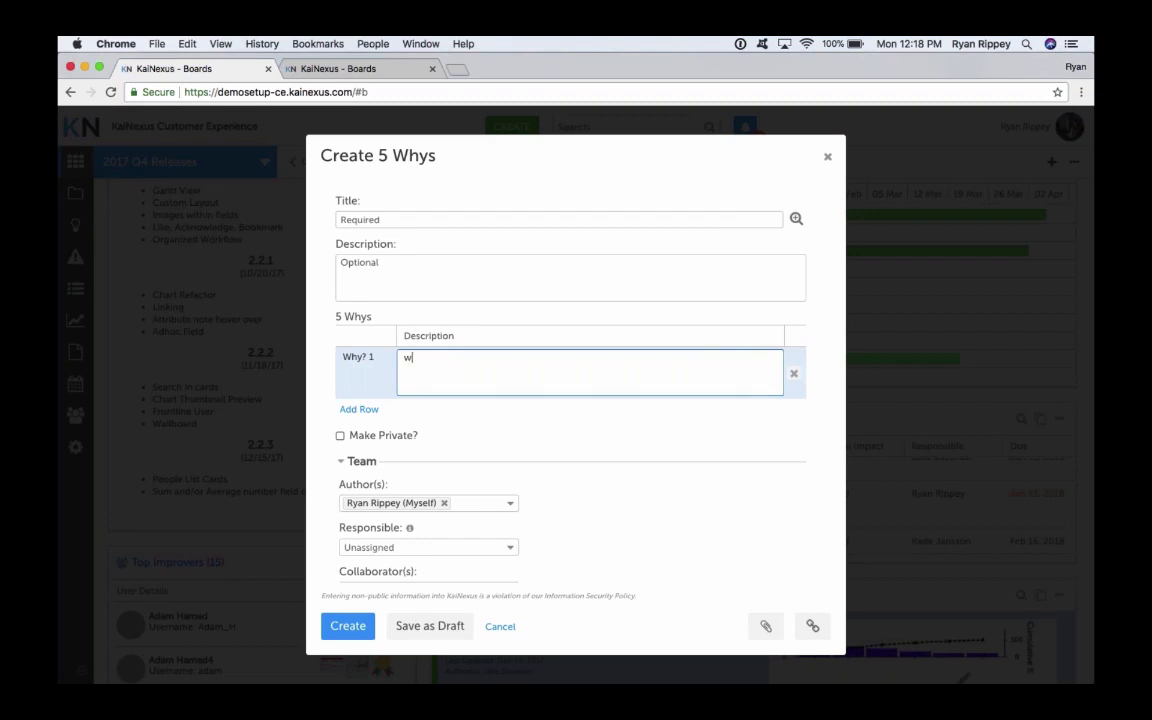
left_click(358, 408)
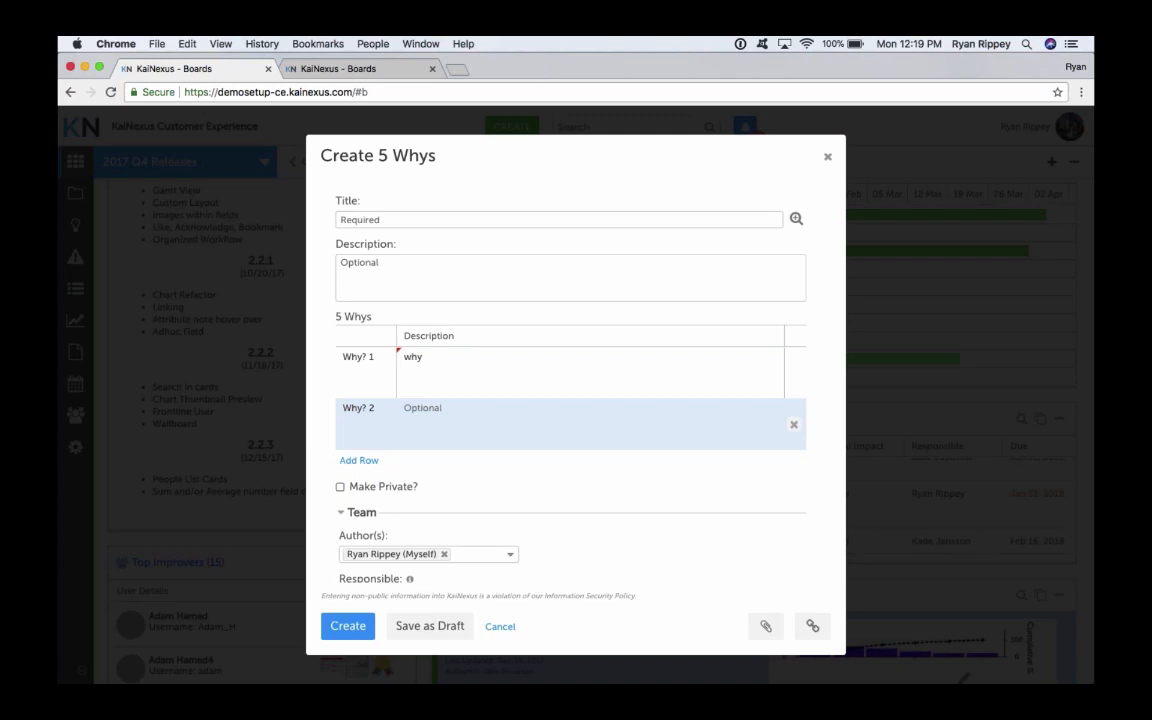
left_click(500, 626)
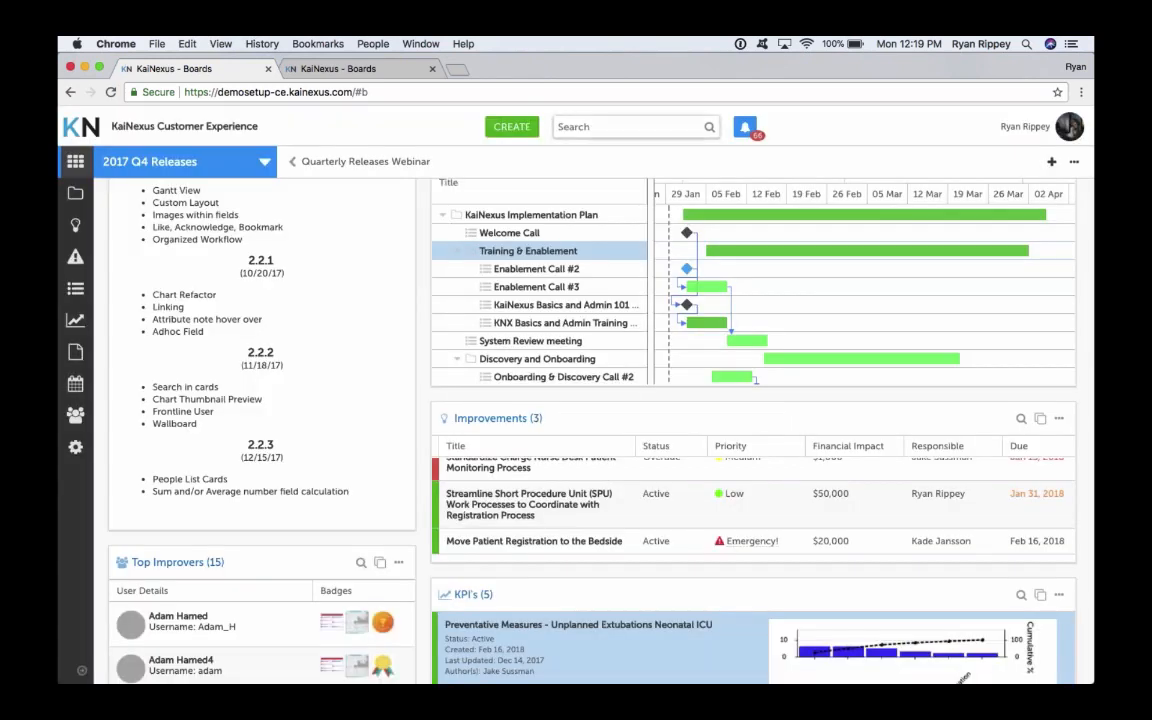
Enter 'adhoc' to locate the Ad Hoc Examples item #818 and its KATA Problem Solving details
type("adhoc")
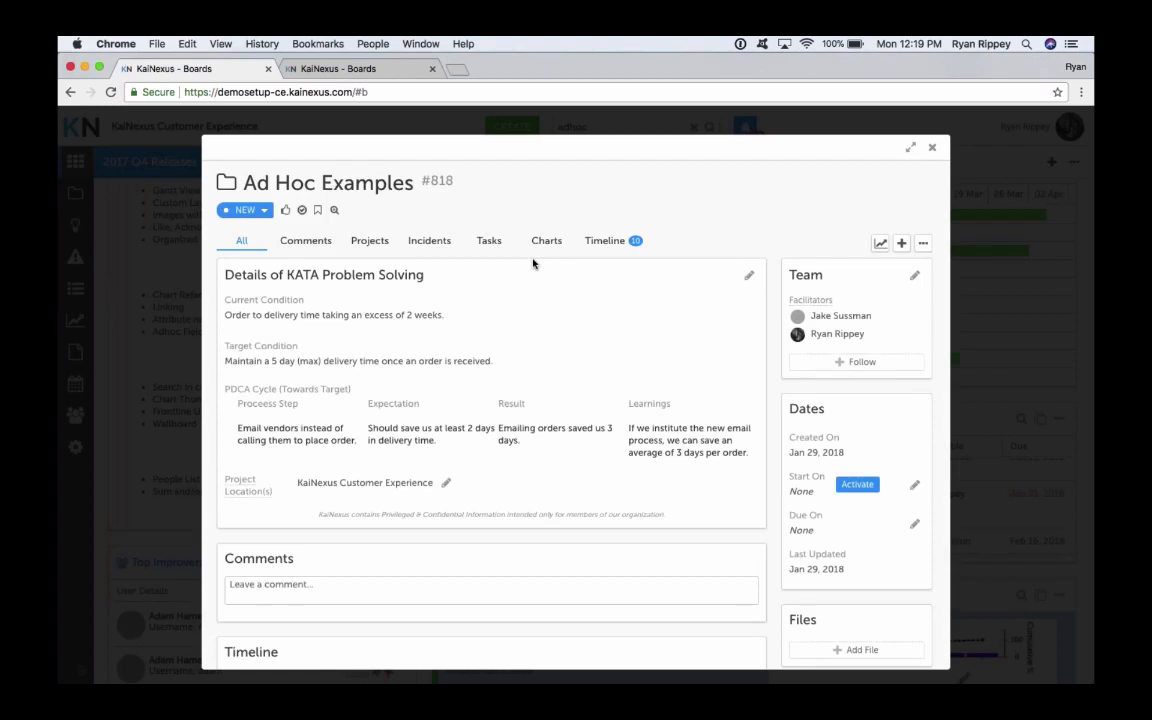
mouse_move(278, 408)
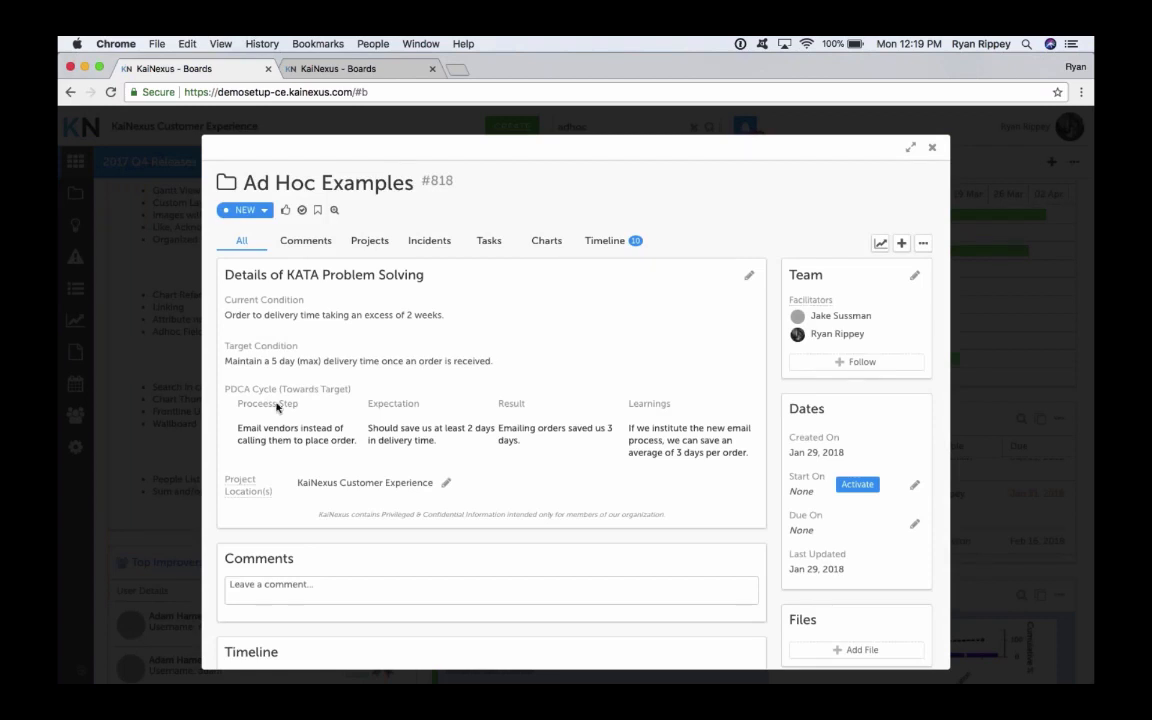
mouse_move(320, 452)
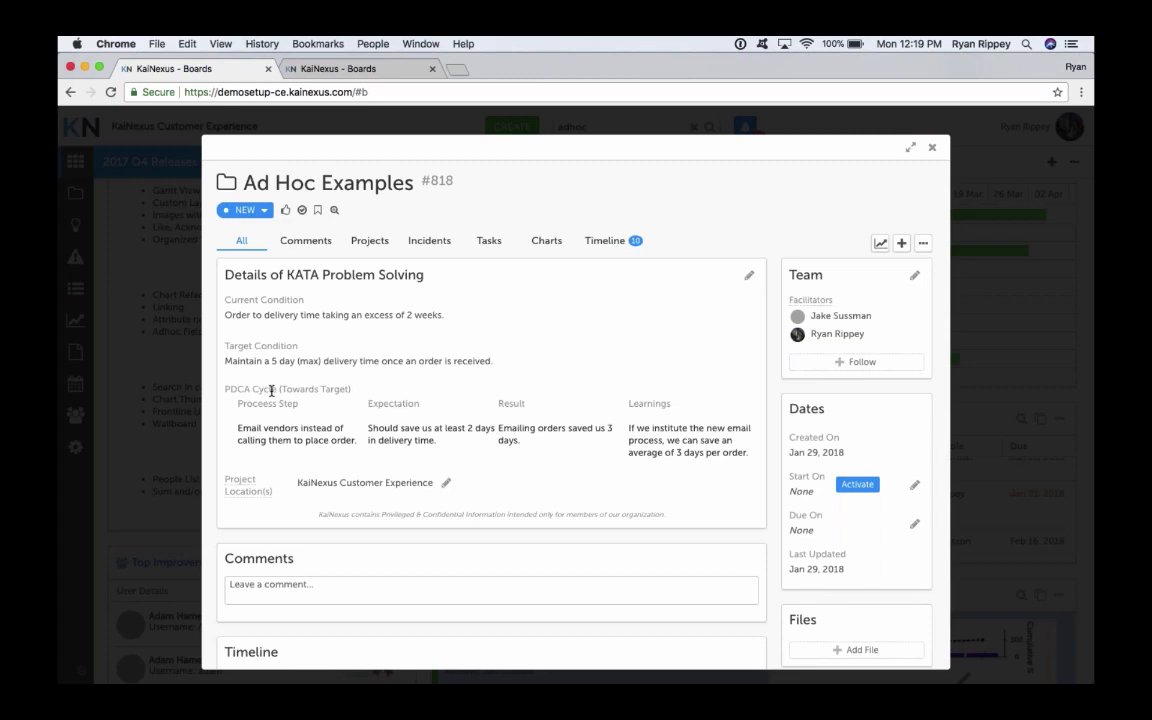
mouse_move(400, 402)
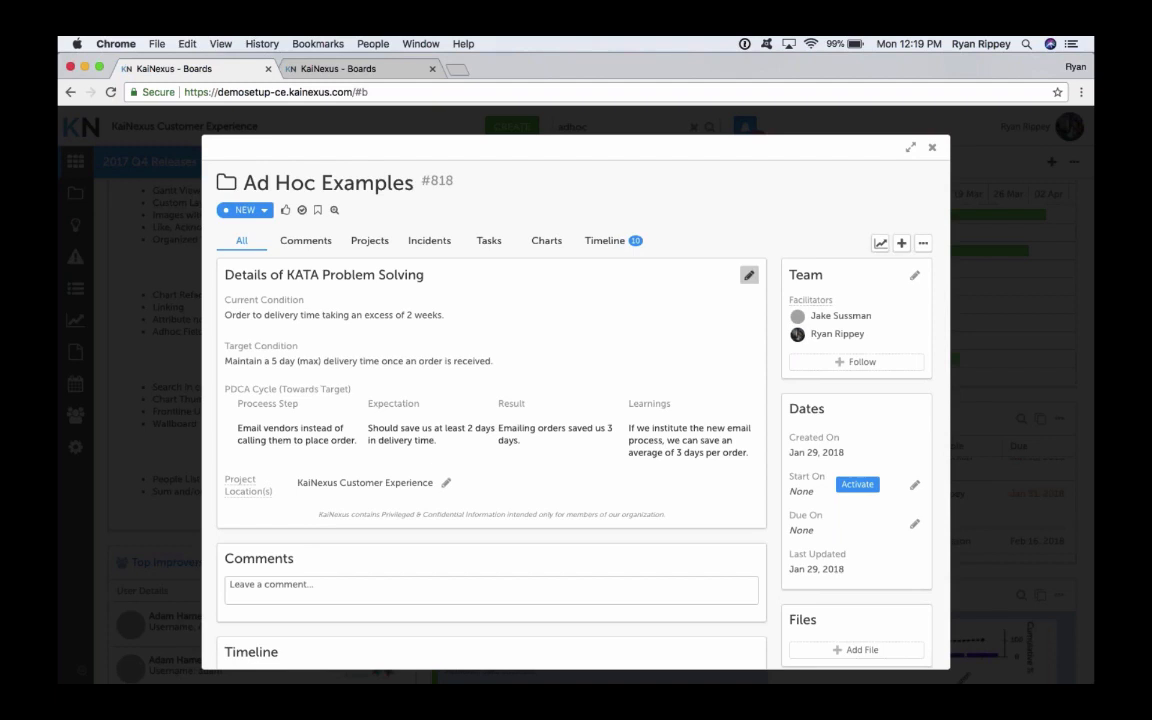
Review the KATA Problem Solving PDCA rows in the editor, then close it without saving
left_click(748, 274)
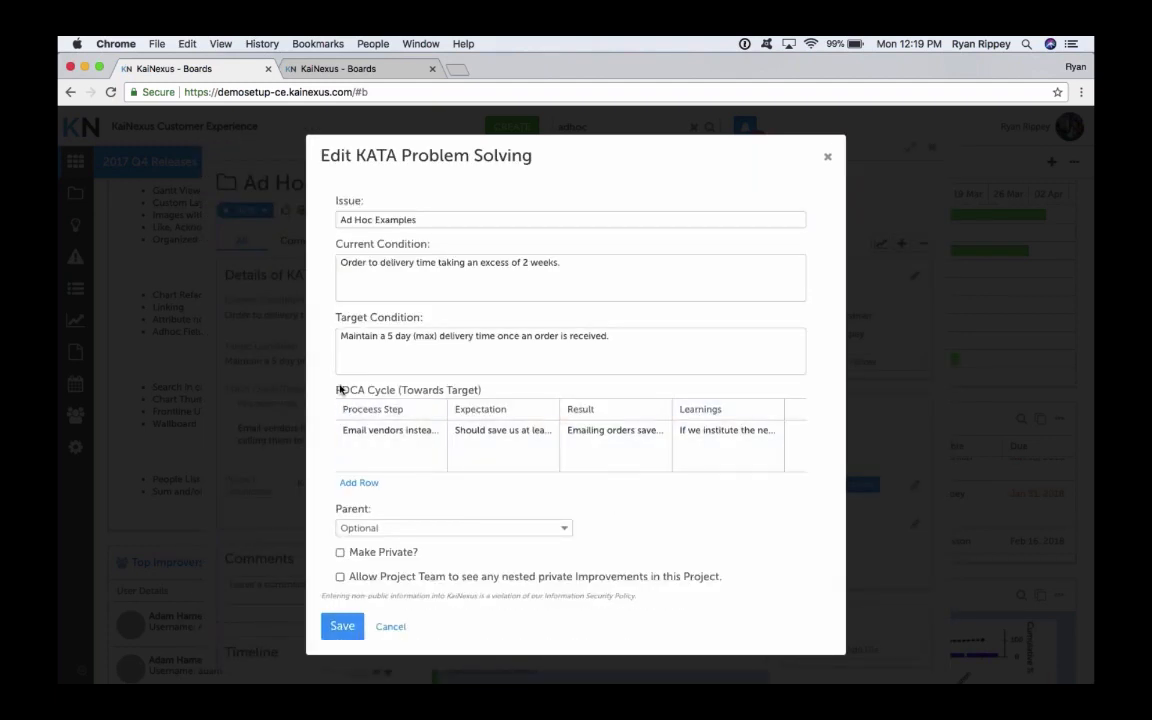
mouse_move(618, 442)
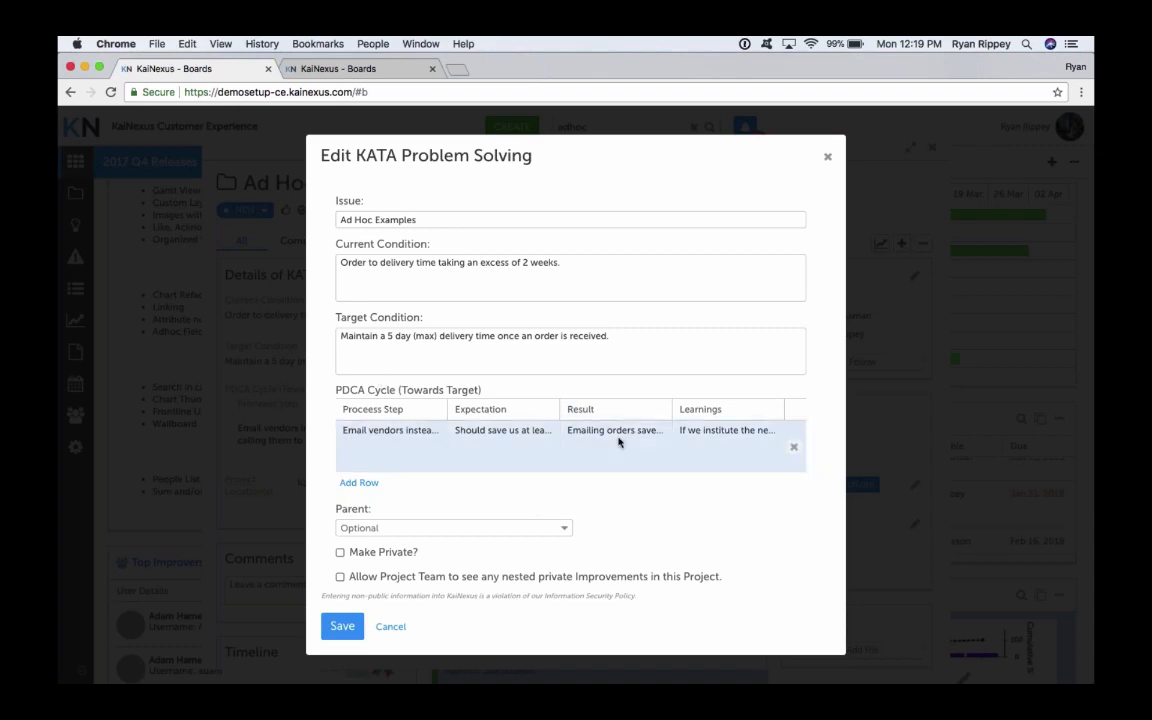
mouse_move(428, 452)
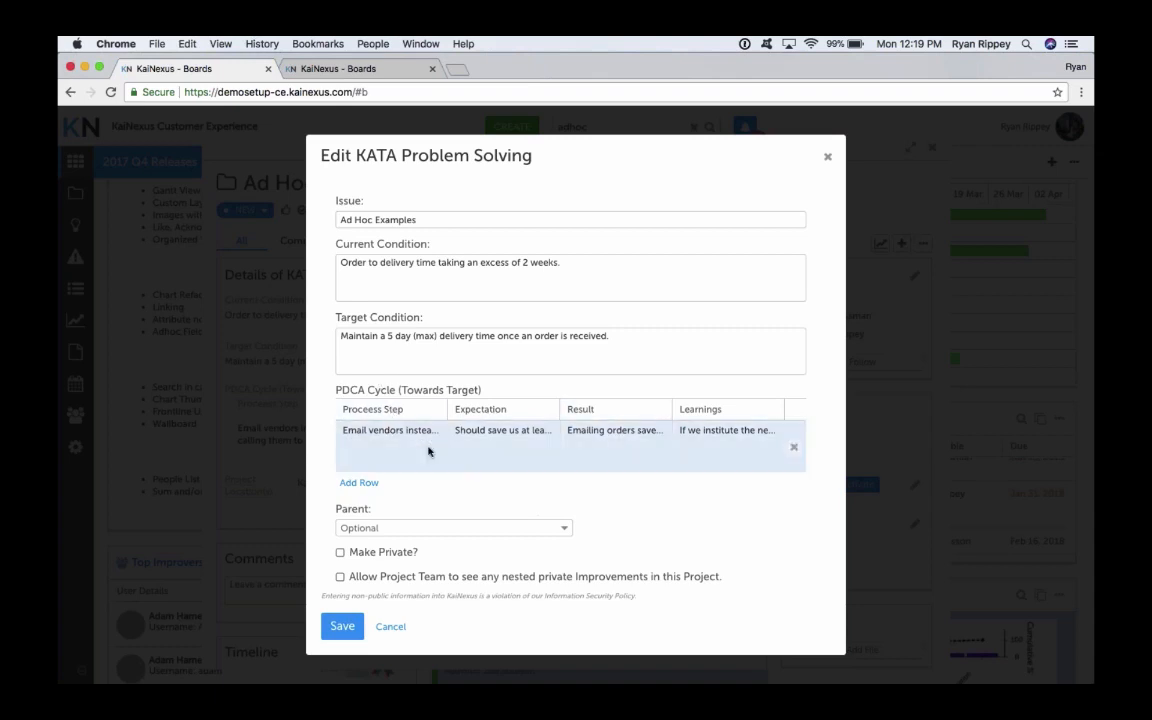
mouse_move(386, 452)
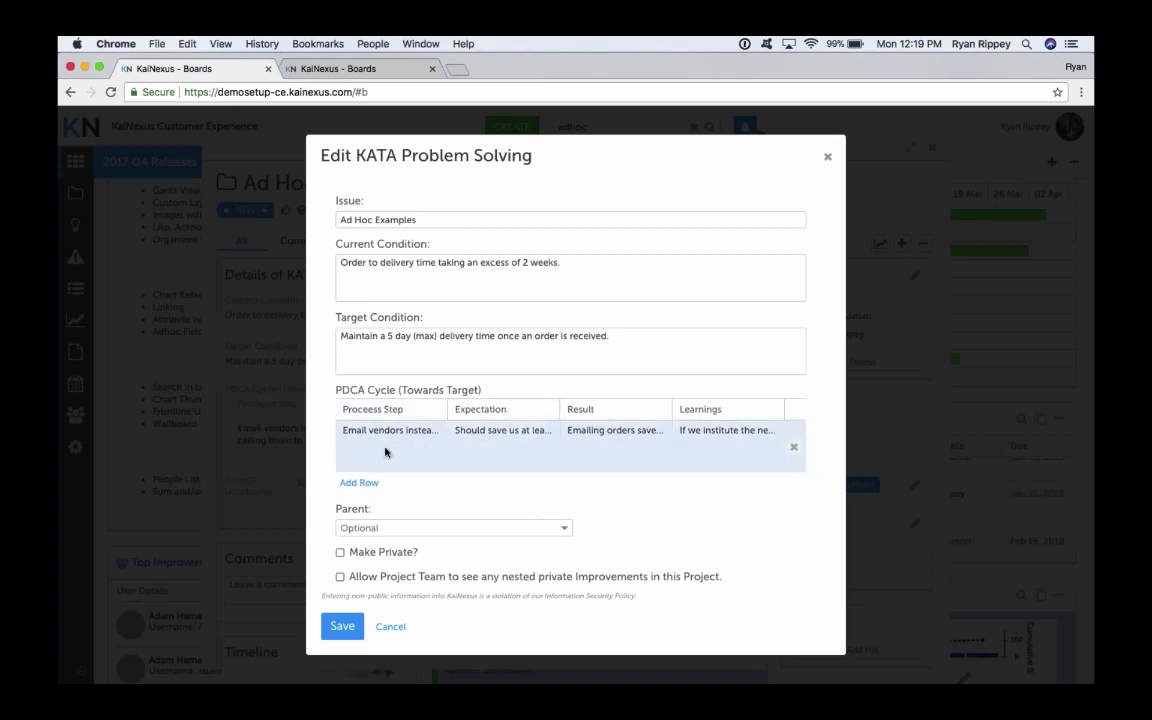
mouse_move(464, 448)
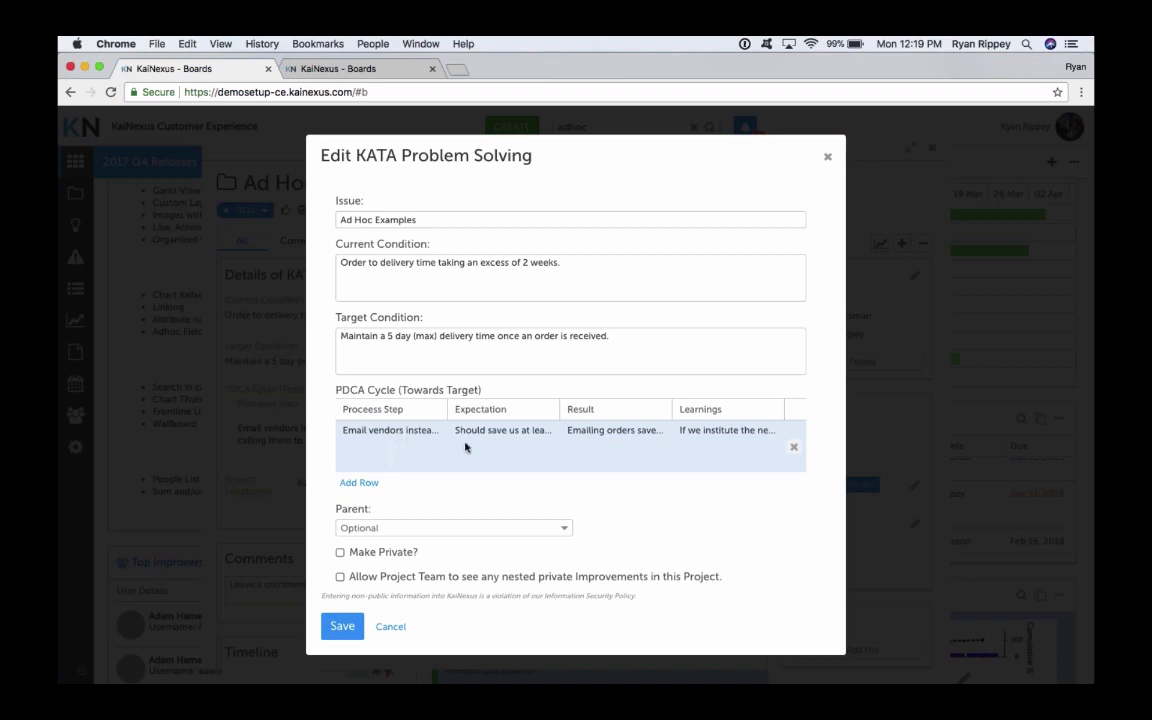
mouse_move(604, 436)
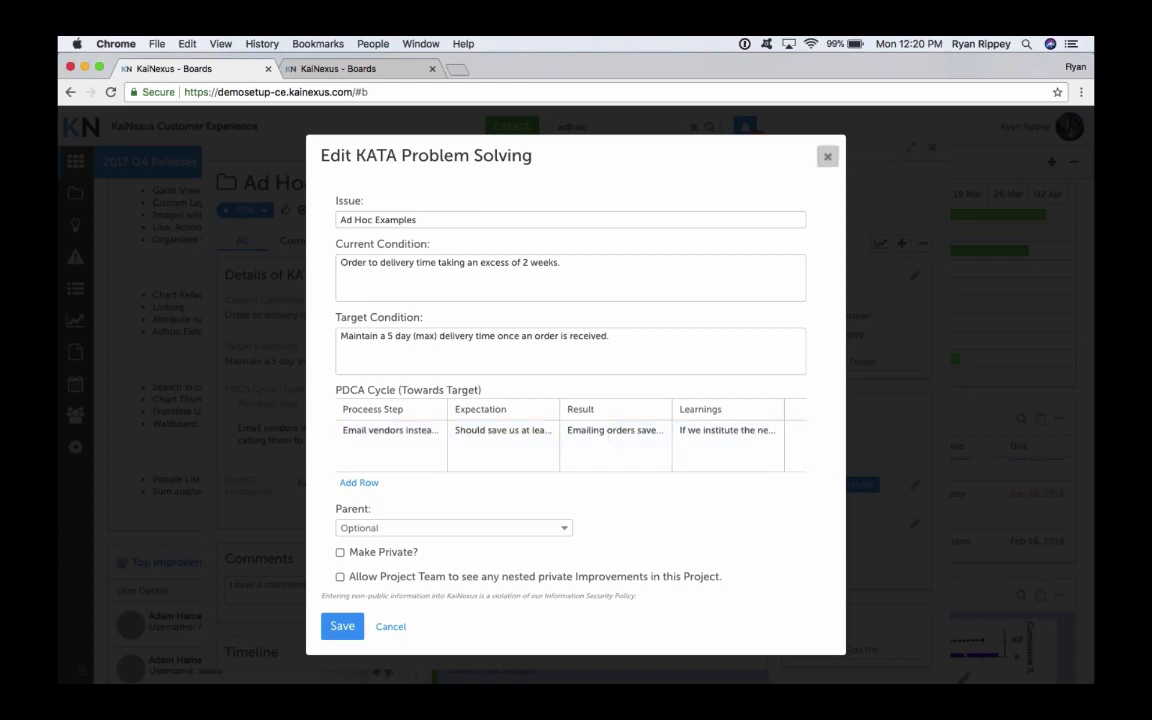
left_click(342, 626)
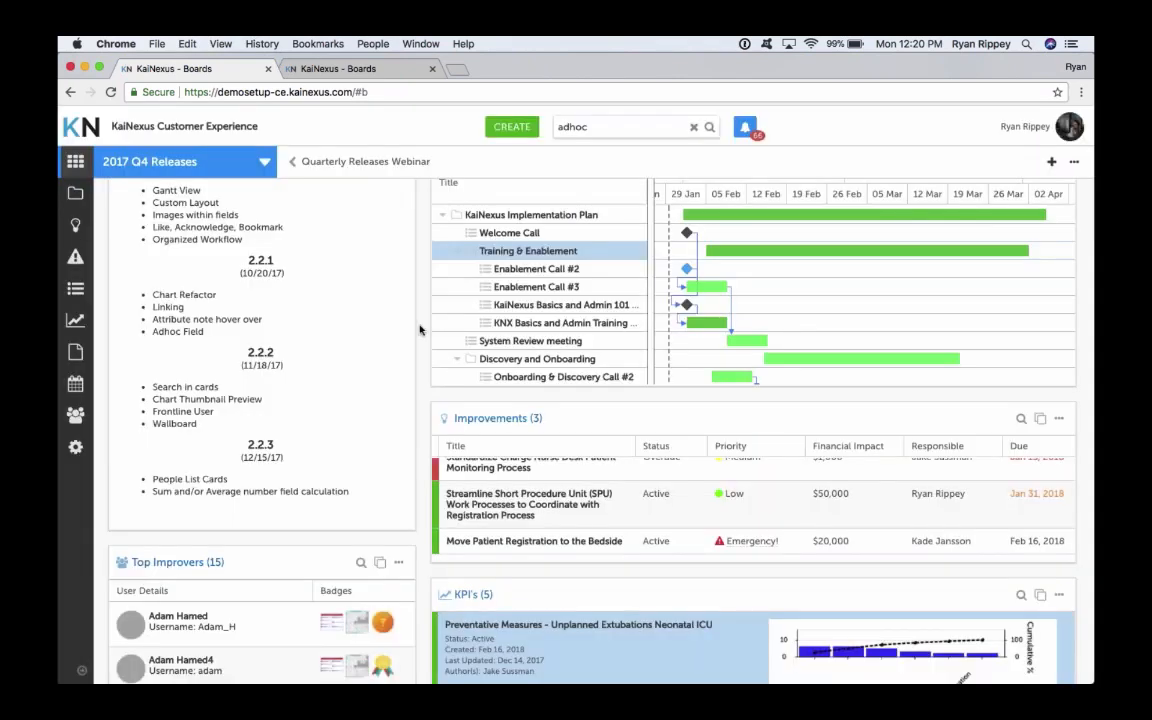
scroll("down", 3)
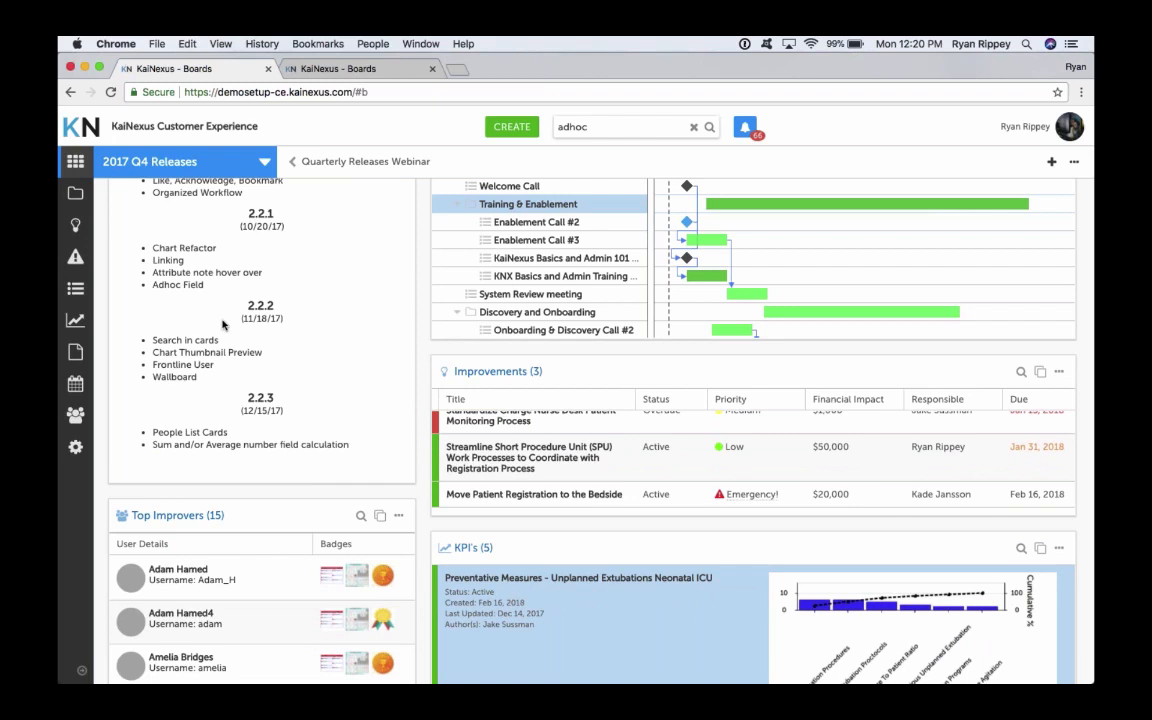
mouse_move(872, 374)
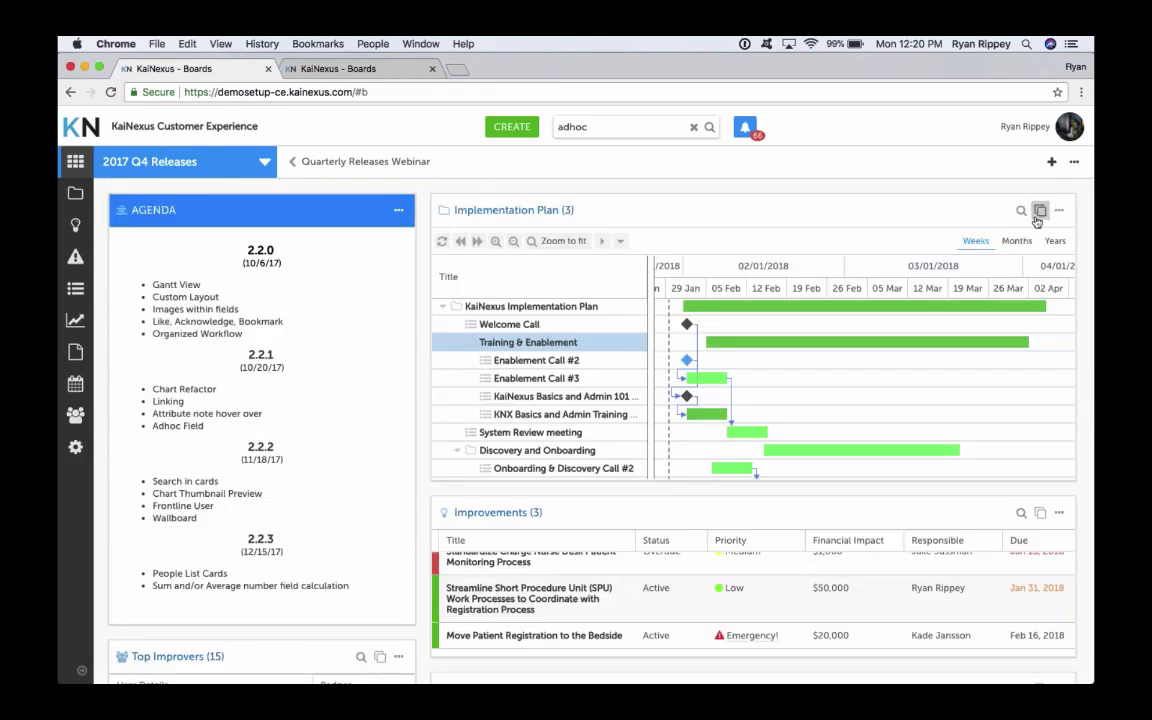
mouse_move(1020, 212)
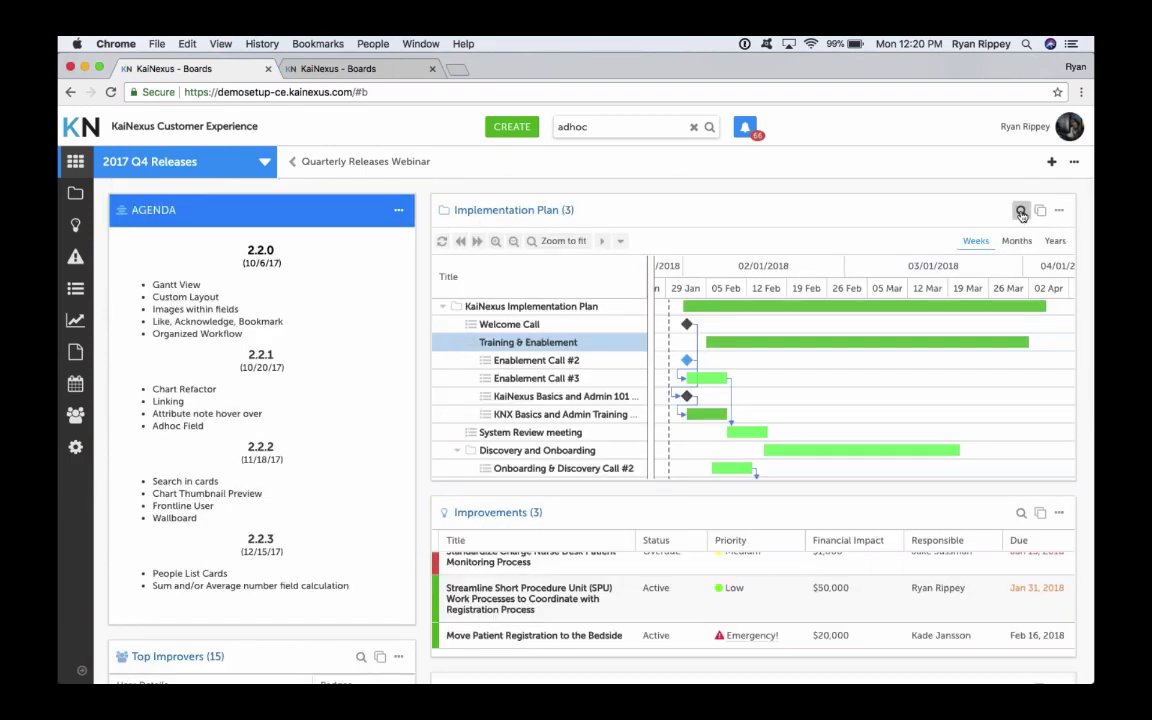
left_click(1020, 210)
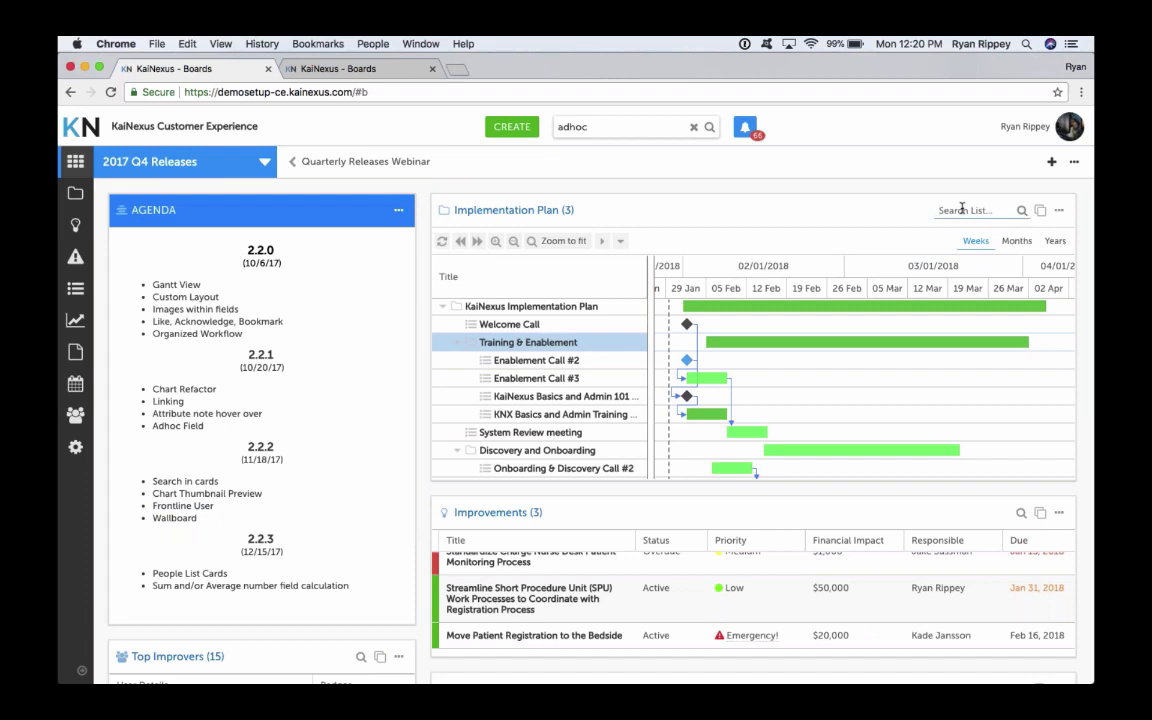
mouse_move(608, 388)
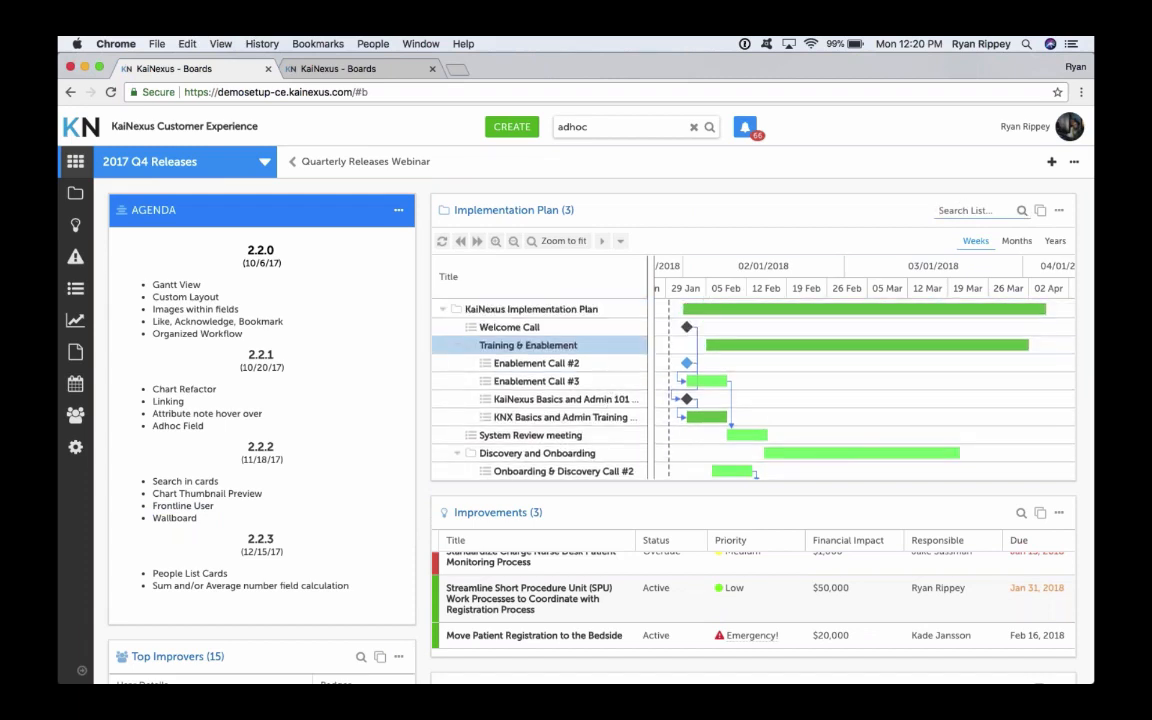
type("onboarding")
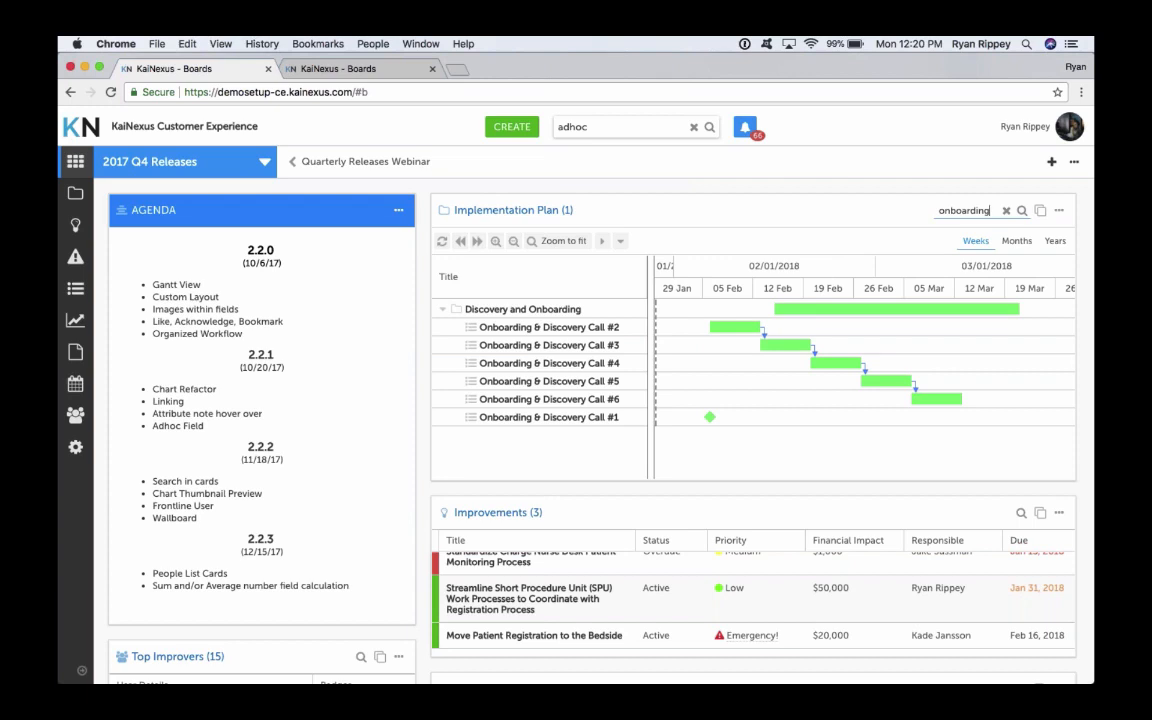
mouse_move(1016, 180)
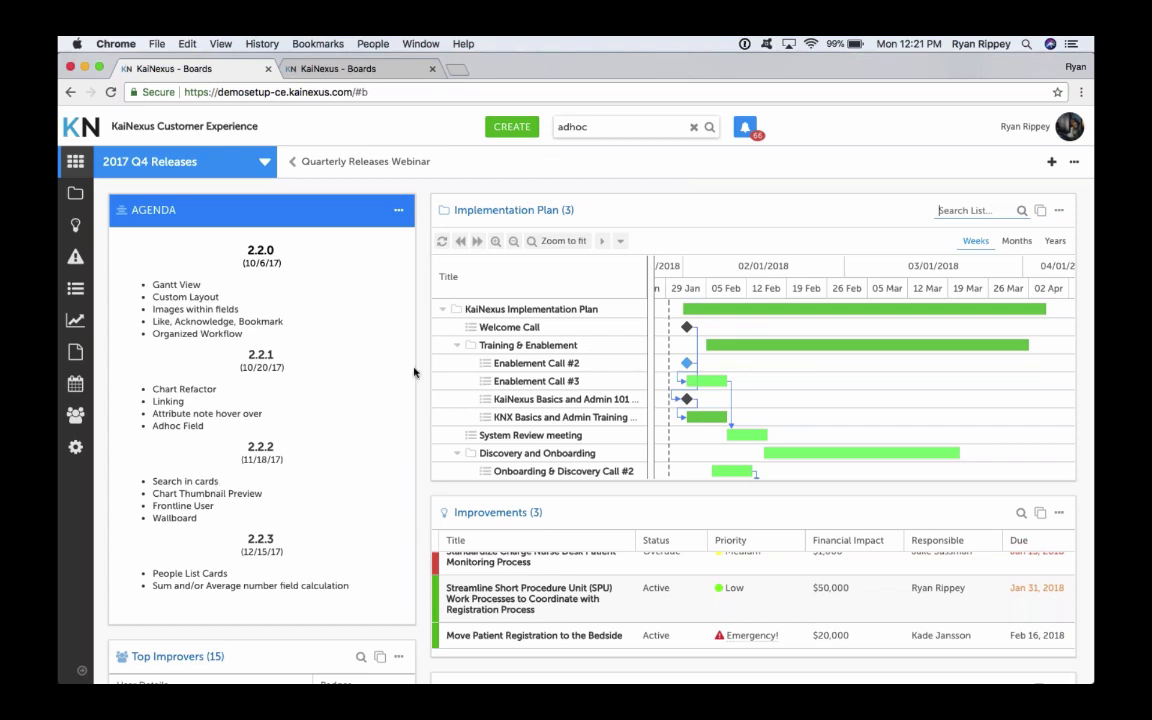
scroll("down", 3)
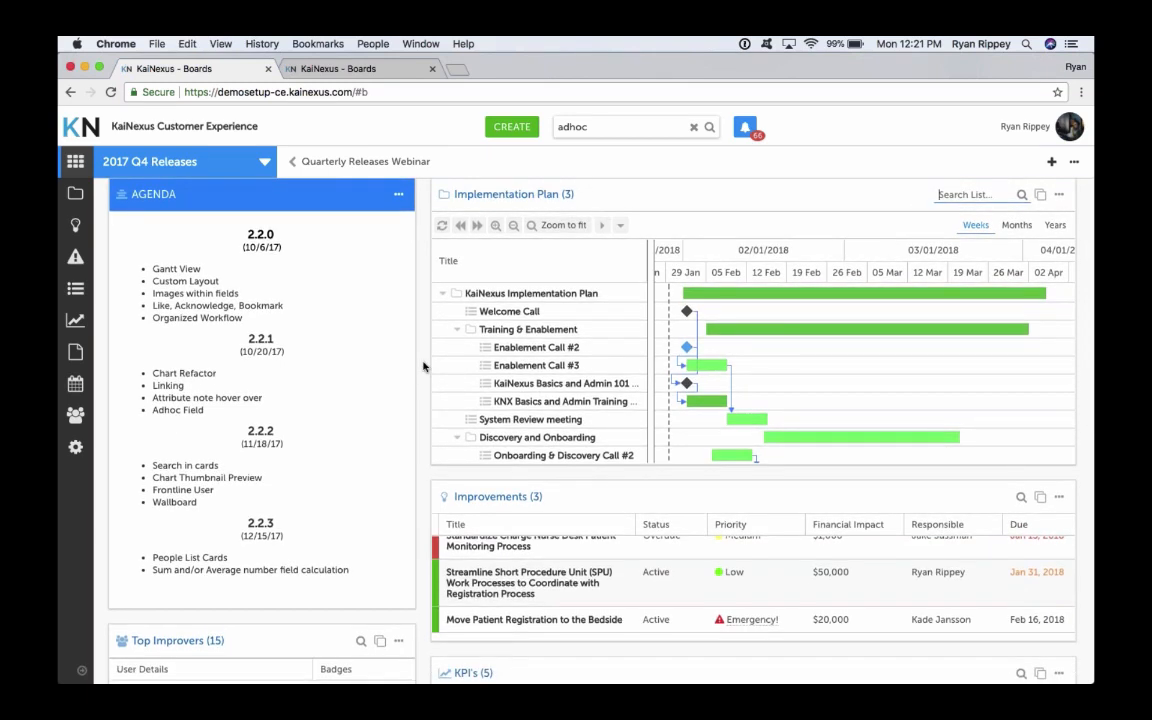
scroll("down", 3)
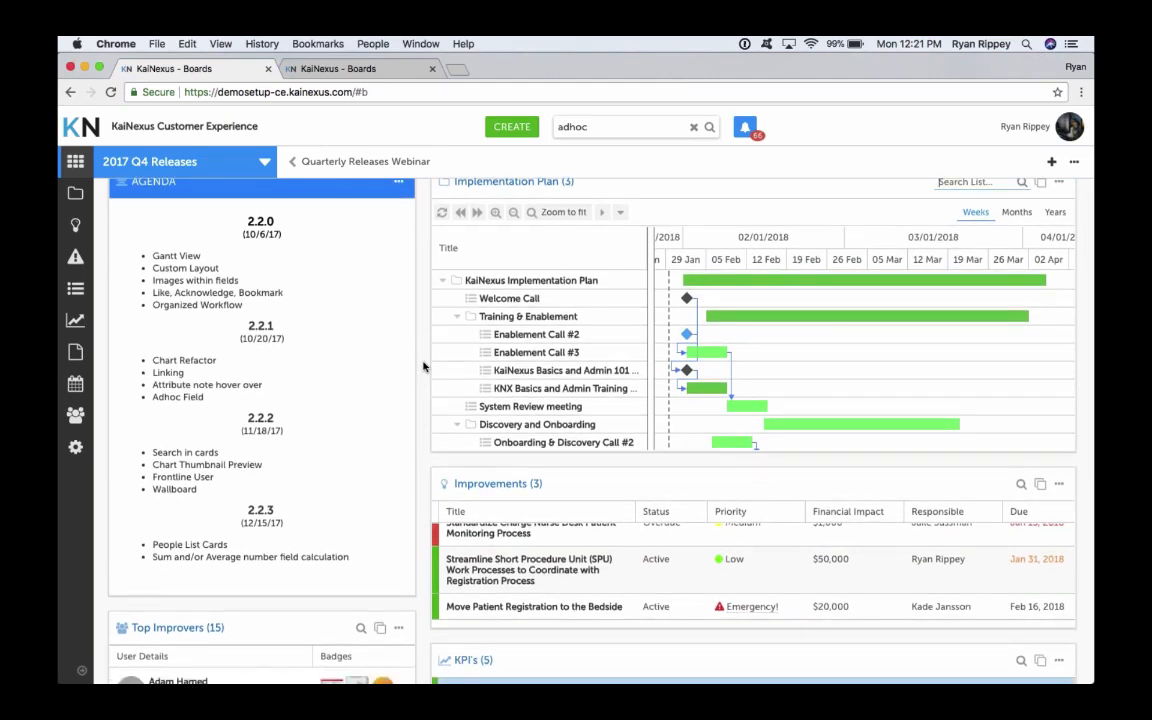
scroll("down", 3)
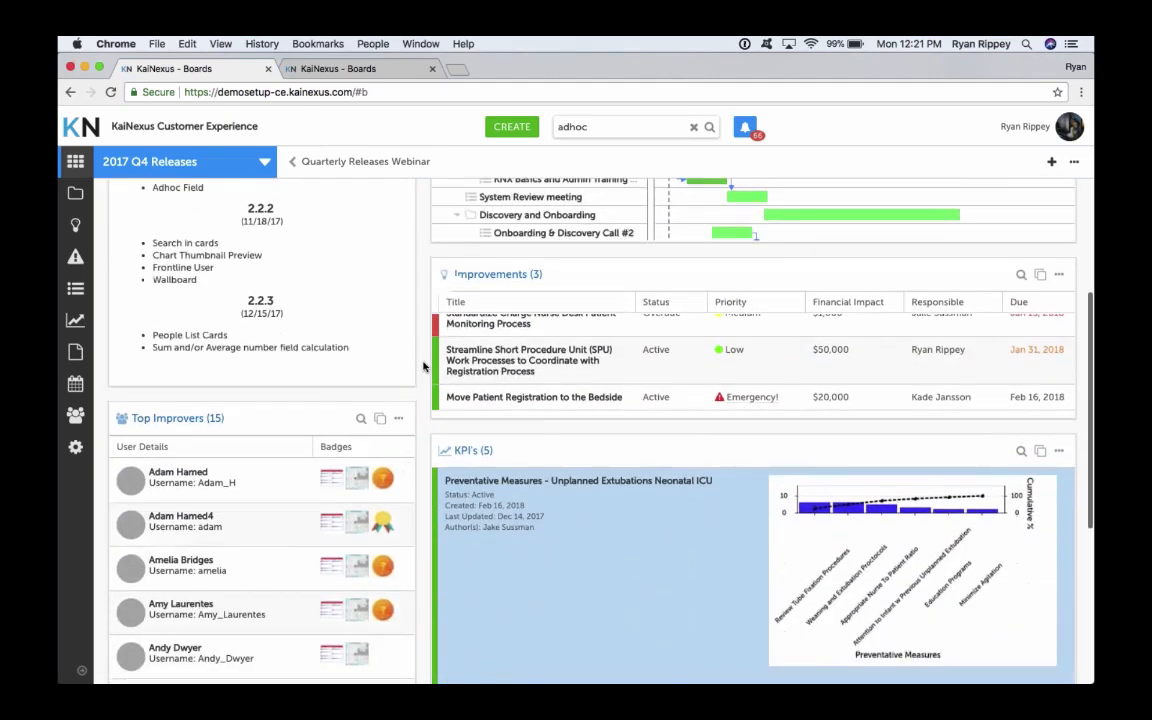
scroll("down", 3)
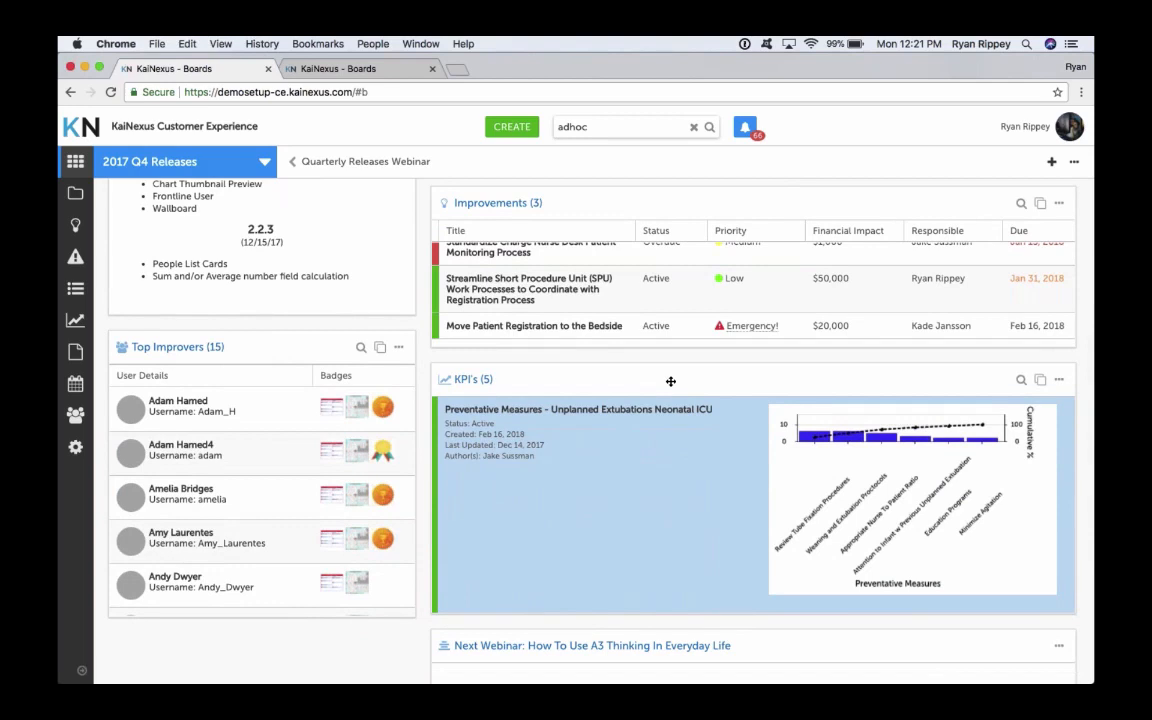
mouse_move(606, 474)
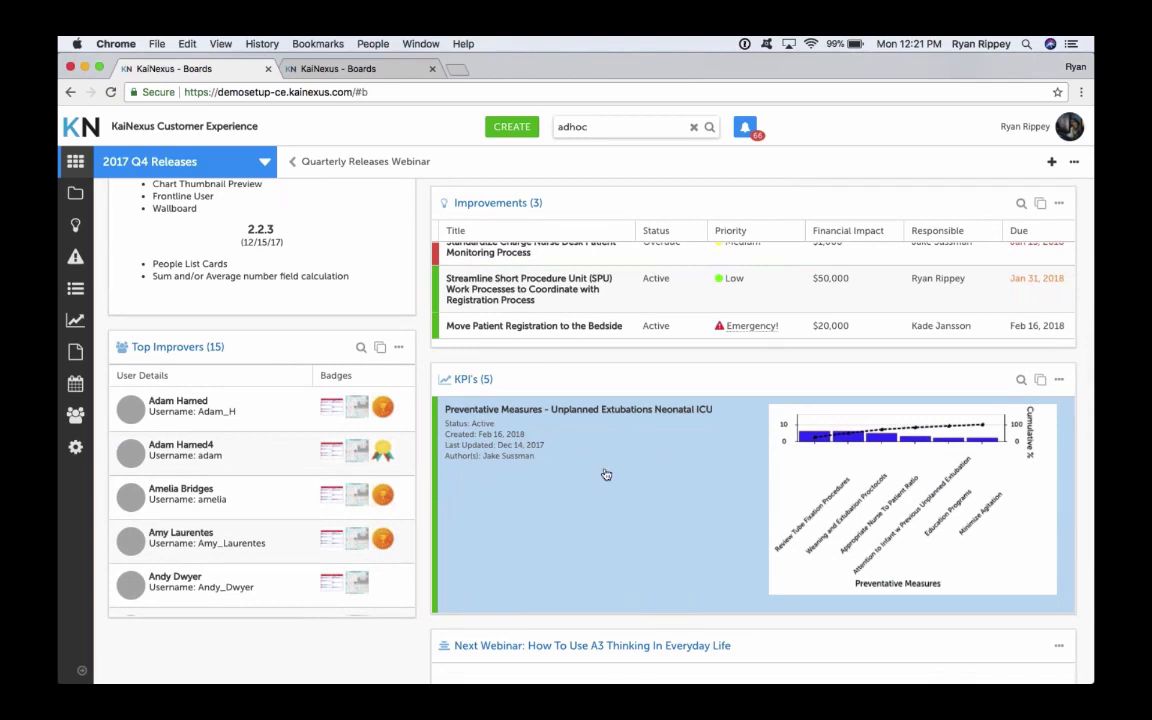
scroll("down", 3)
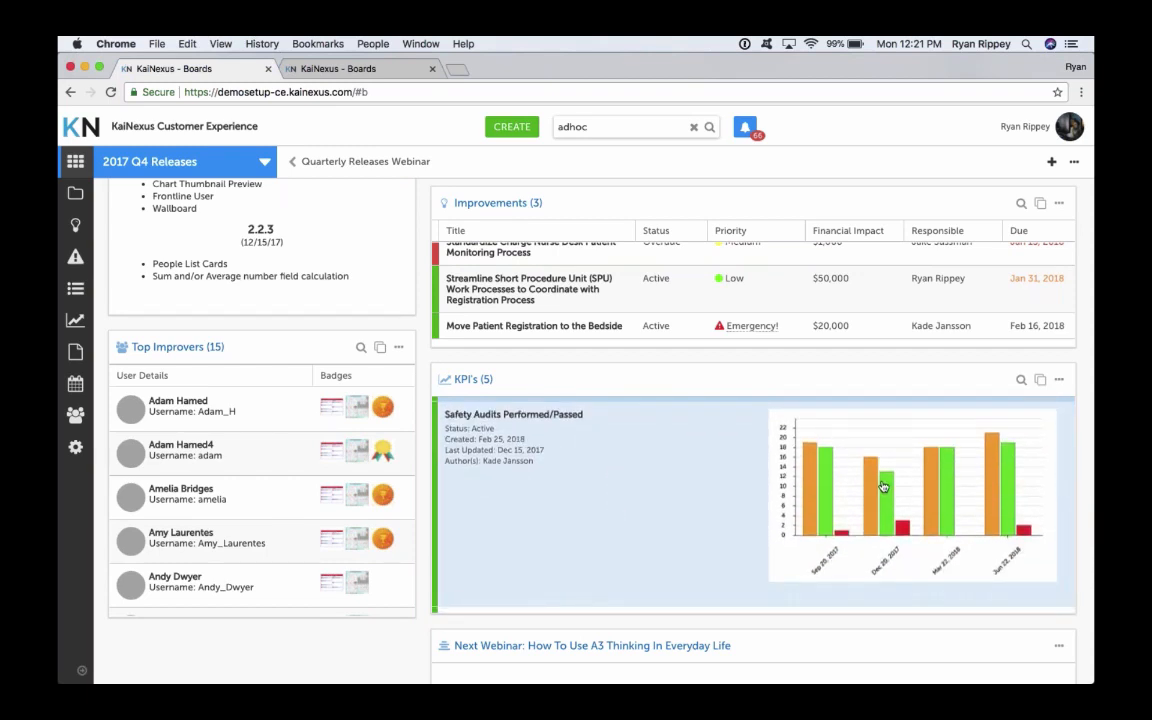
mouse_move(720, 488)
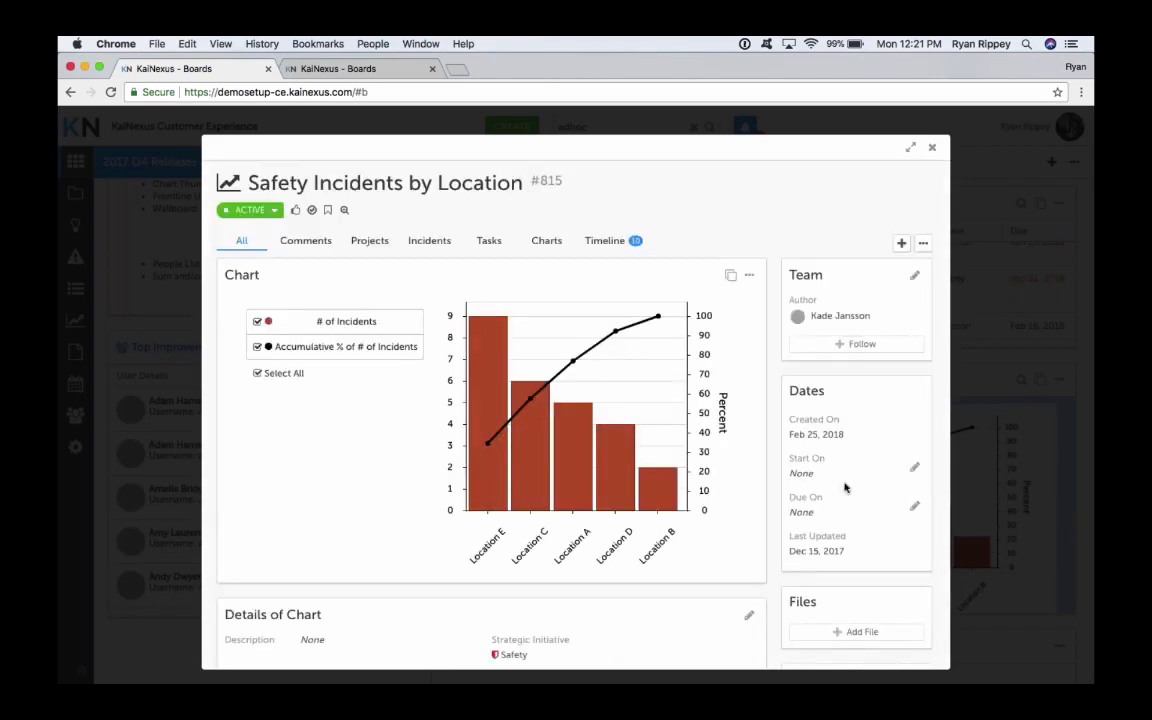
mouse_move(632, 460)
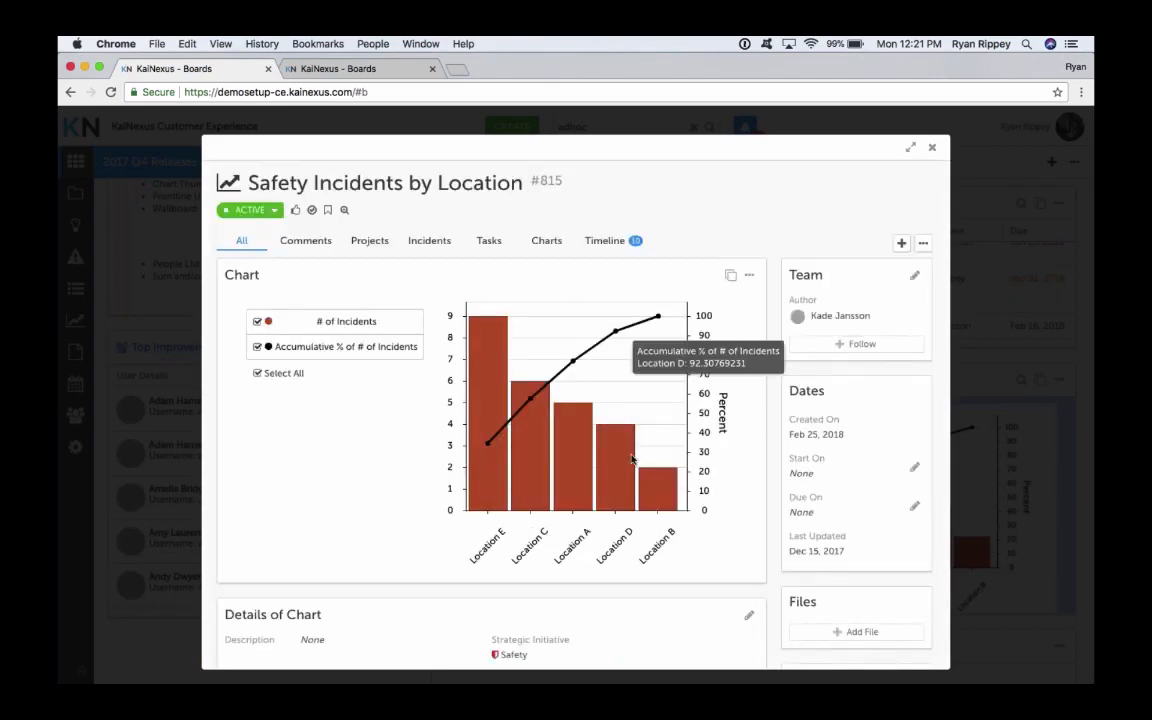
mouse_move(504, 316)
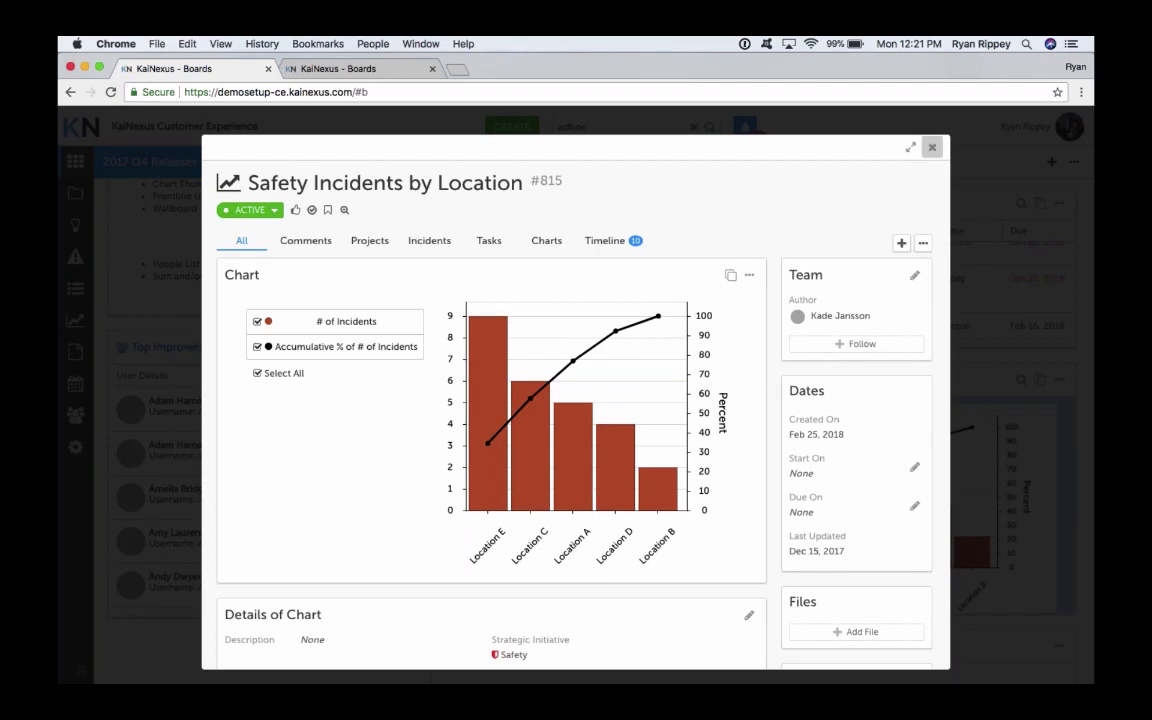
left_click(932, 148)
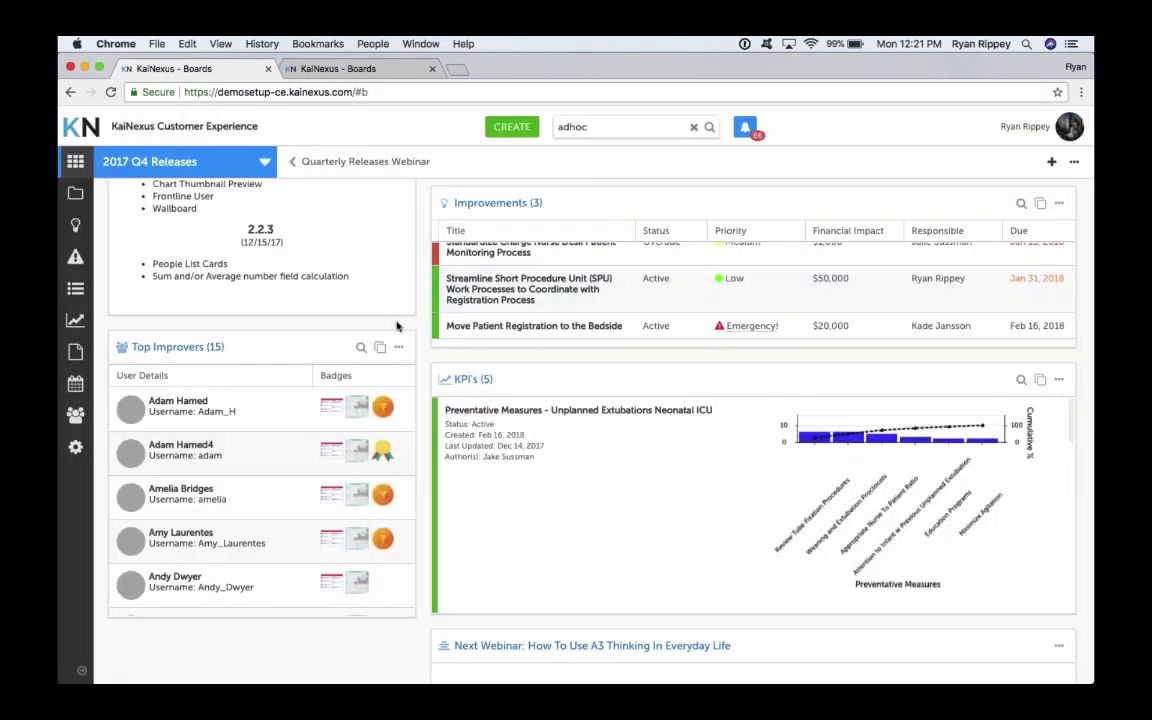
Scroll down through the board's cards to reach the Storage Organization improvement
scroll("down", 3)
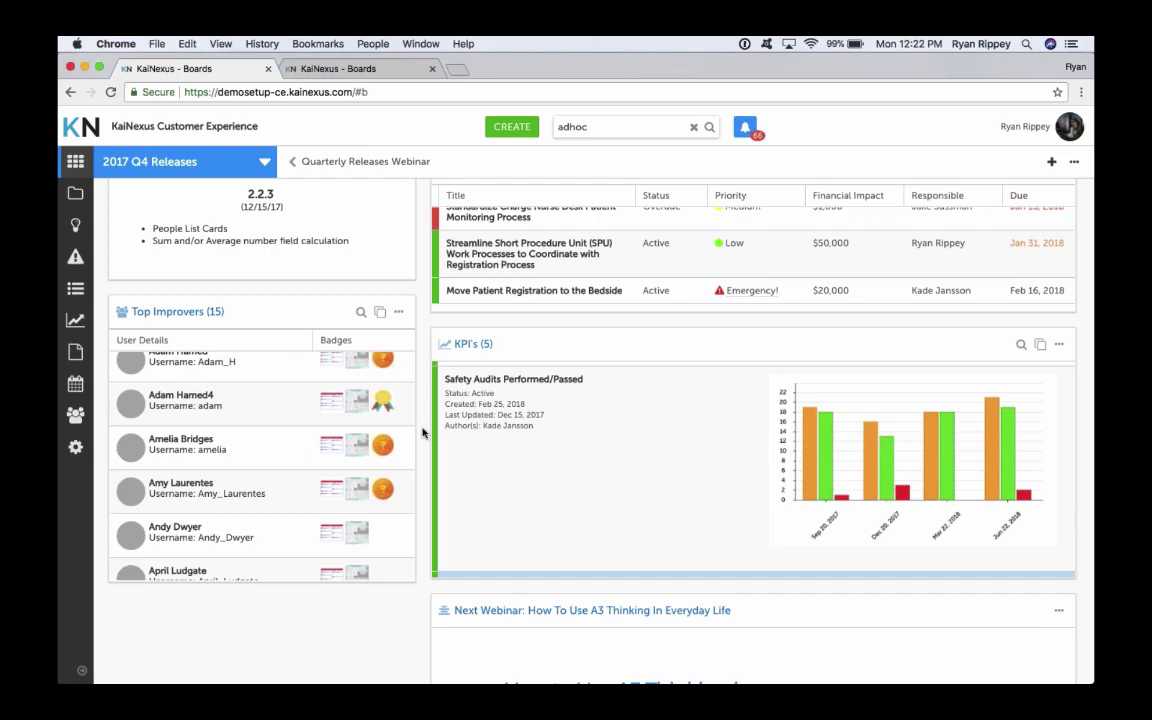
scroll("down", 3)
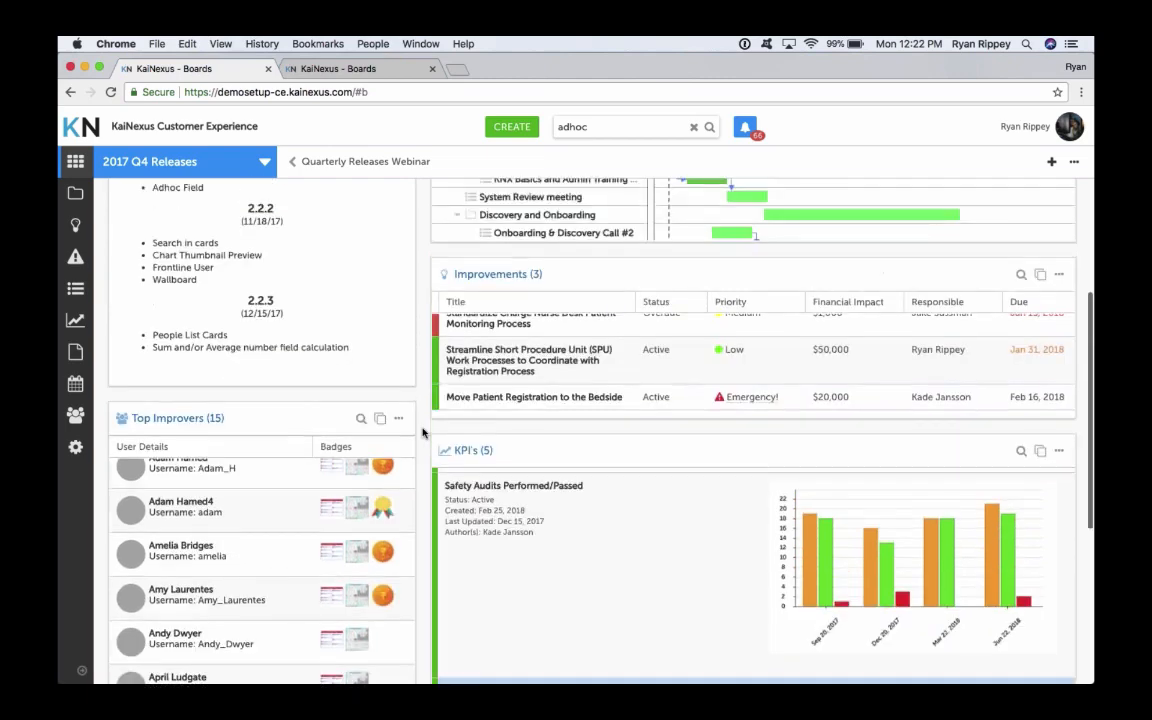
scroll("down", 3)
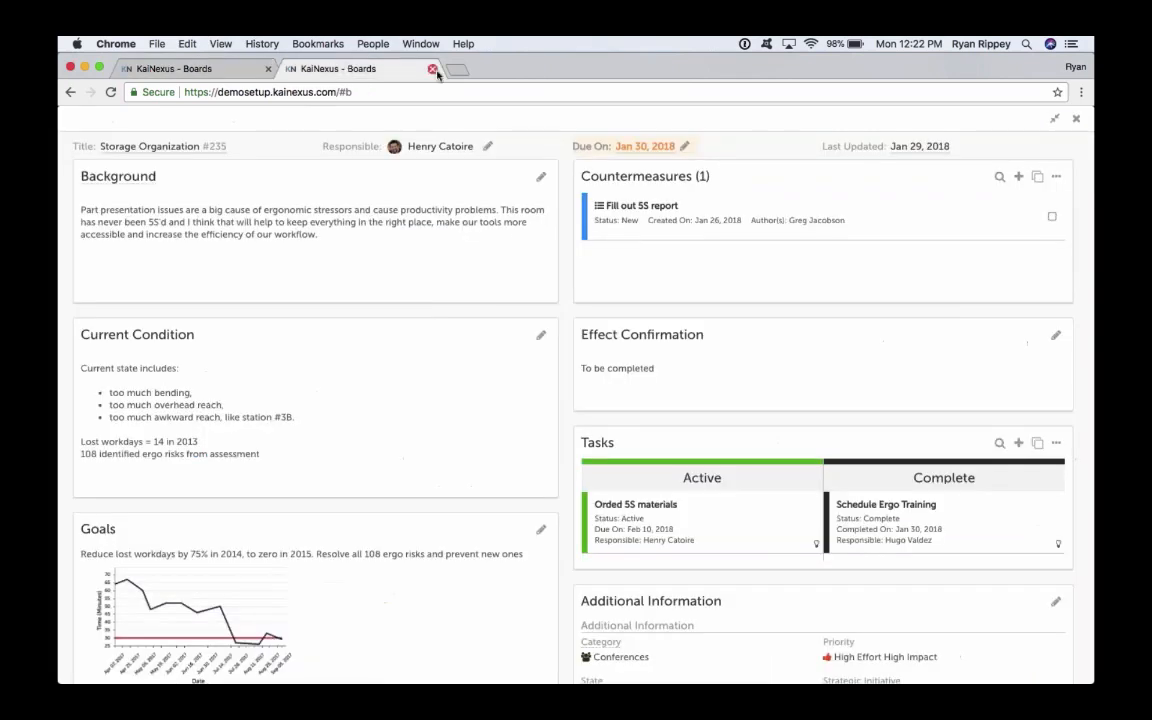
Start a new incognito Chrome window and enter the demosetup-ce KaiNexus address
left_click(156, 44)
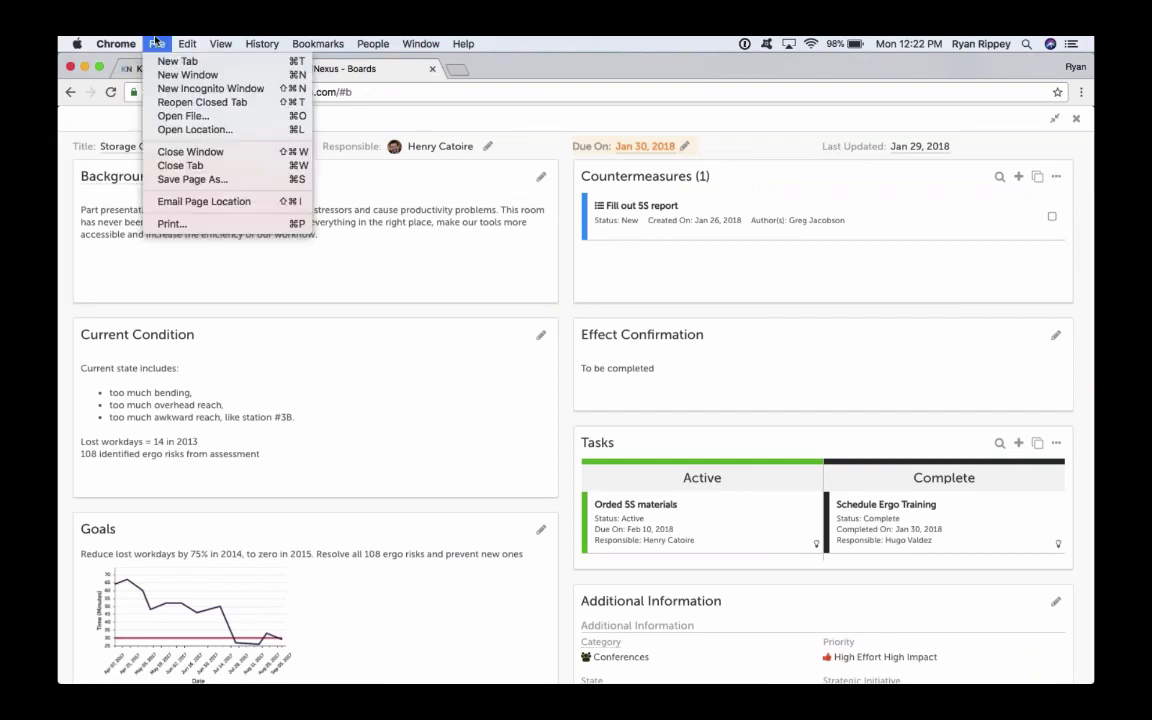
left_click(210, 88)
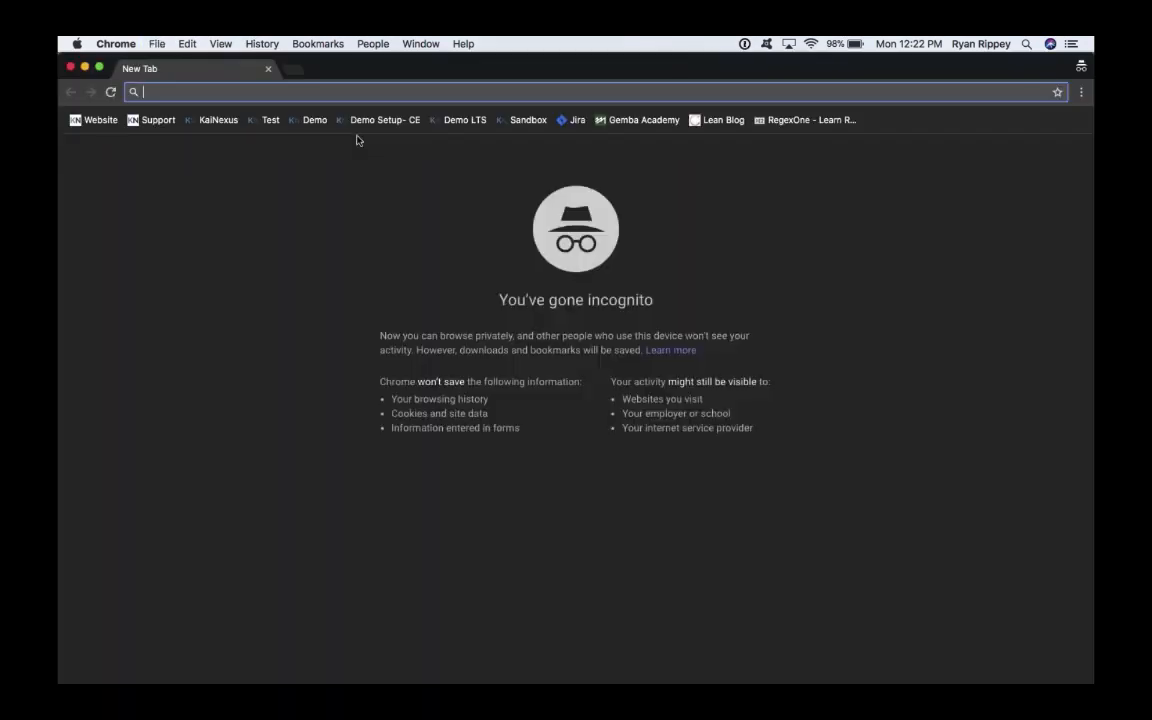
type("ce")
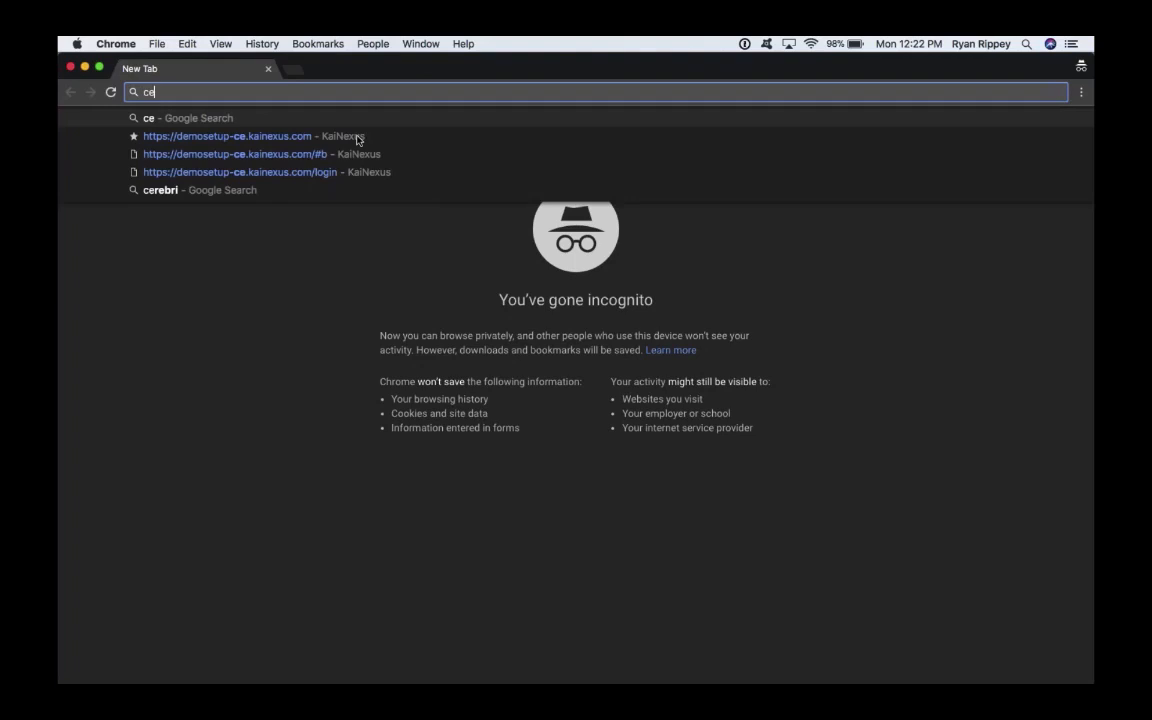
type("demosetup-ce.kainexus.com")
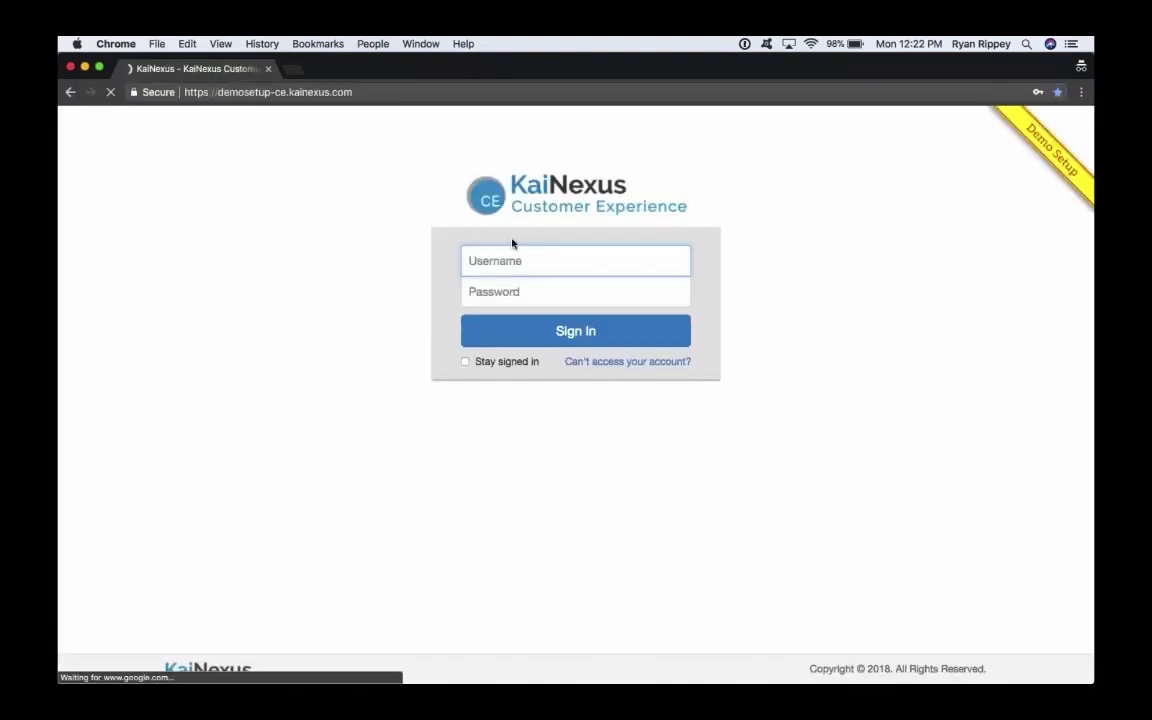
Sign in to the demo site as user 'abby' and land on the Default Dashboard
type("abby")
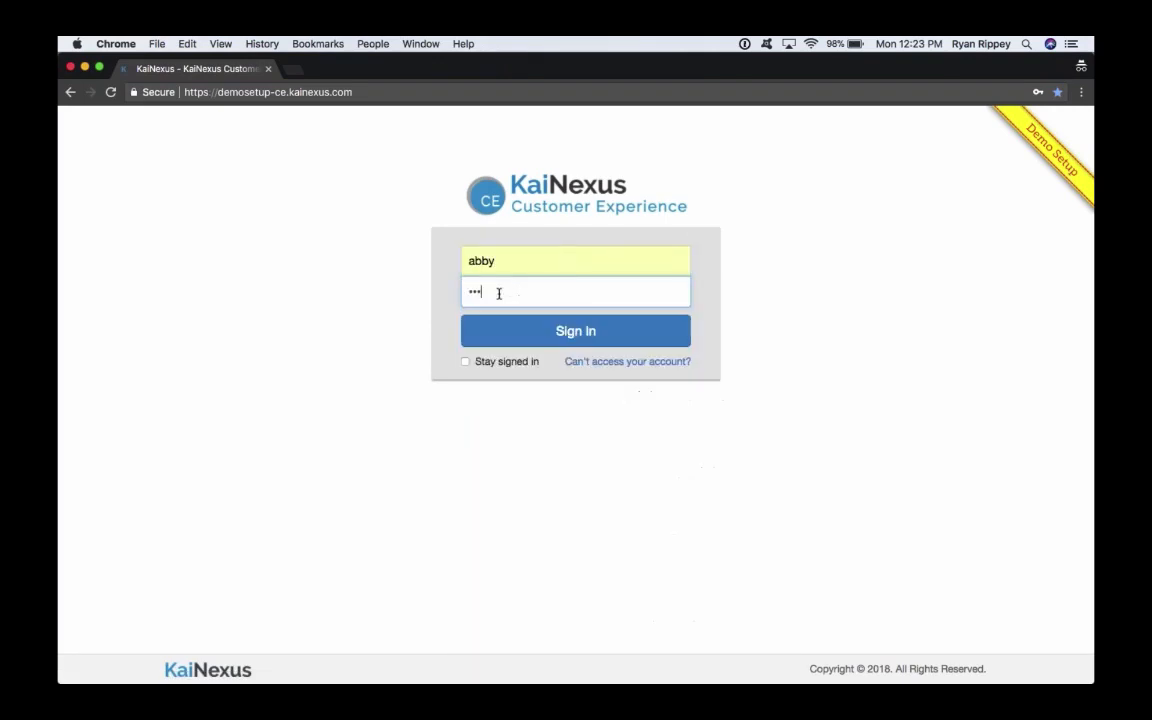
key("Backspace")
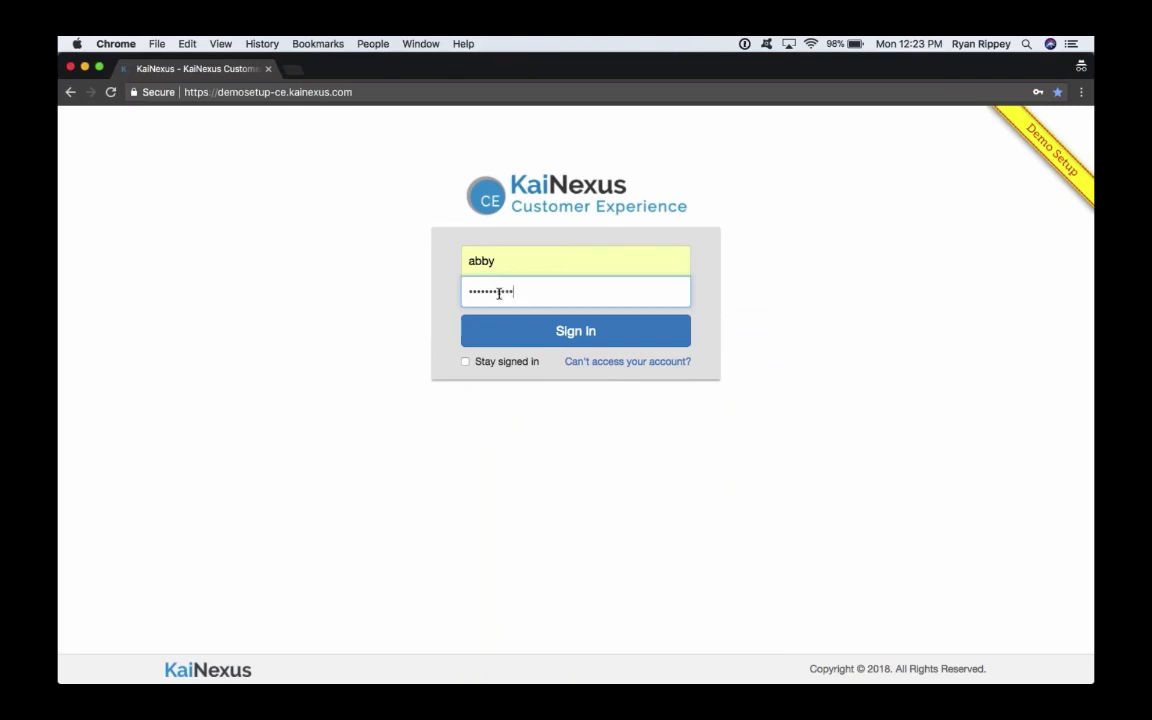
left_click(576, 330)
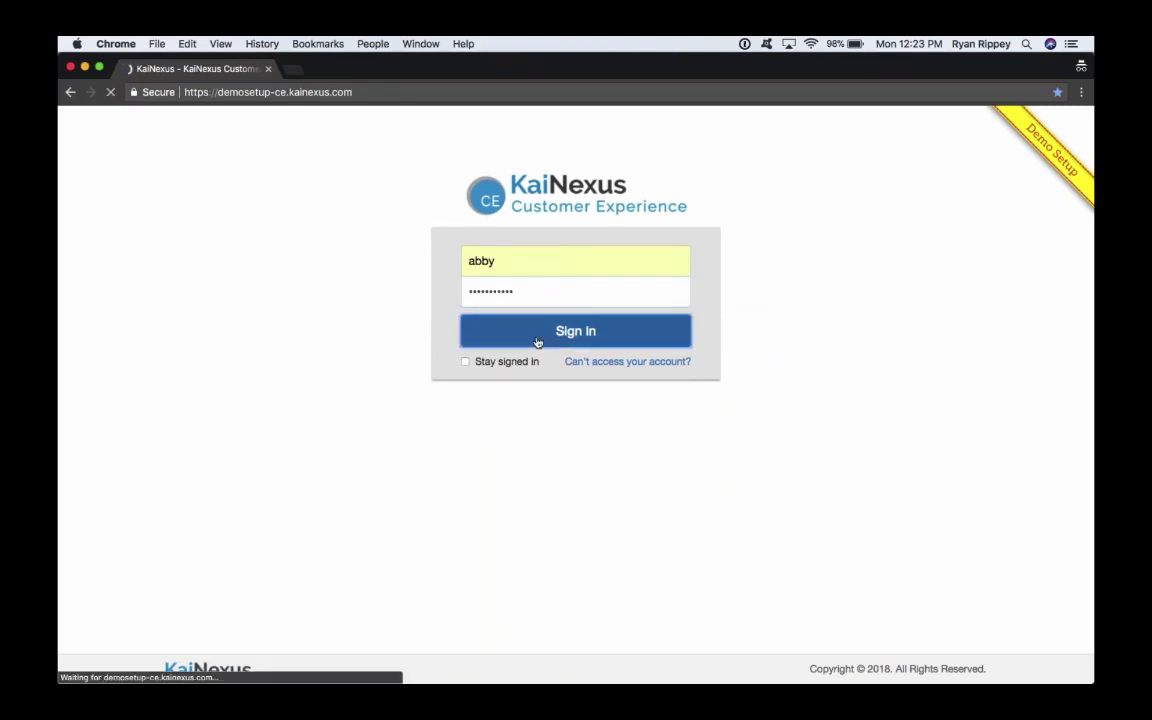
left_click(576, 332)
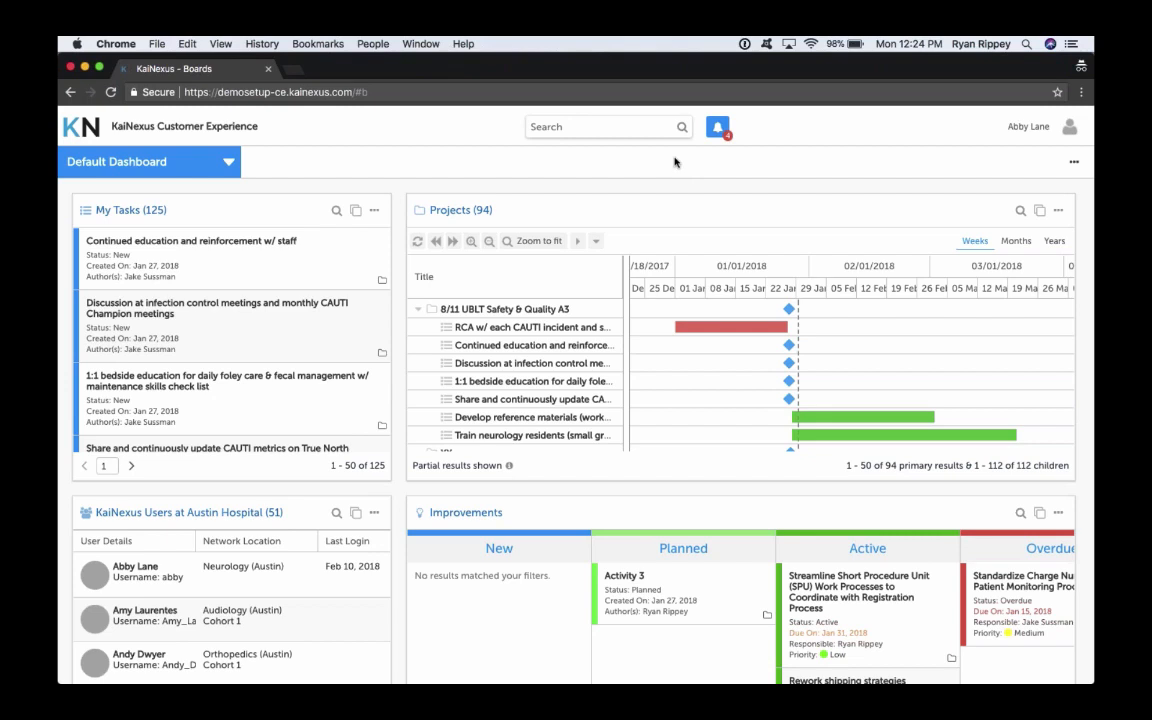
mouse_move(444, 188)
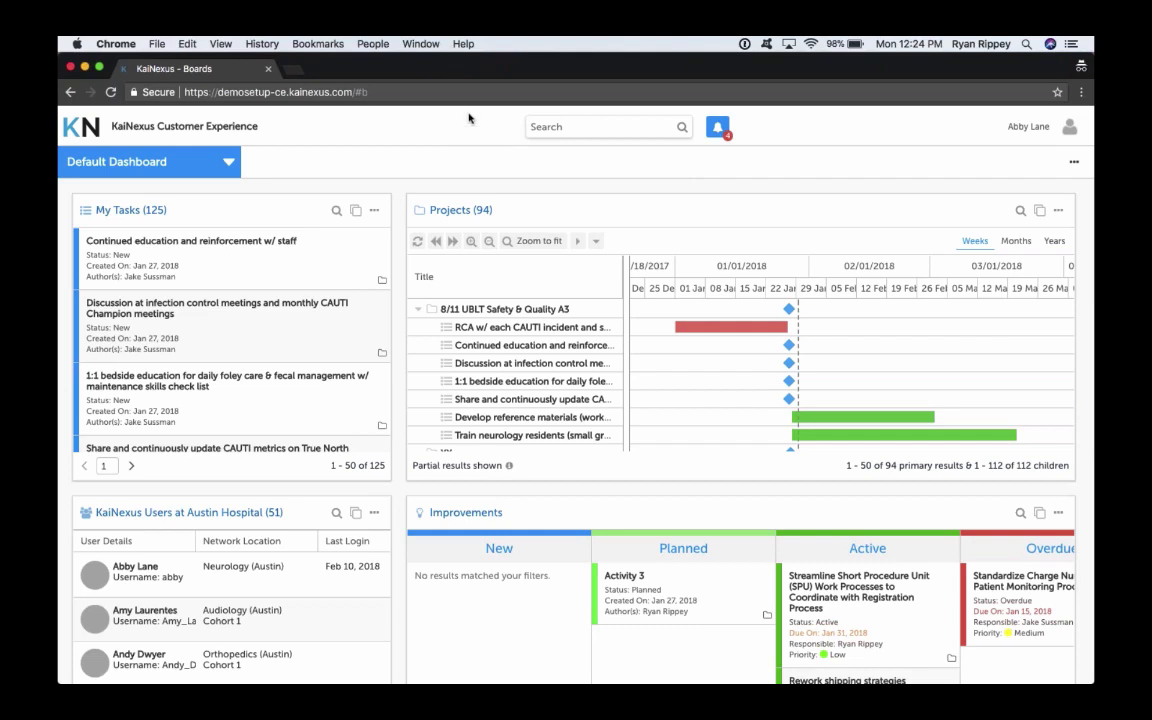
mouse_move(520, 136)
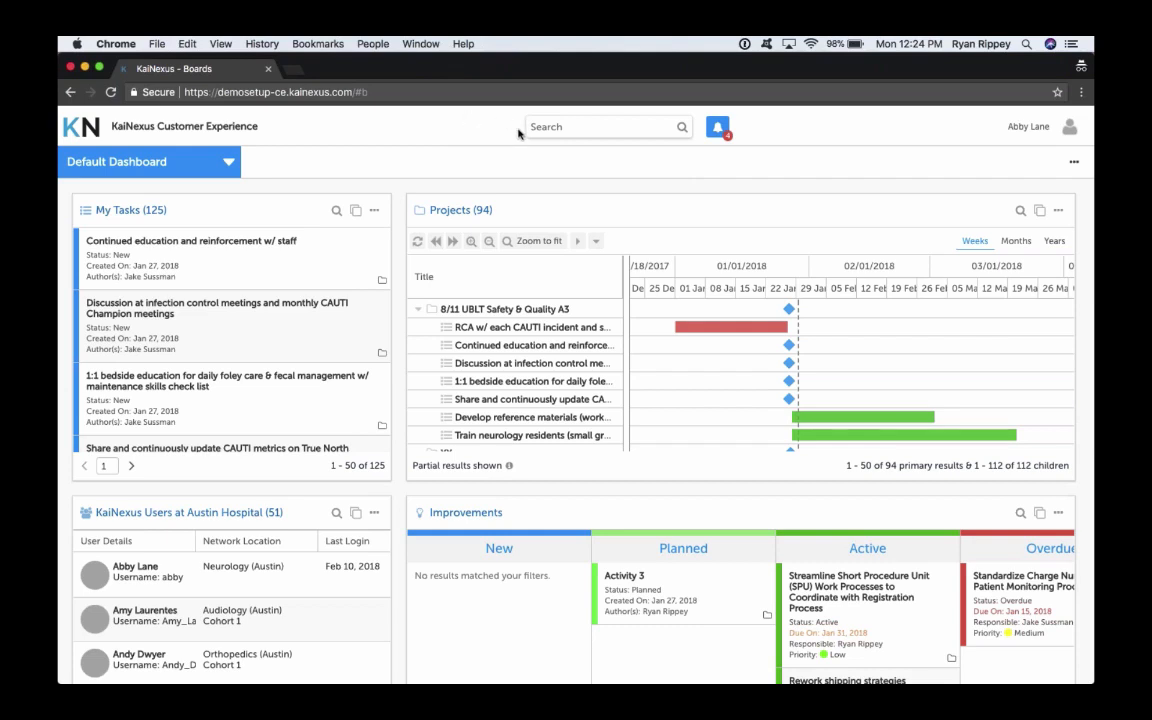
mouse_move(488, 180)
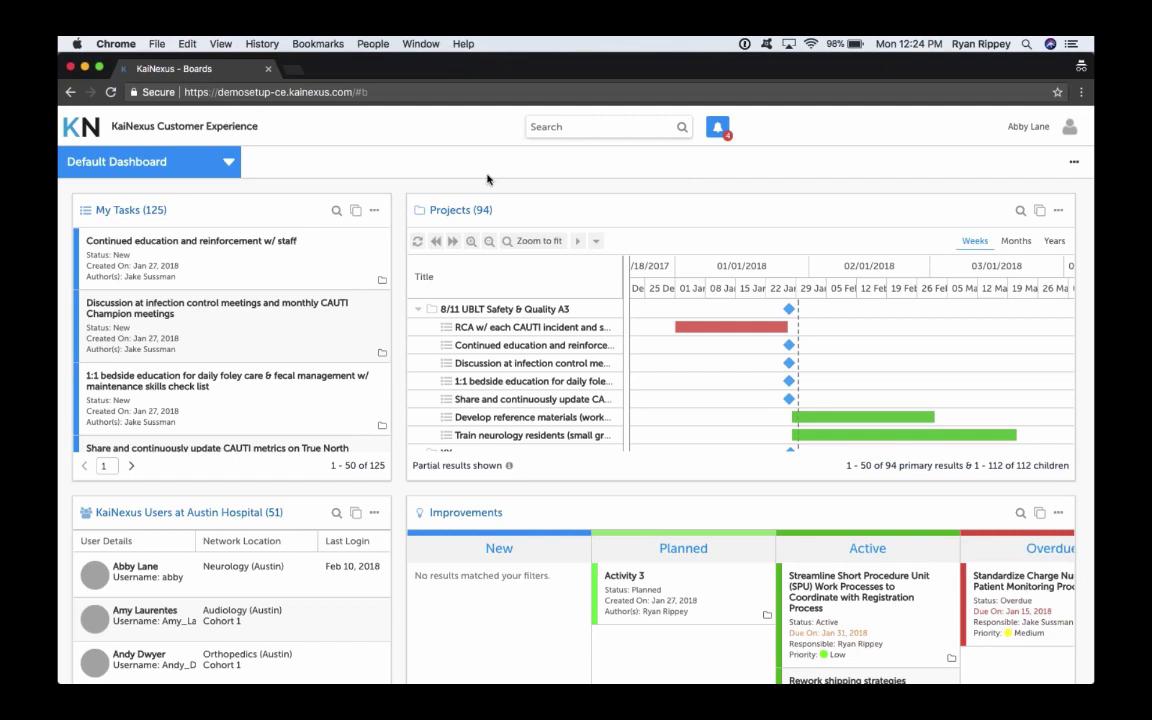
mouse_move(340, 188)
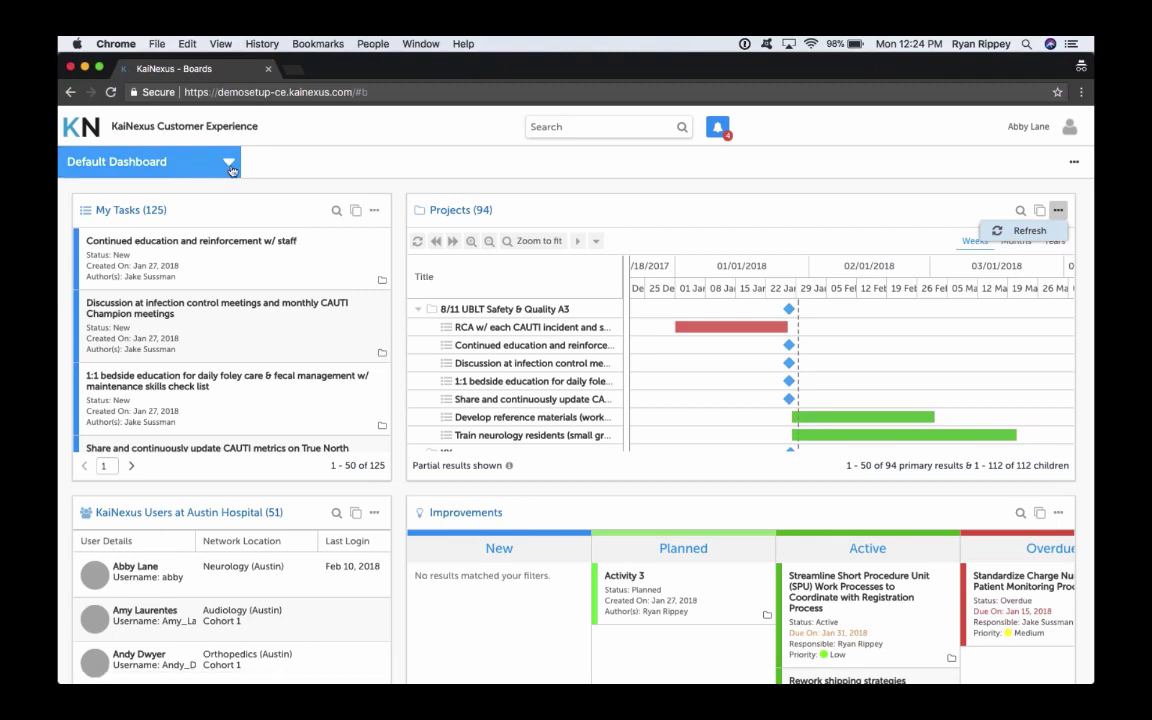
left_click(150, 160)
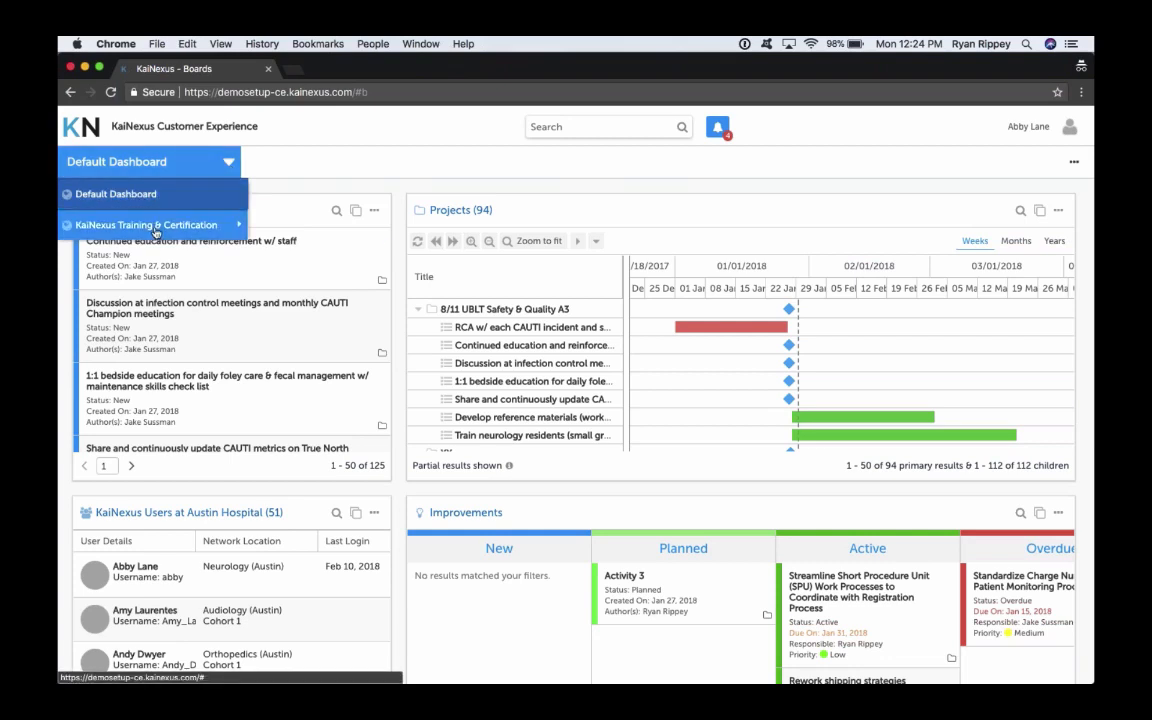
mouse_move(144, 224)
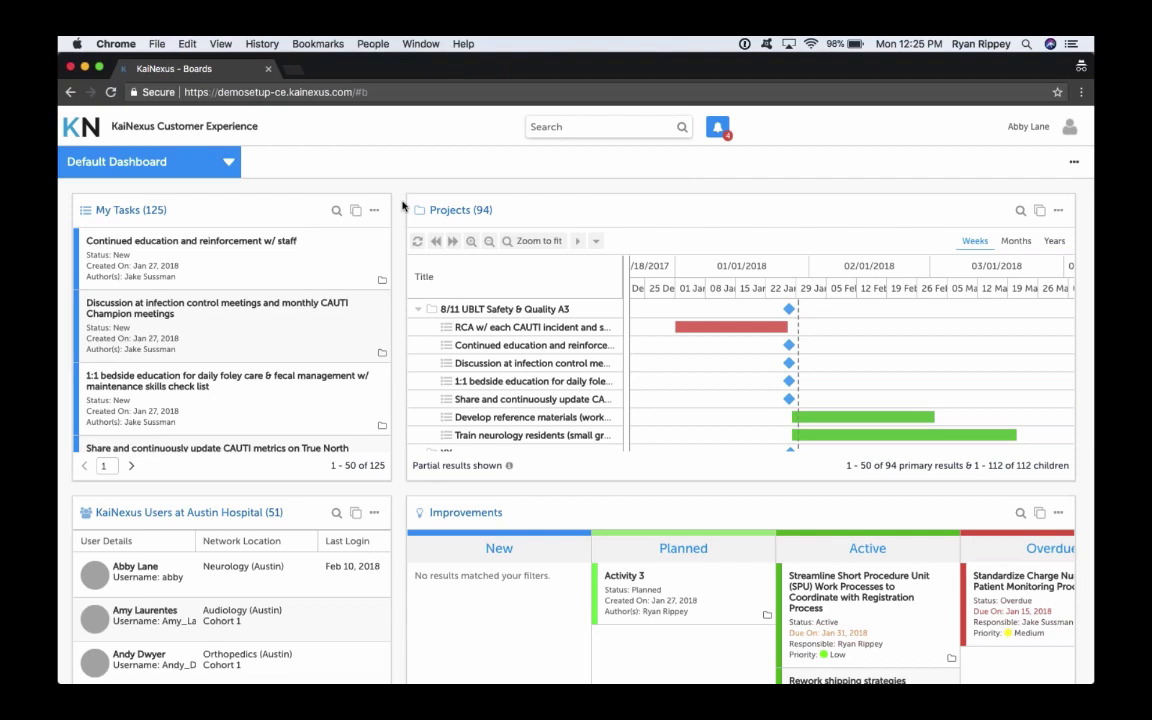
mouse_move(394, 194)
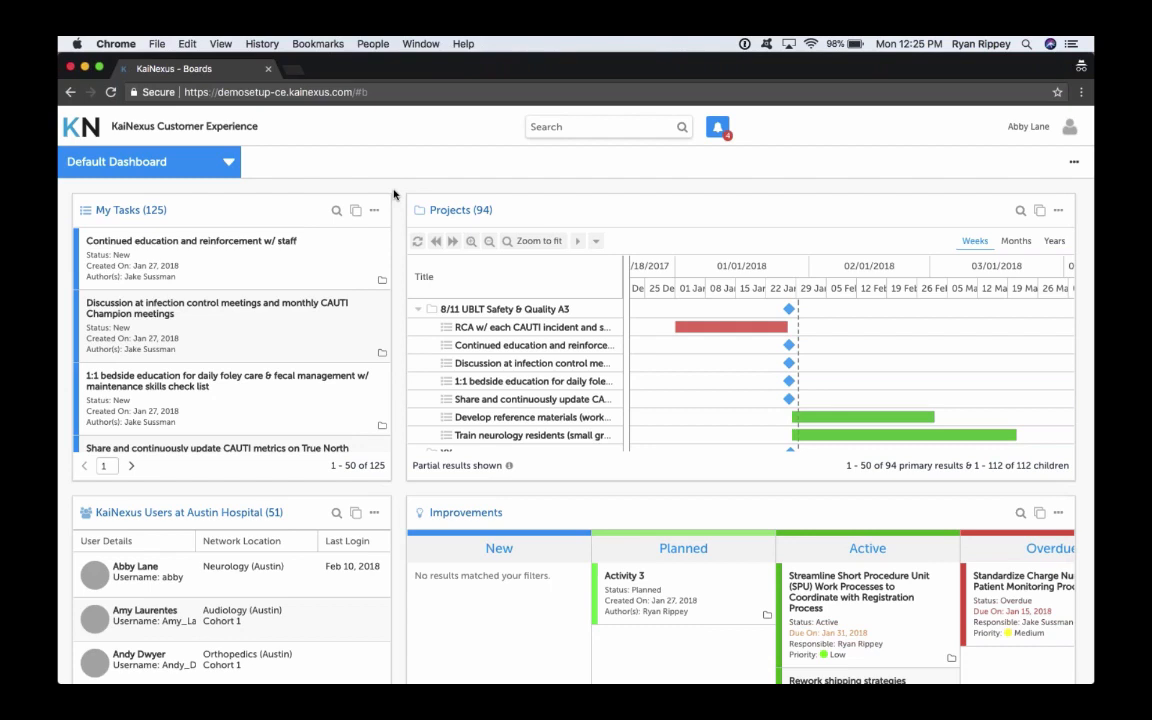
mouse_move(348, 114)
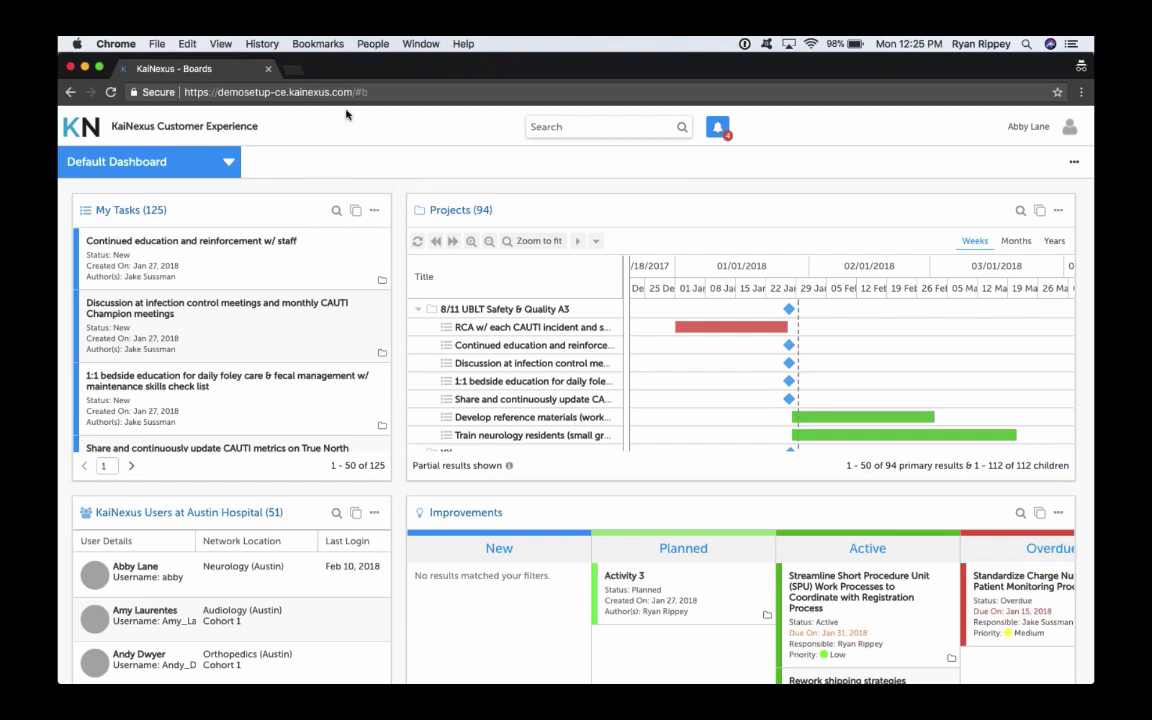
mouse_move(292, 70)
type("boa")
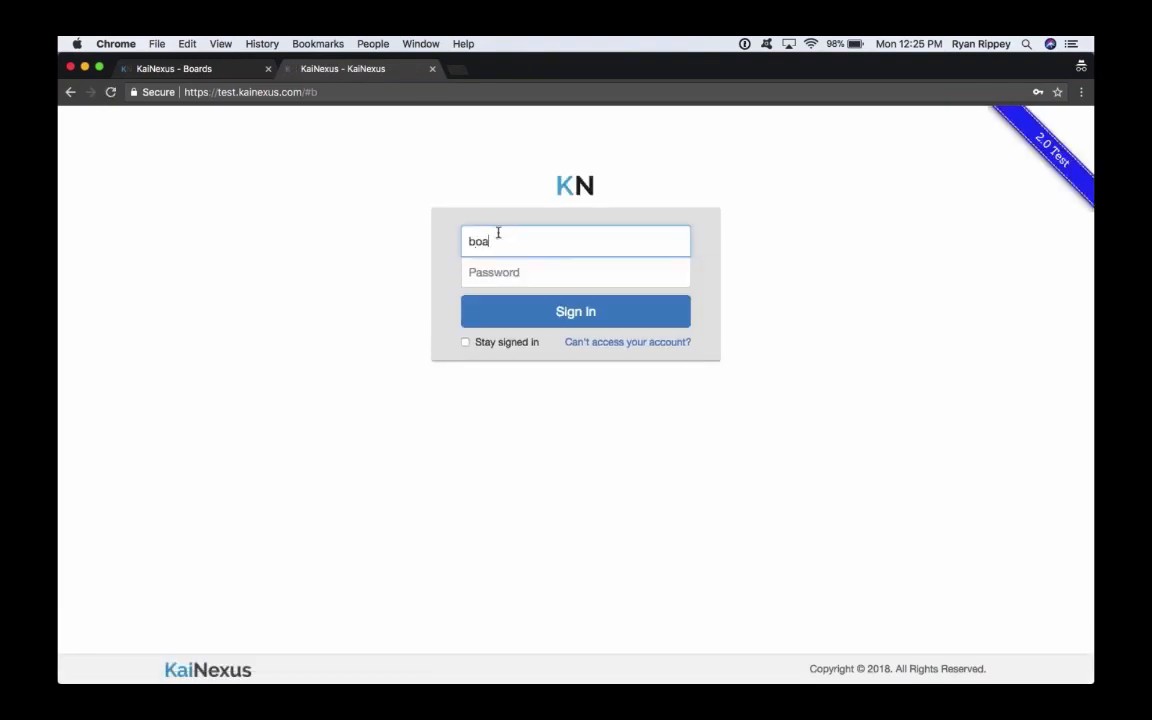
Enter the board user's password and sign in to test.kainexus.com, reaching the Morning Huddle wallboard
type("••••")
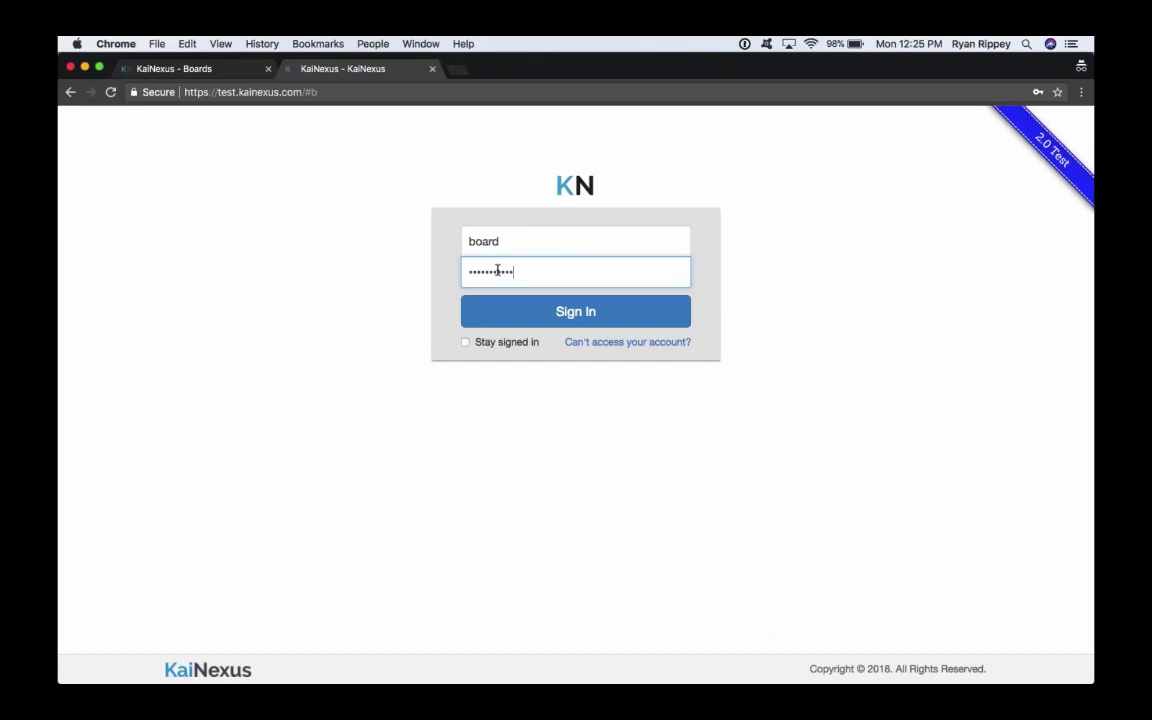
left_click(576, 312)
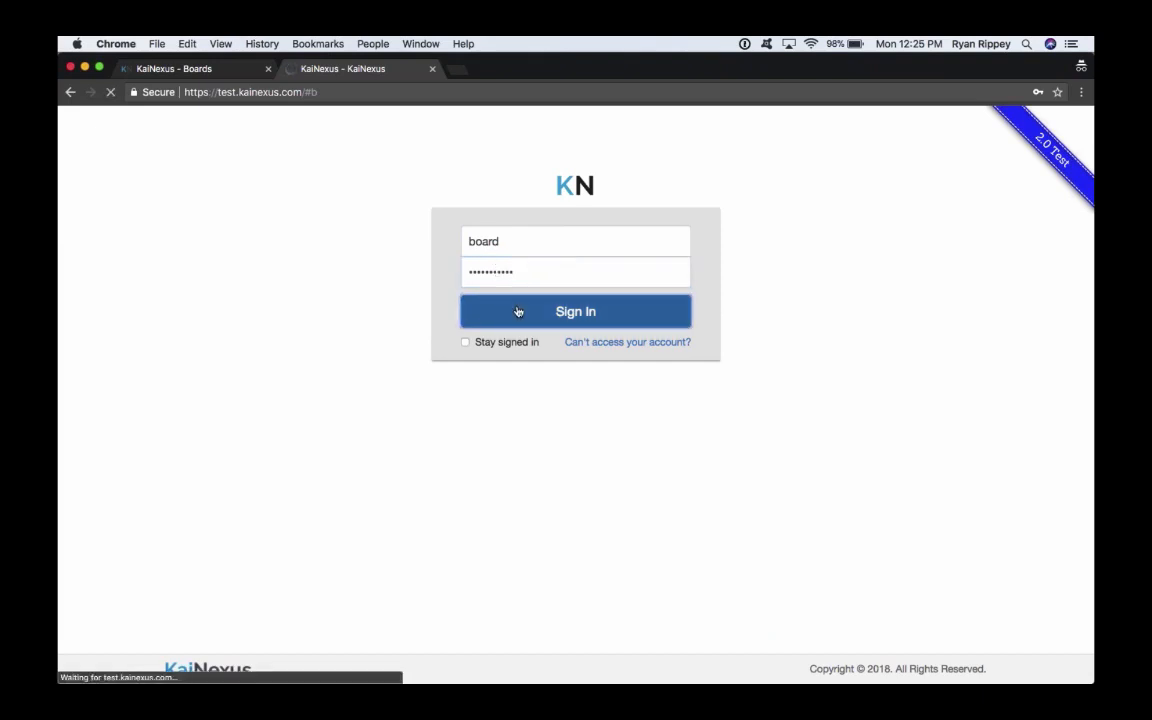
left_click(576, 312)
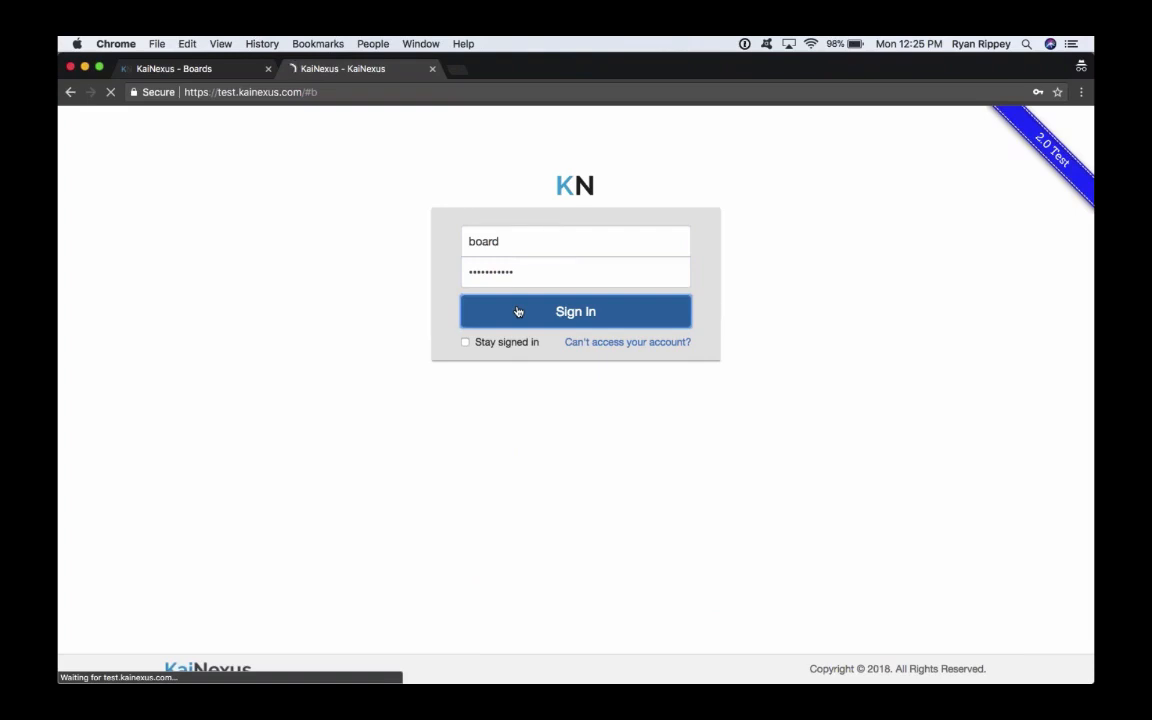
left_click(576, 312)
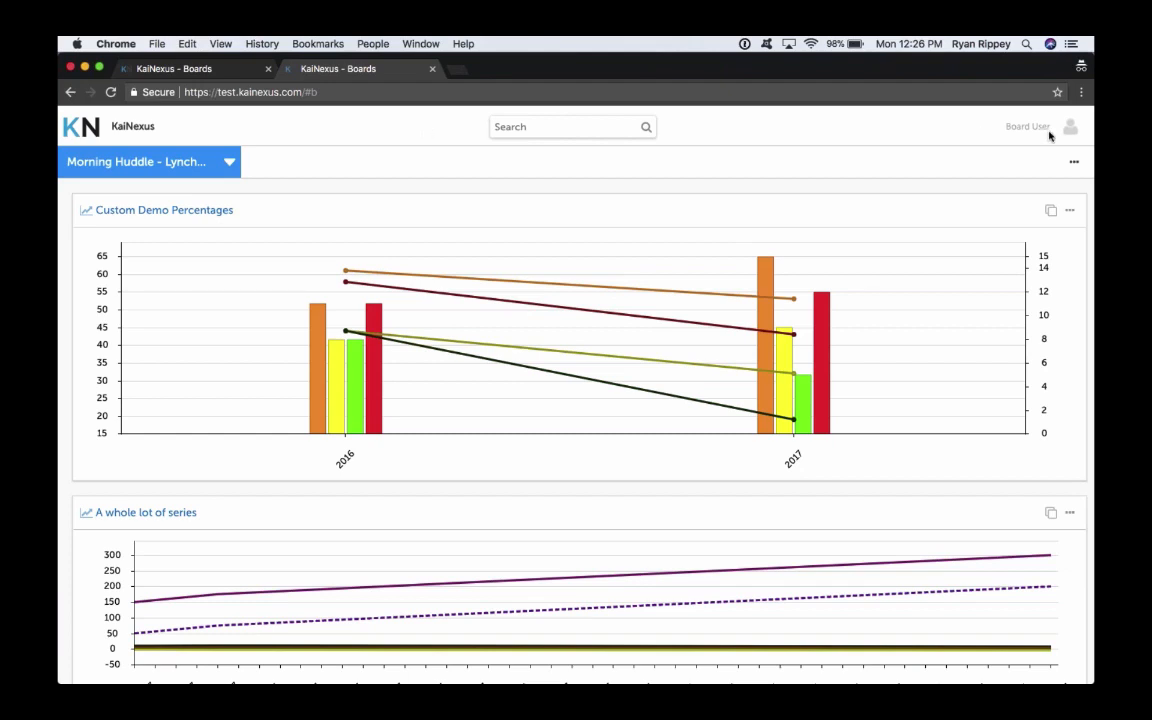
mouse_move(1052, 138)
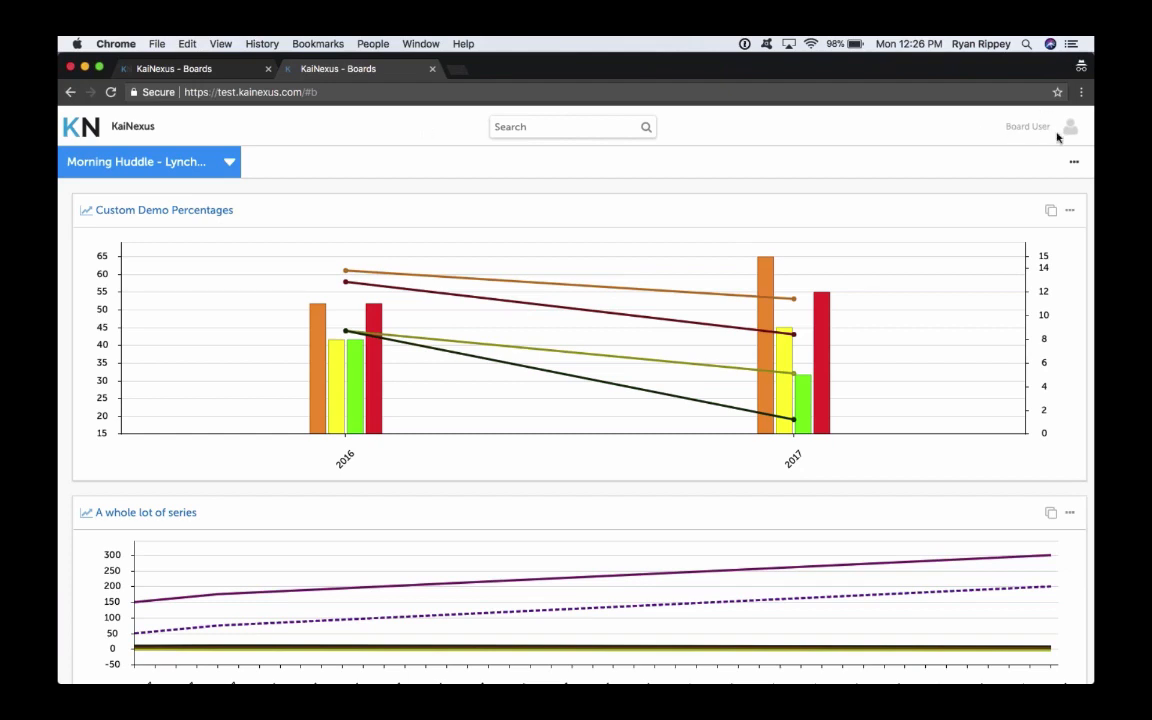
mouse_move(264, 188)
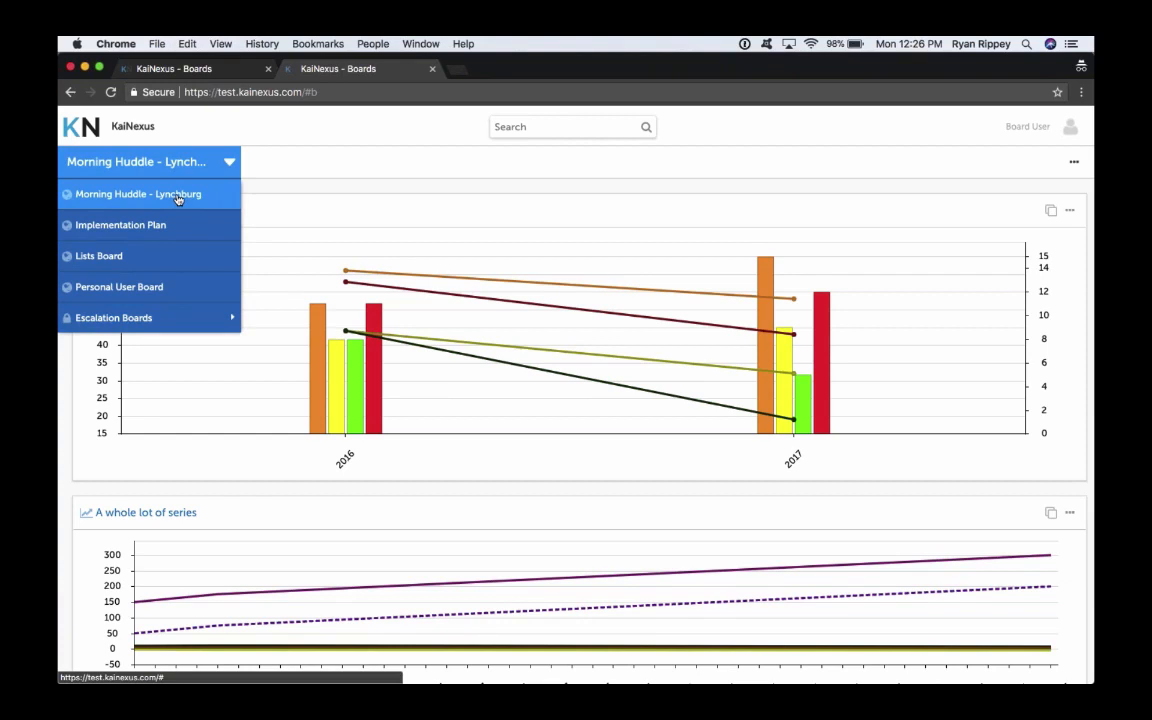
Keep the Morning Huddle - Lynchburg board and dismiss the loading popup
left_click(138, 194)
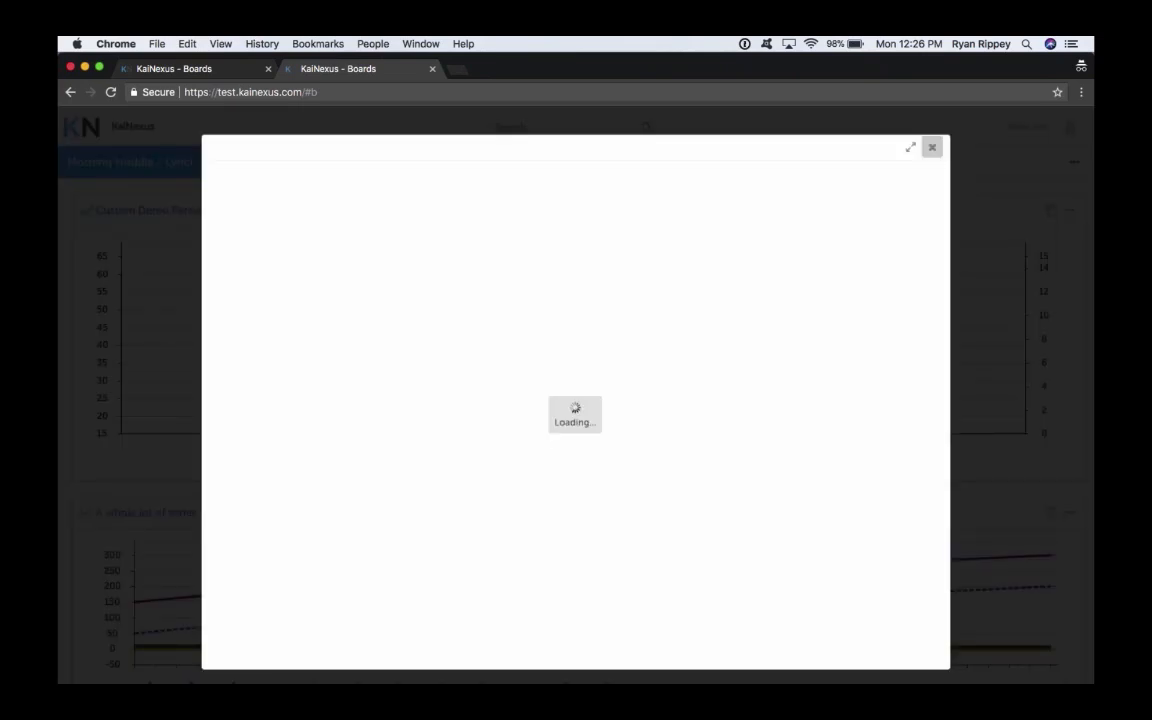
left_click(932, 148)
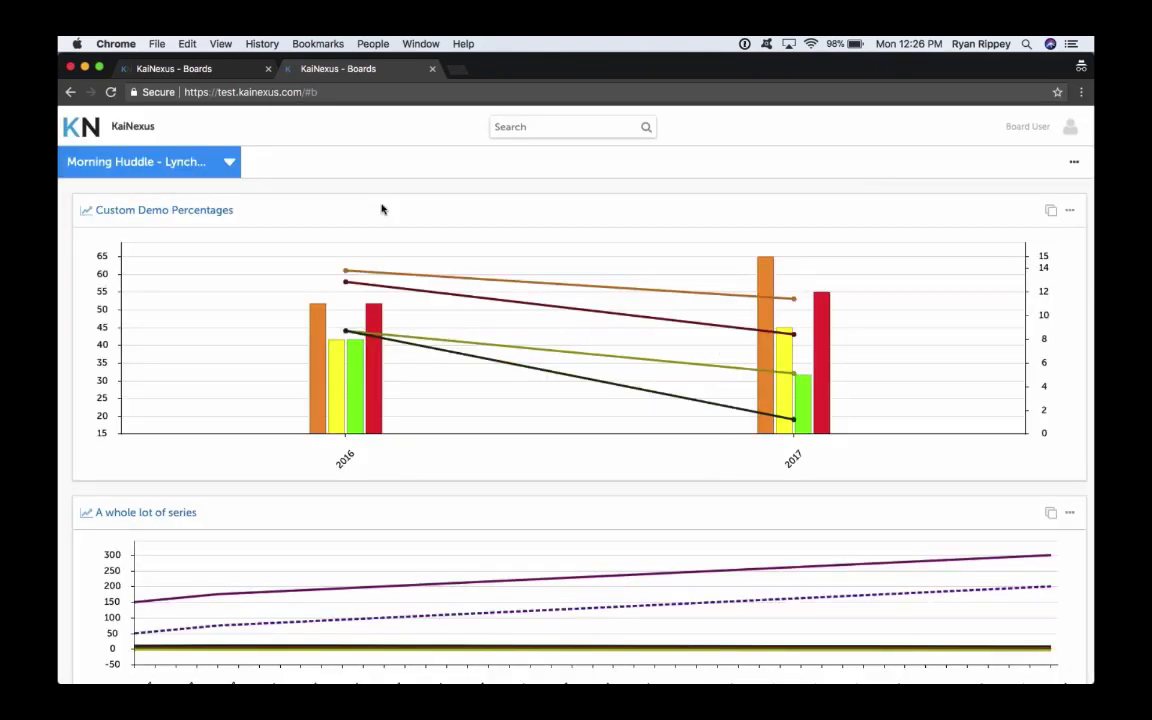
mouse_move(248, 180)
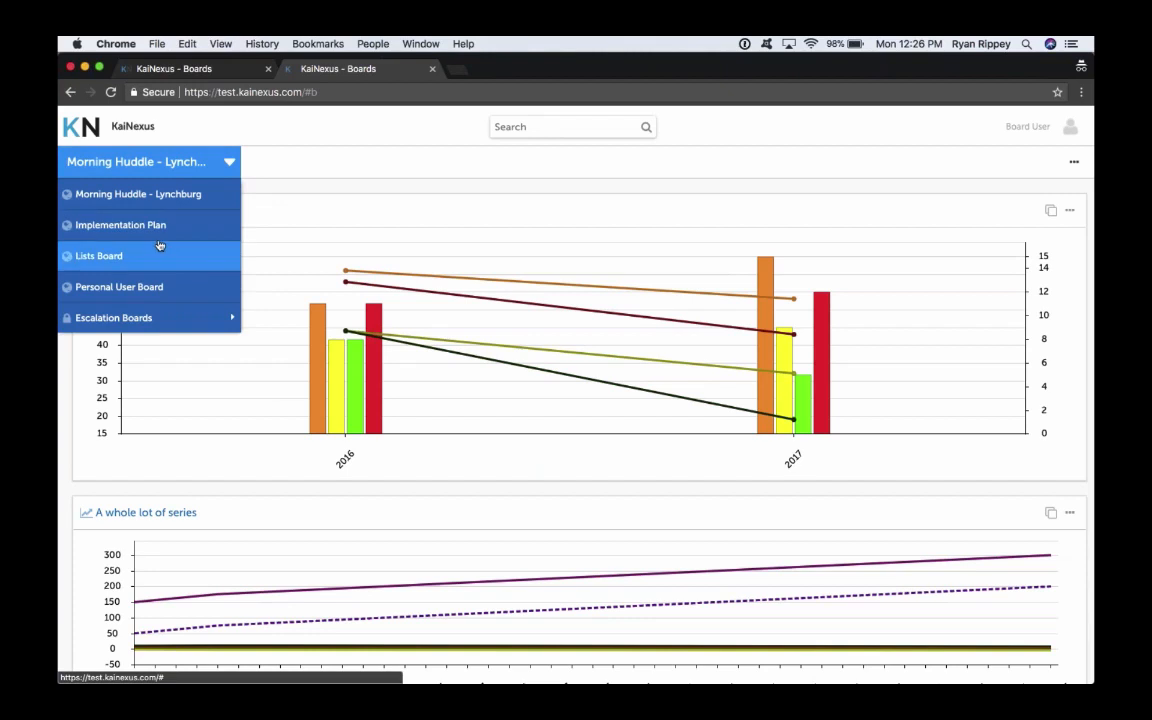
Switch to the Lists Board, view a Green Belt Class project, and close its details
left_click(98, 256)
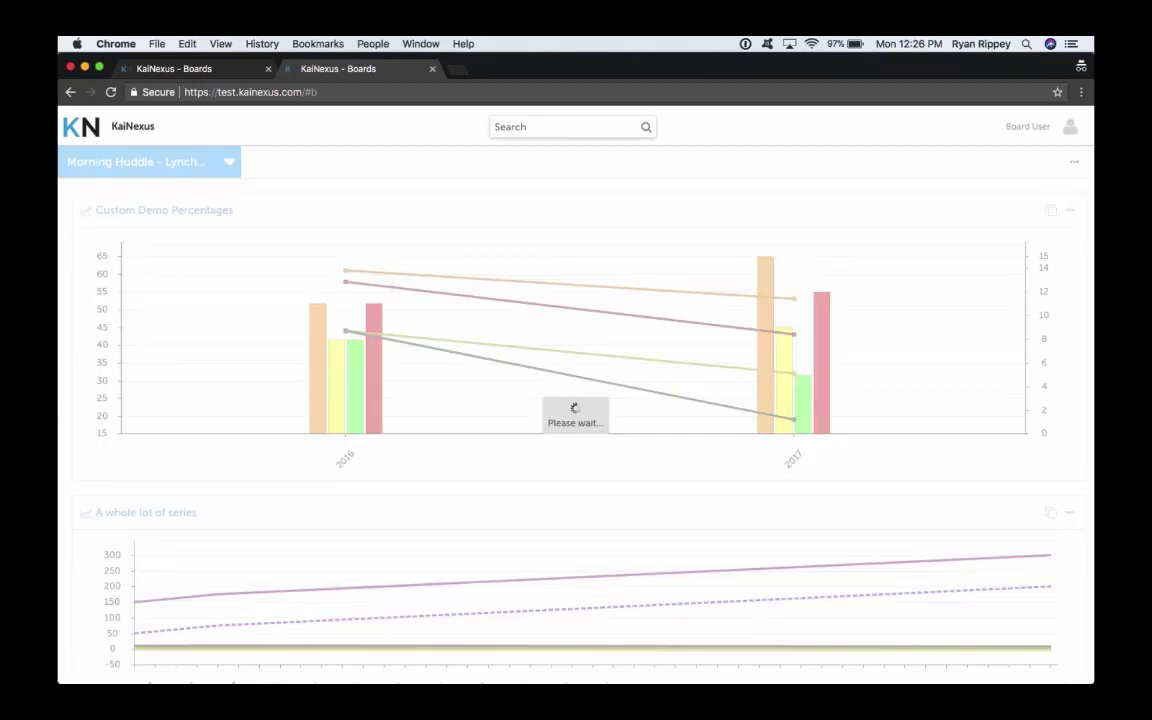
left_click(228, 160)
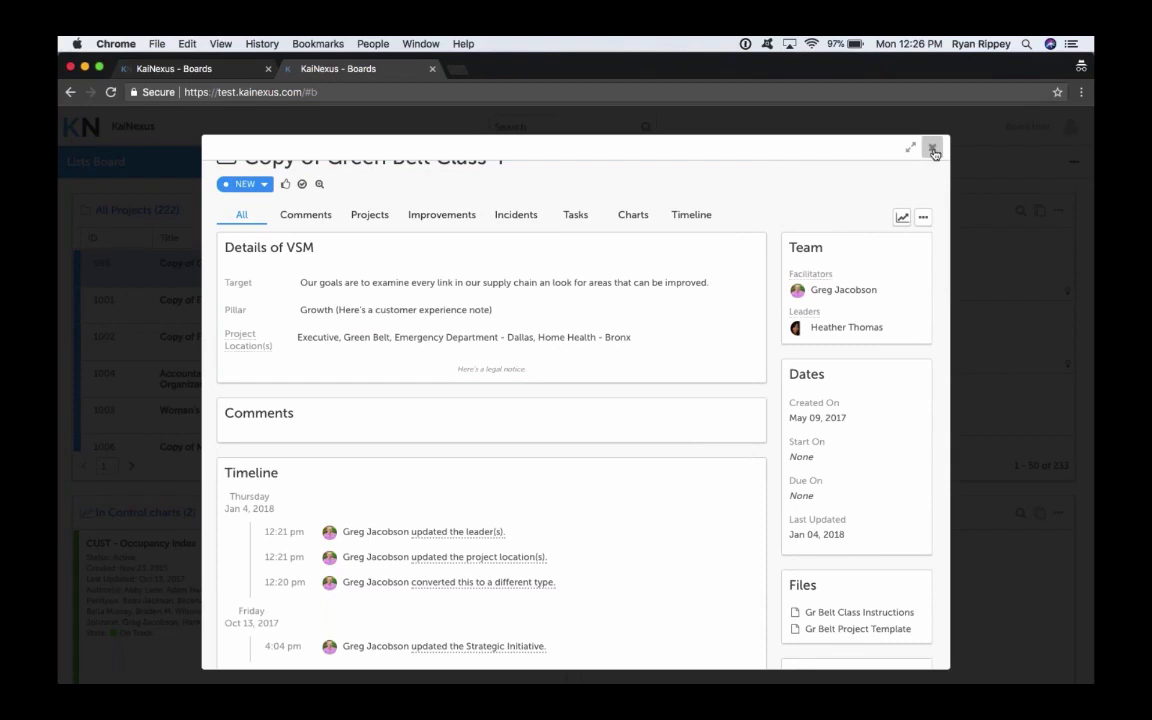
left_click(932, 148)
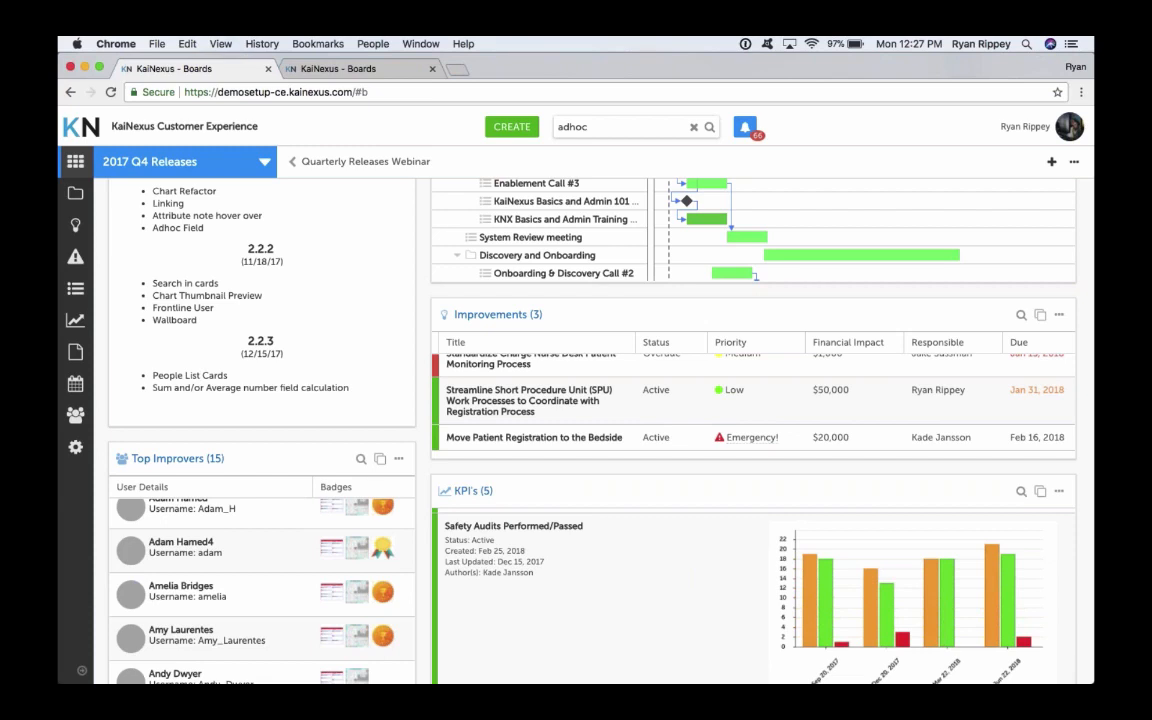
scroll("down", 3)
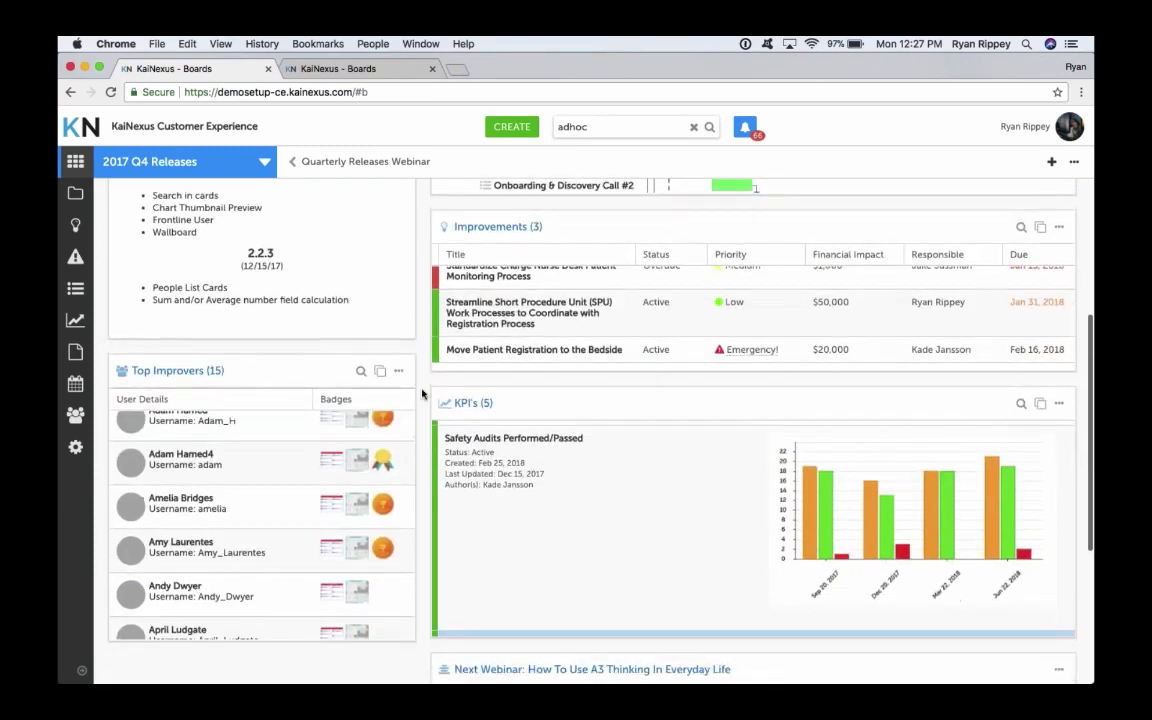
scroll("down", 3)
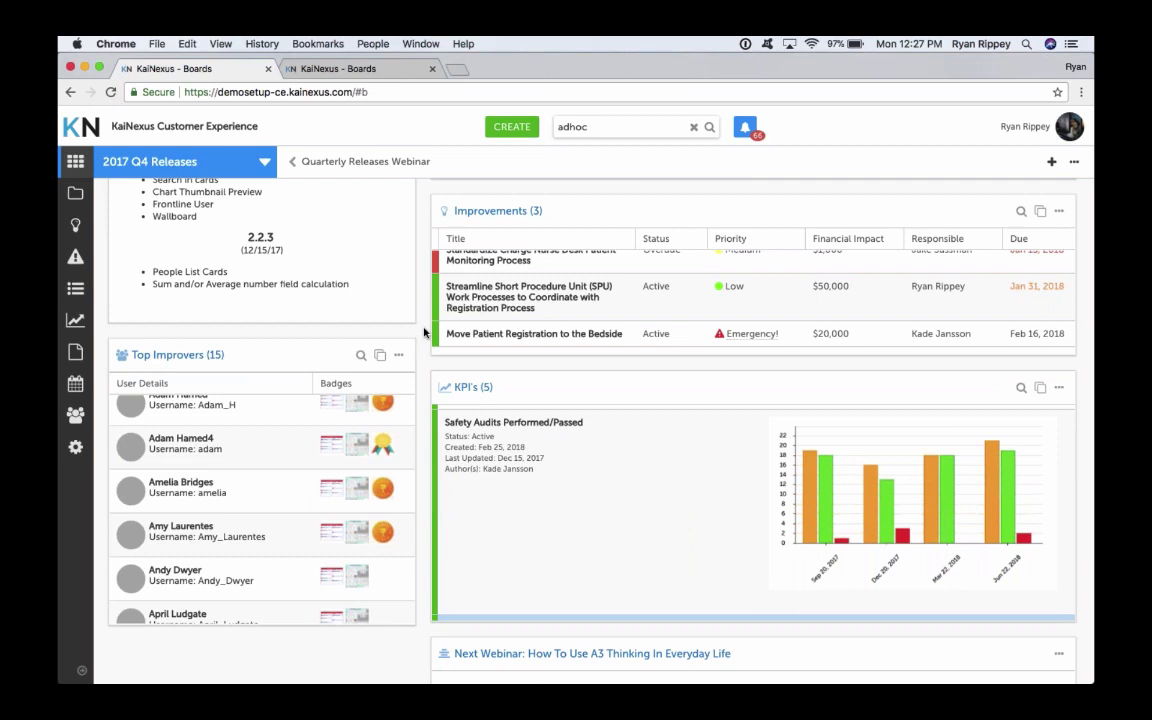
mouse_move(76, 414)
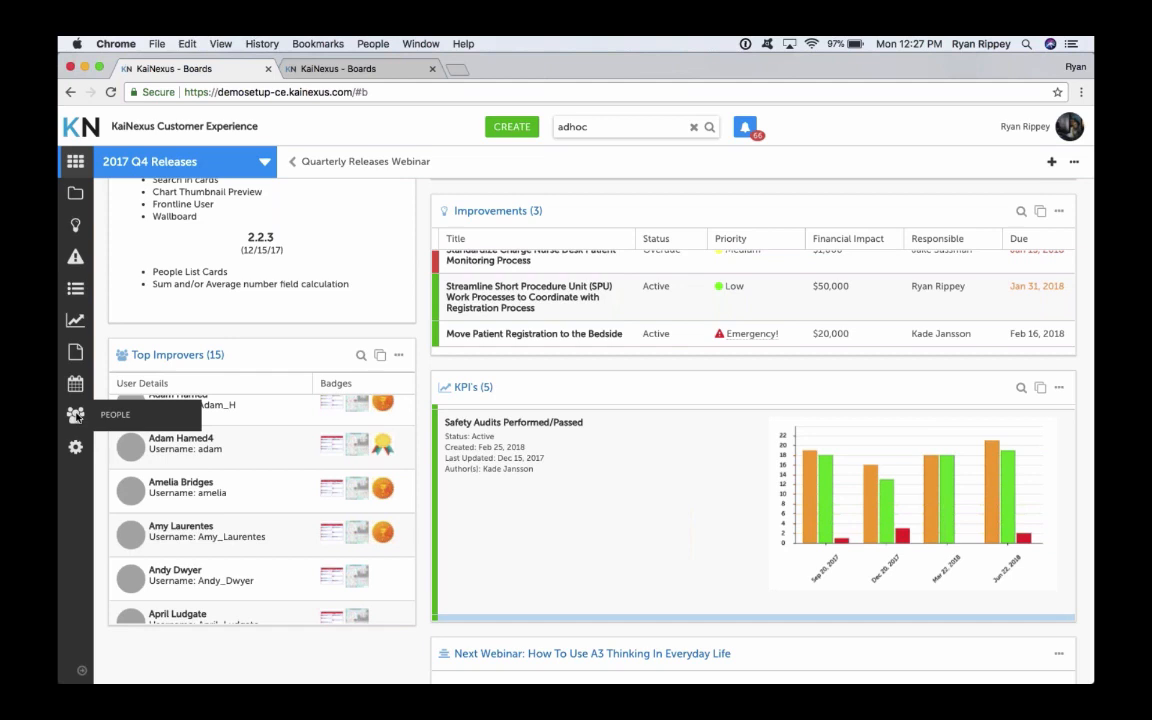
mouse_move(418, 332)
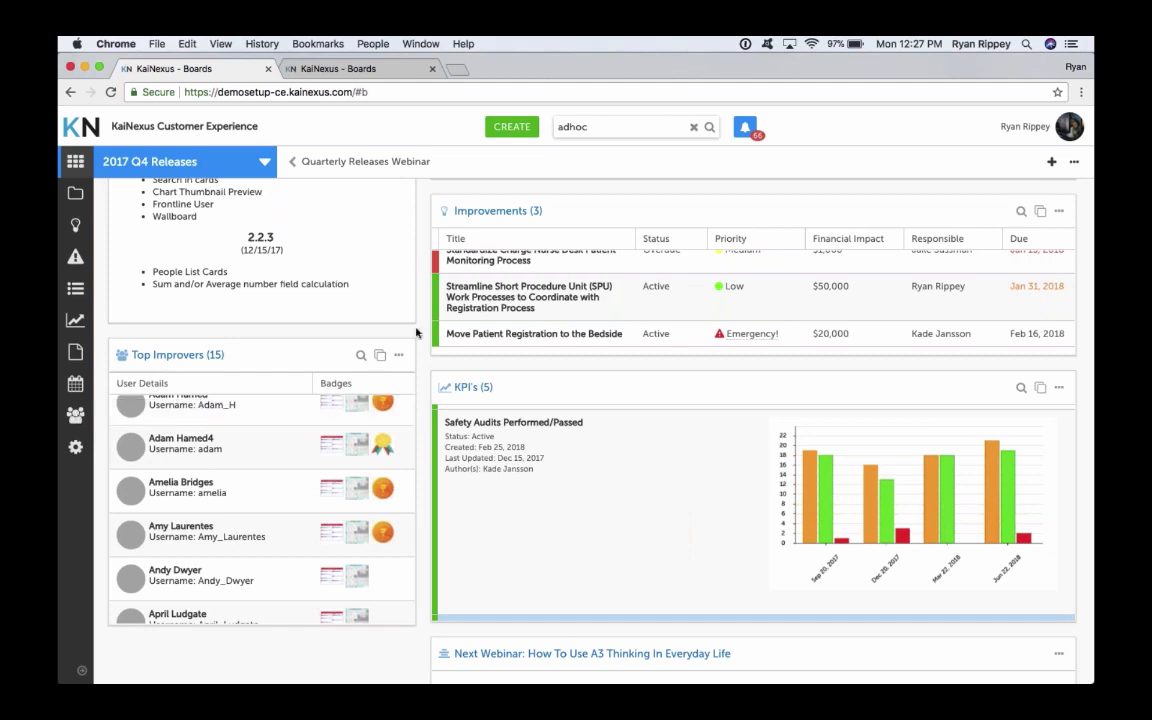
mouse_move(420, 332)
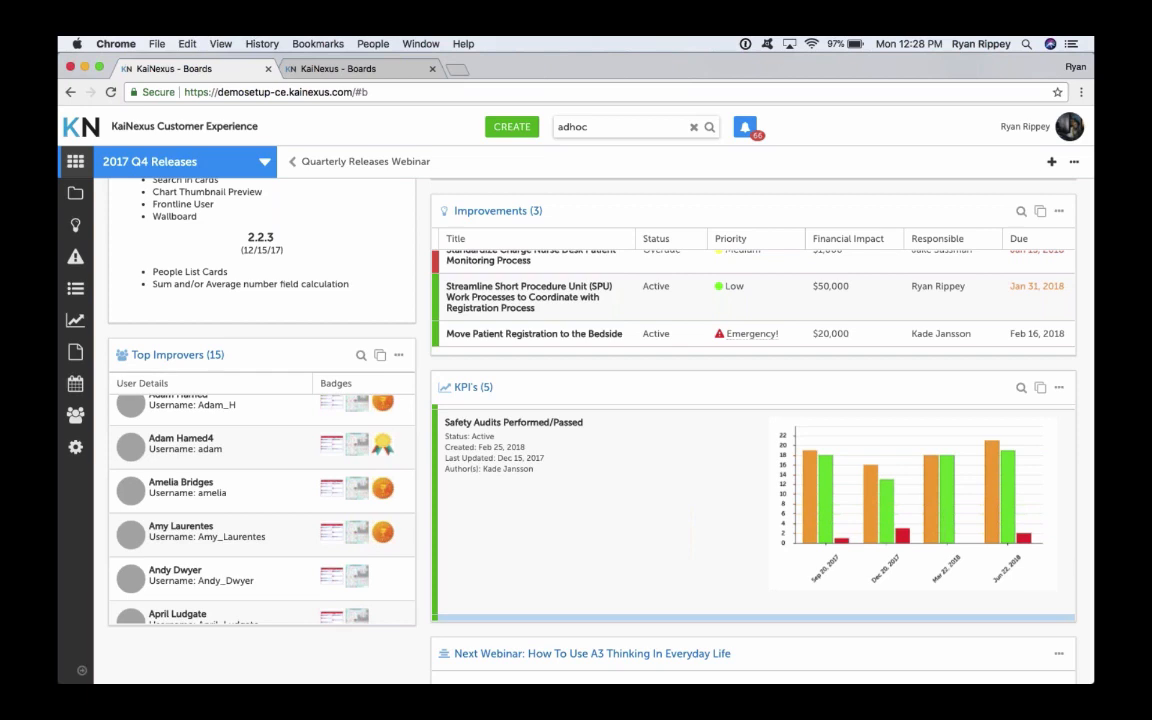
left_click(1052, 160)
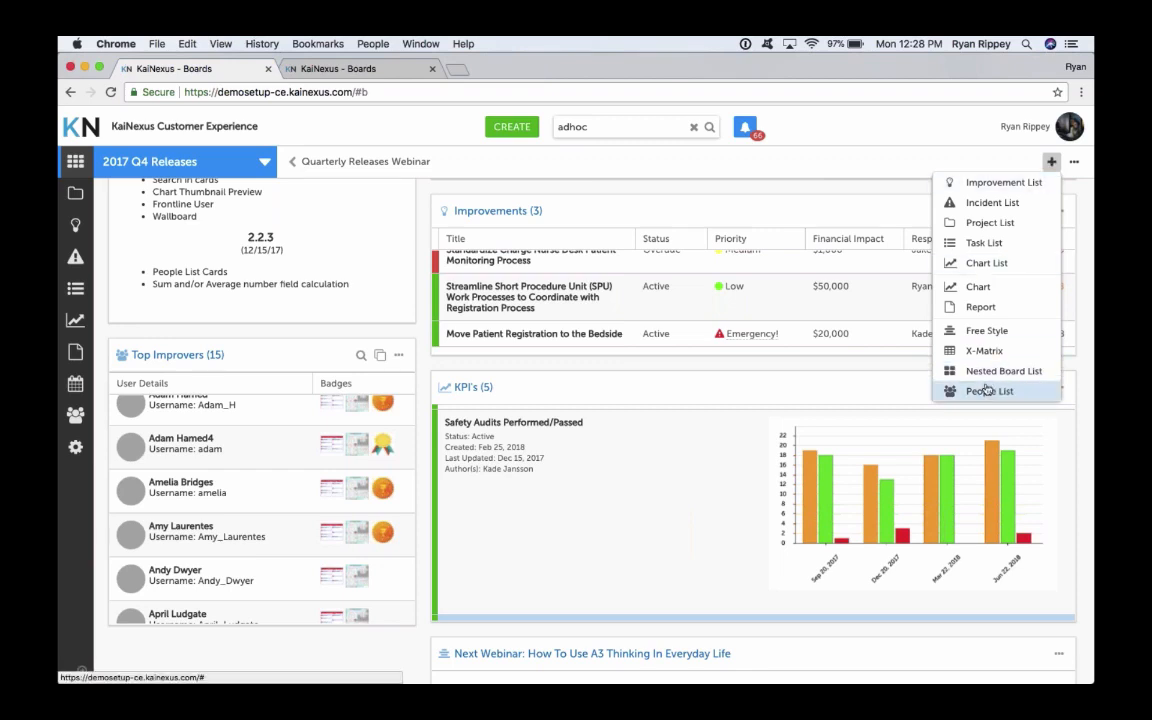
left_click(400, 356)
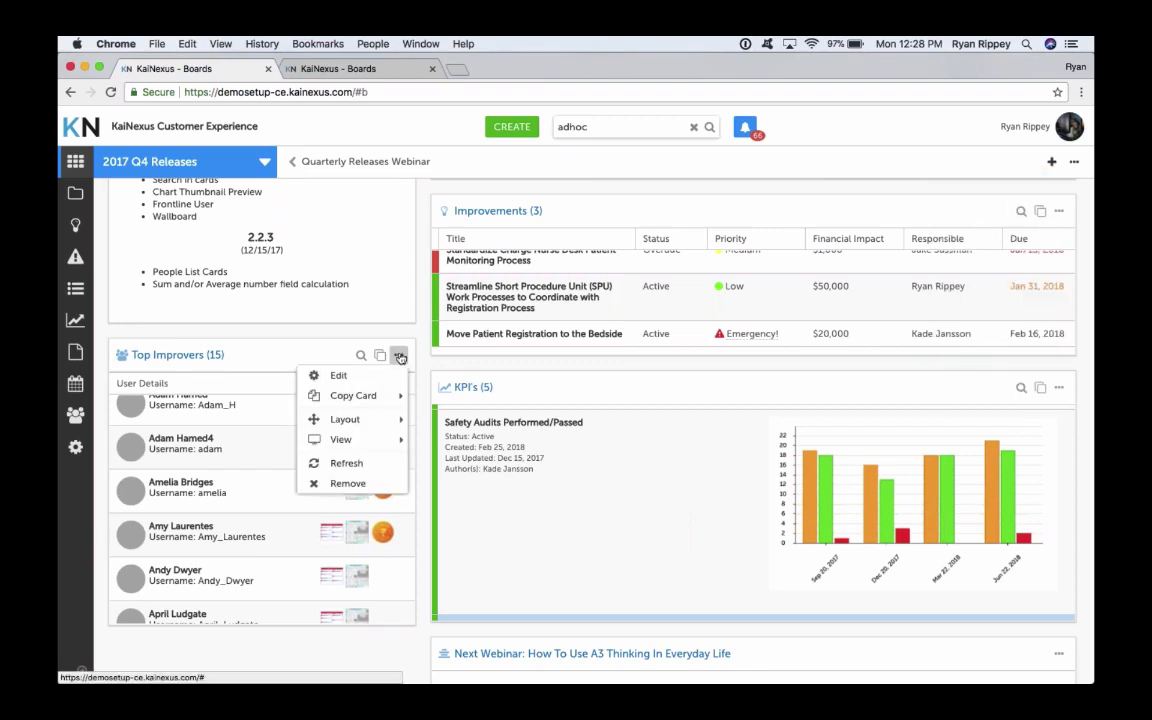
left_click(340, 376)
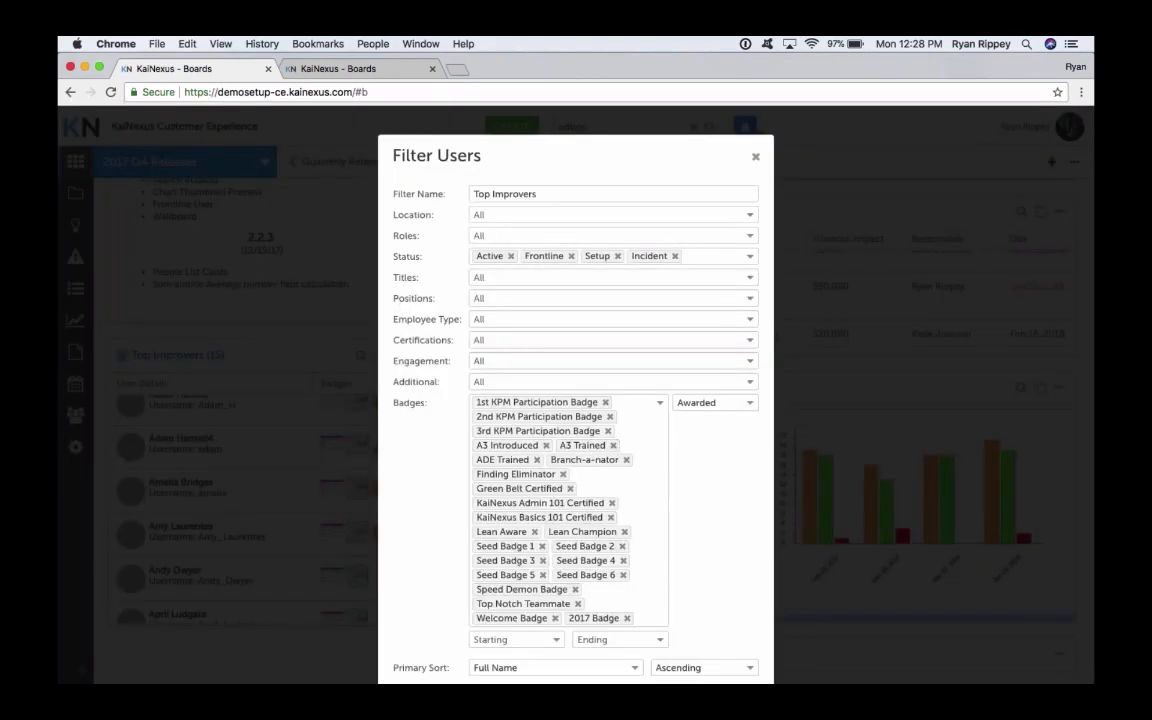
mouse_move(444, 394)
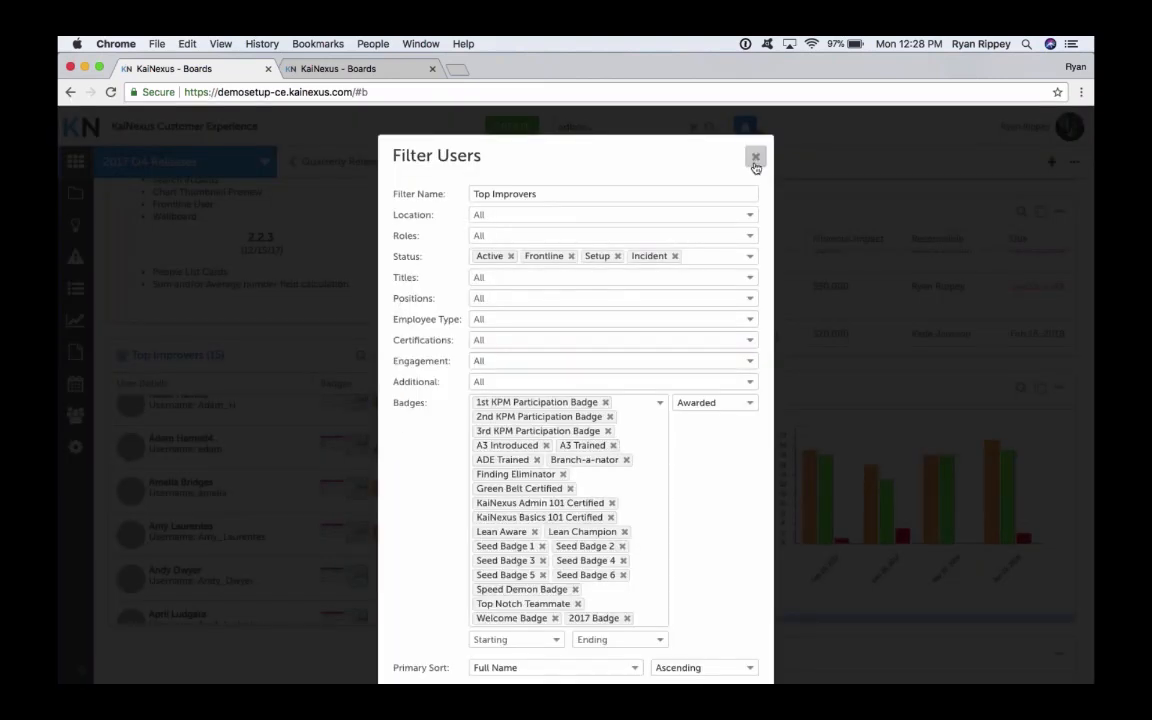
left_click(756, 158)
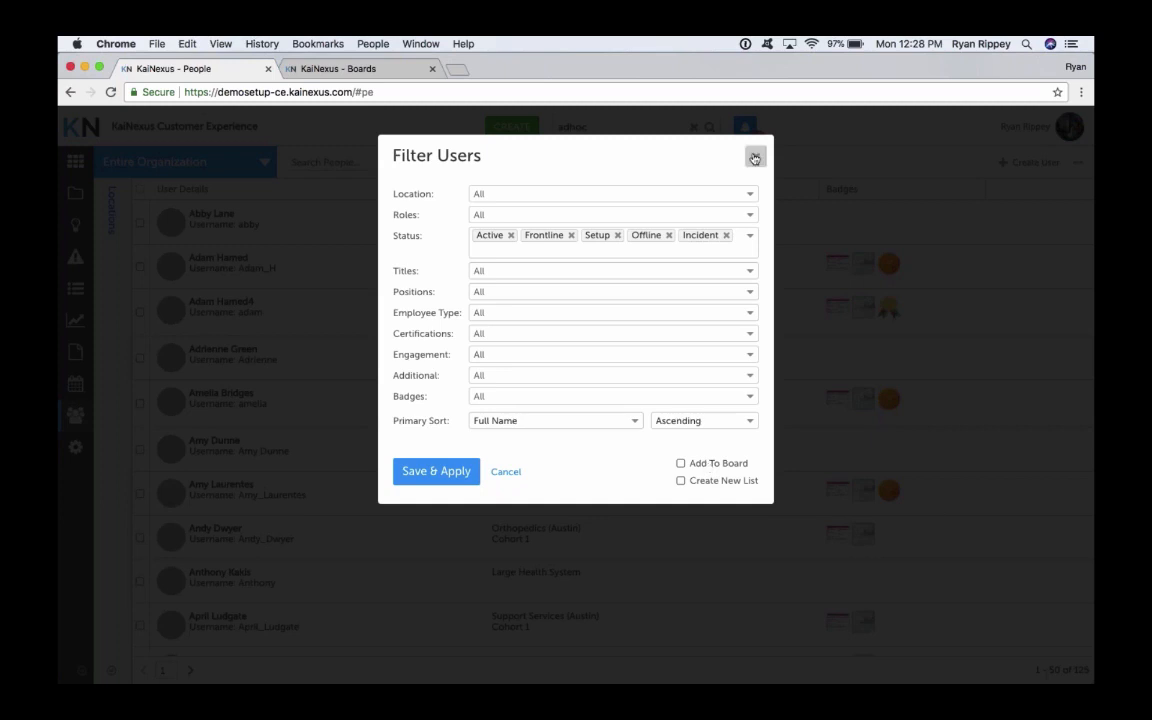
left_click(756, 158)
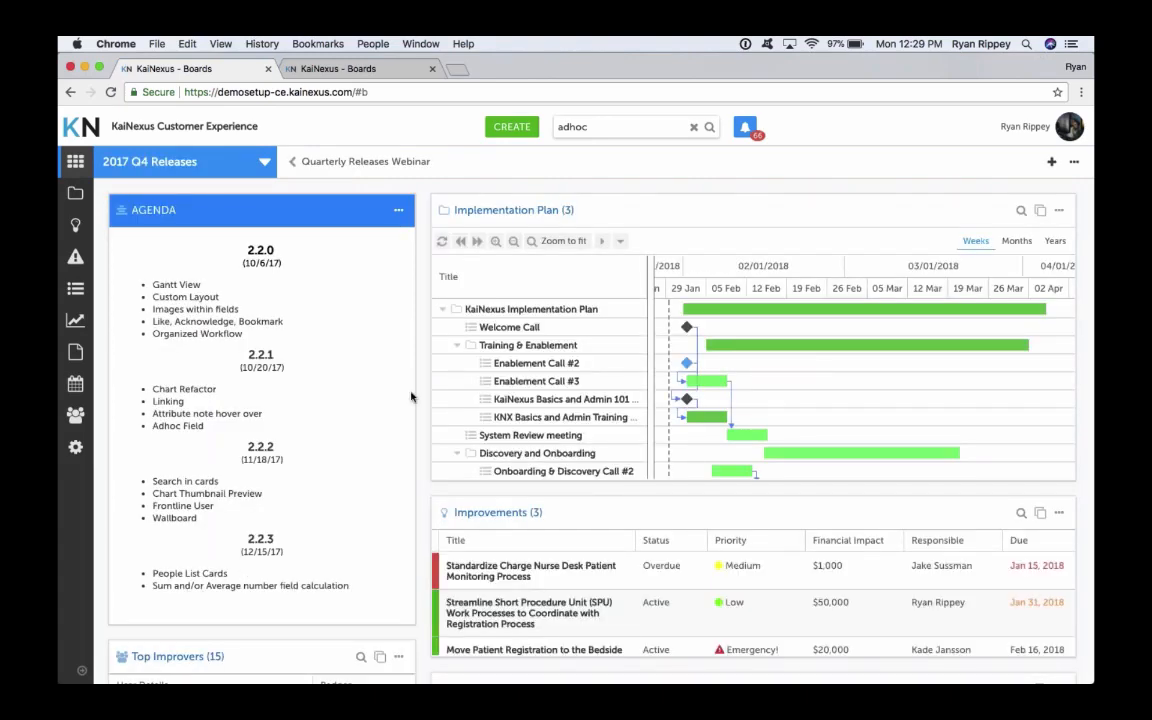
scroll("down", 3)
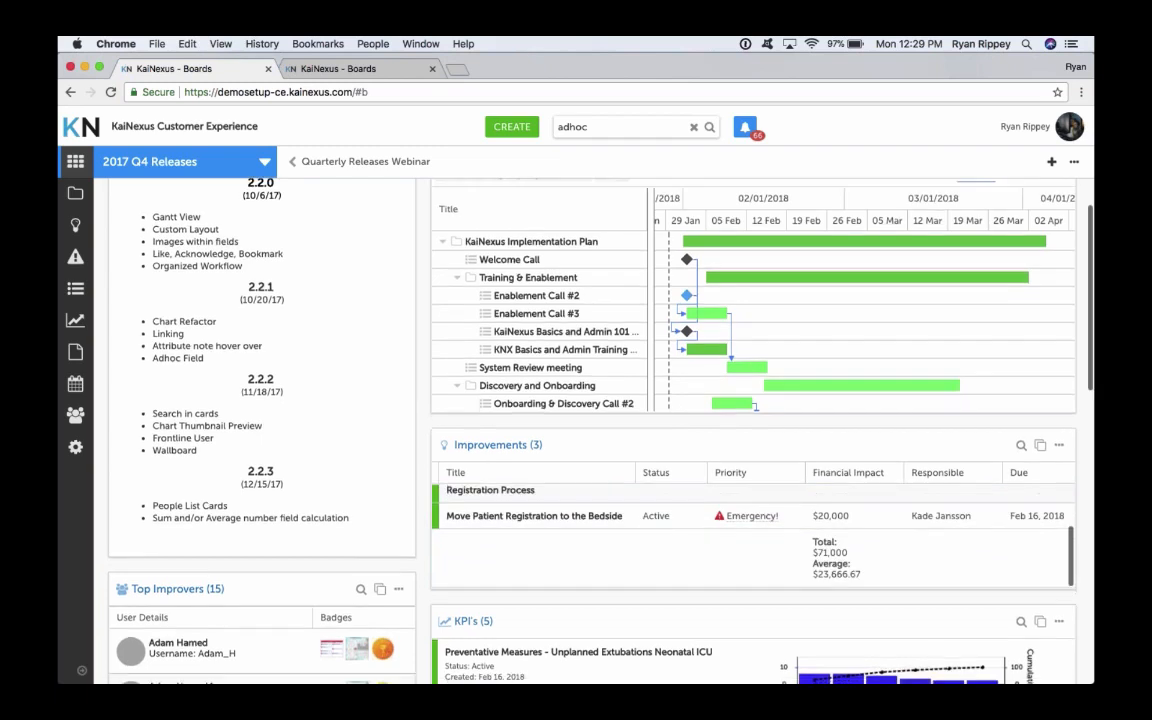
scroll("down", 3)
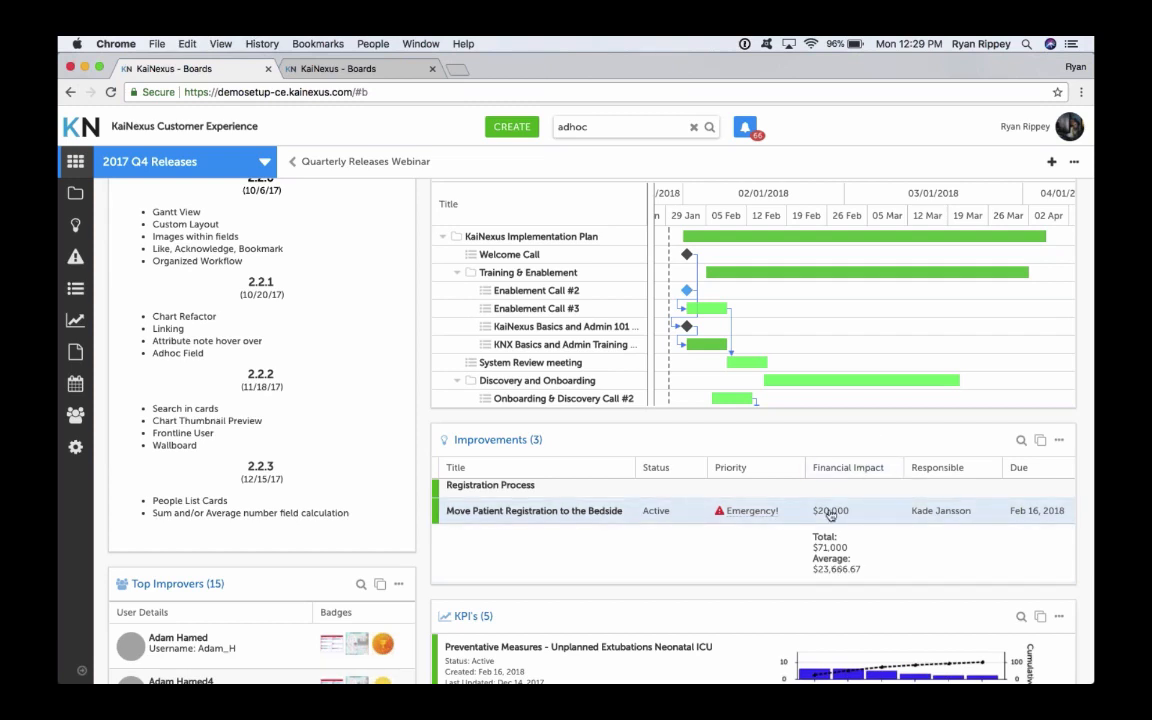
mouse_move(862, 524)
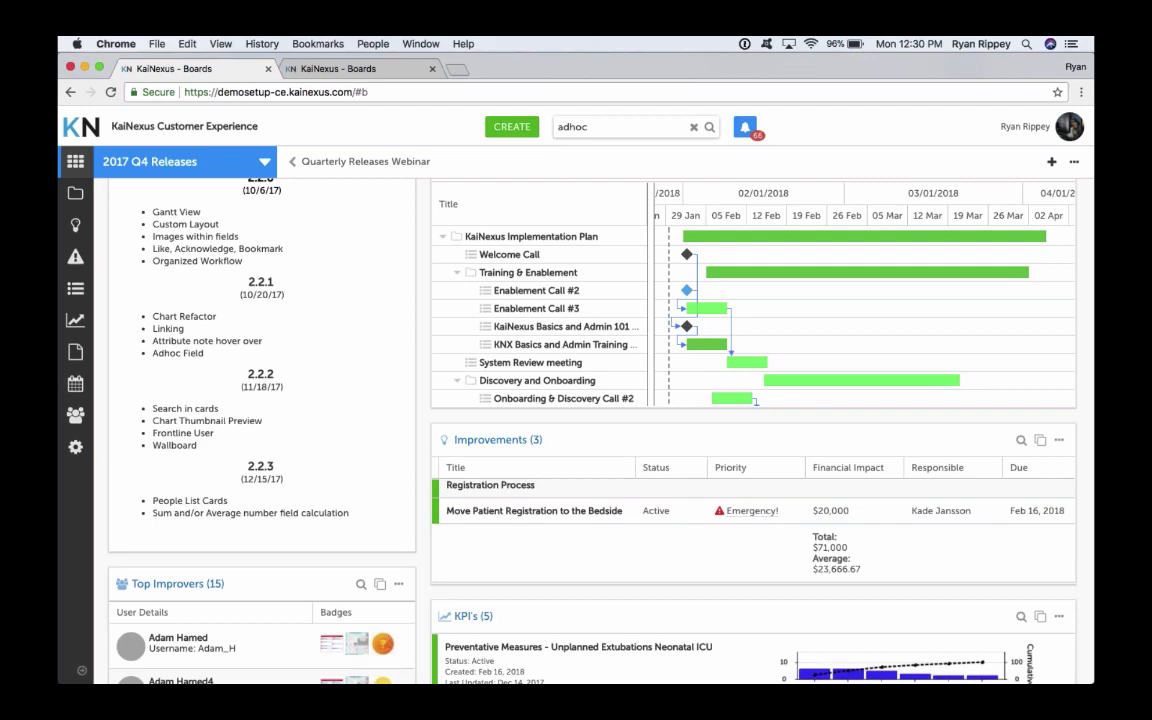
scroll("down", 3)
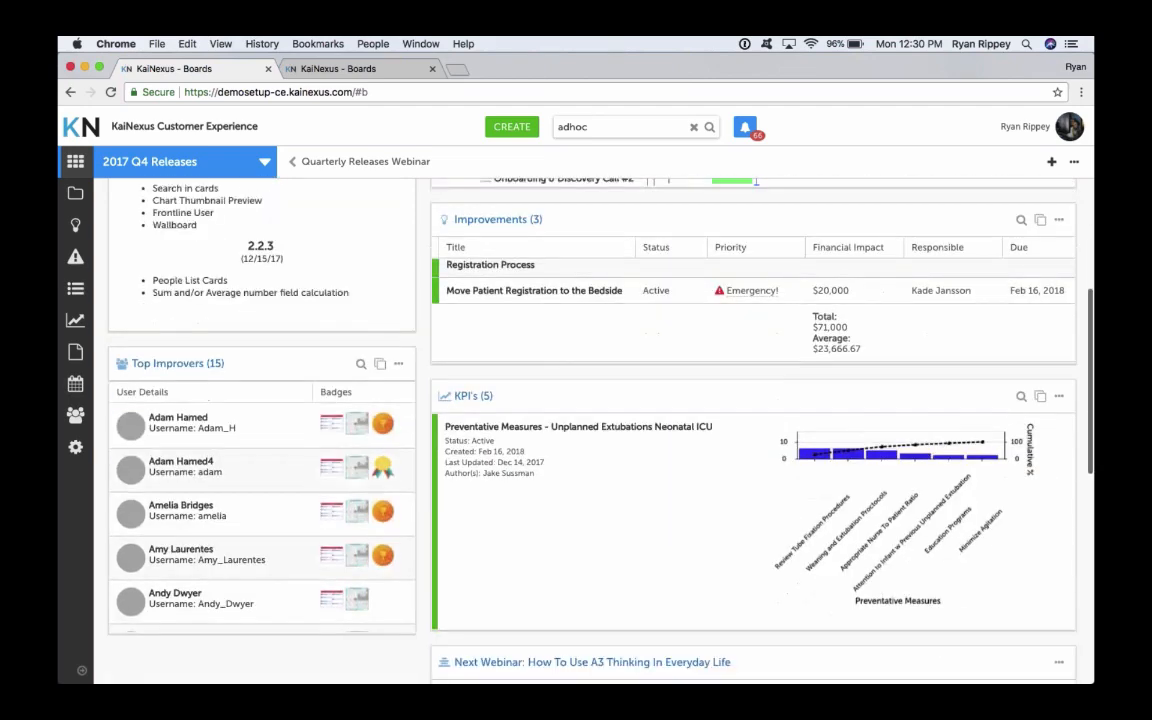
scroll("down", 3)
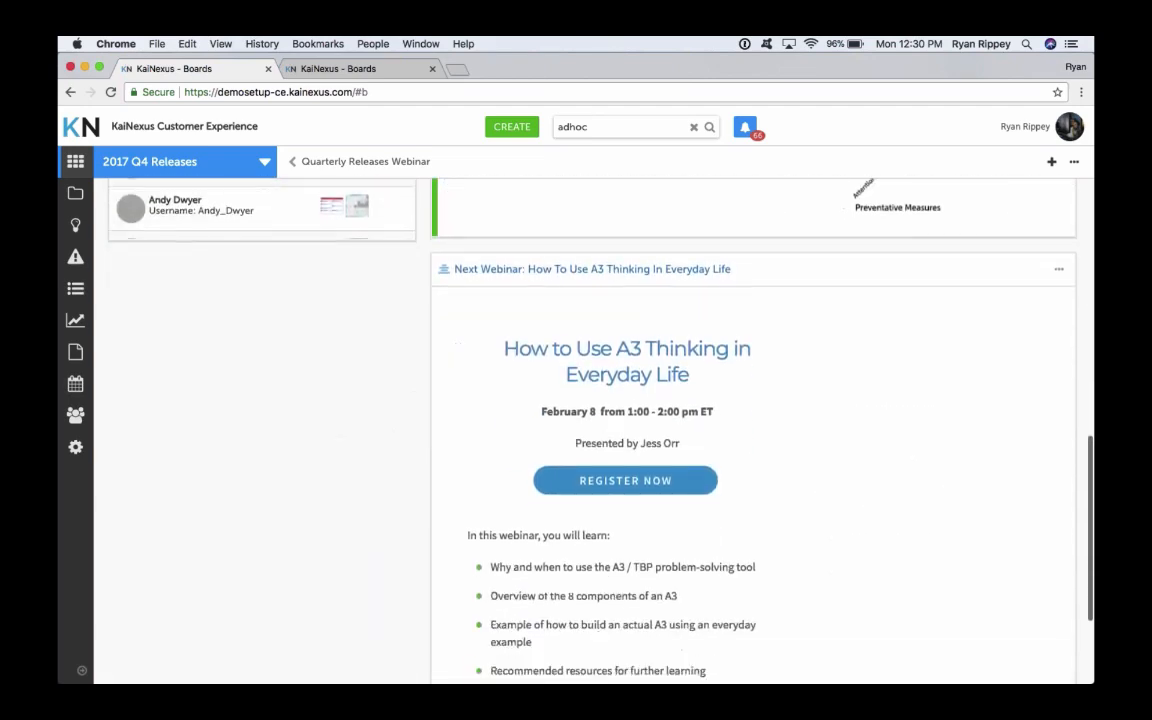